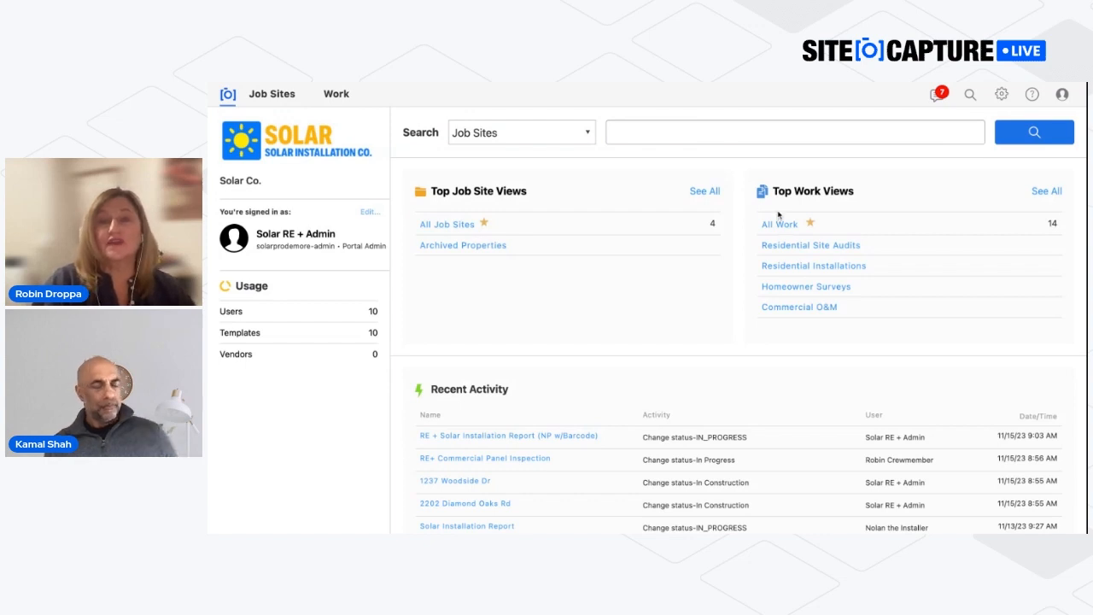
{"action": "mouse_move", "coordinate": [546, 239]}
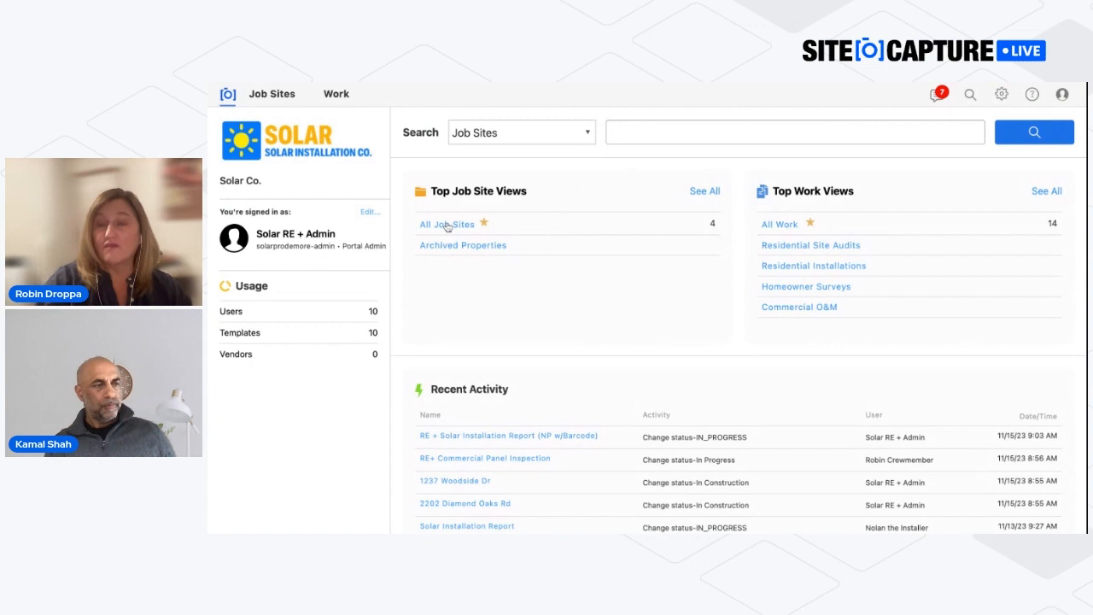
Step: Open the All Job Sites list showing the four solar installation properties
{"action": "left_click", "coordinate": [446, 224]}
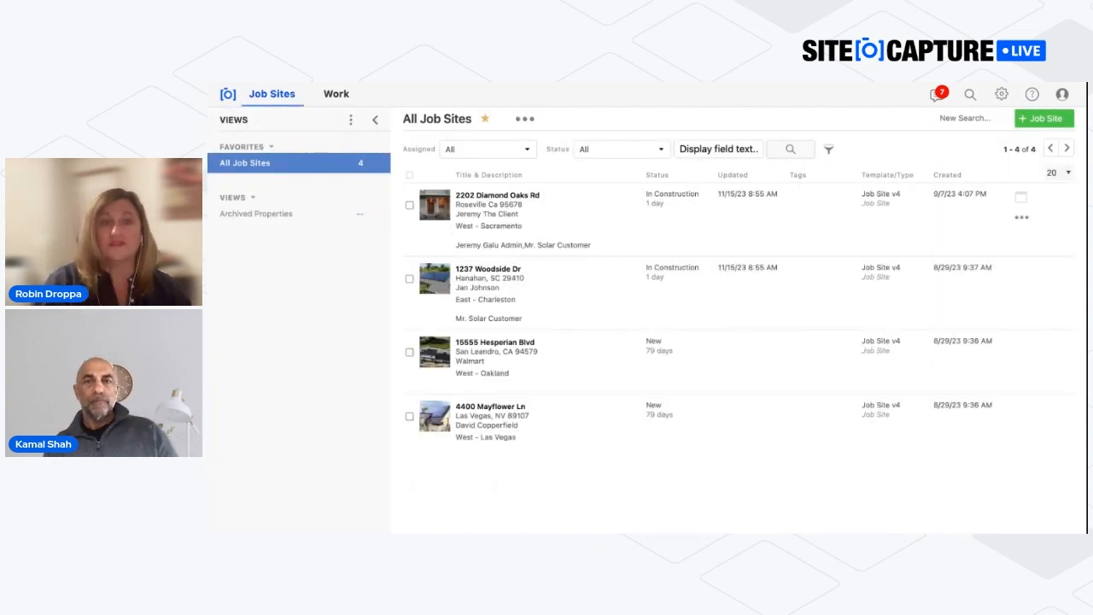
{"action": "left_click", "coordinate": [498, 195]}
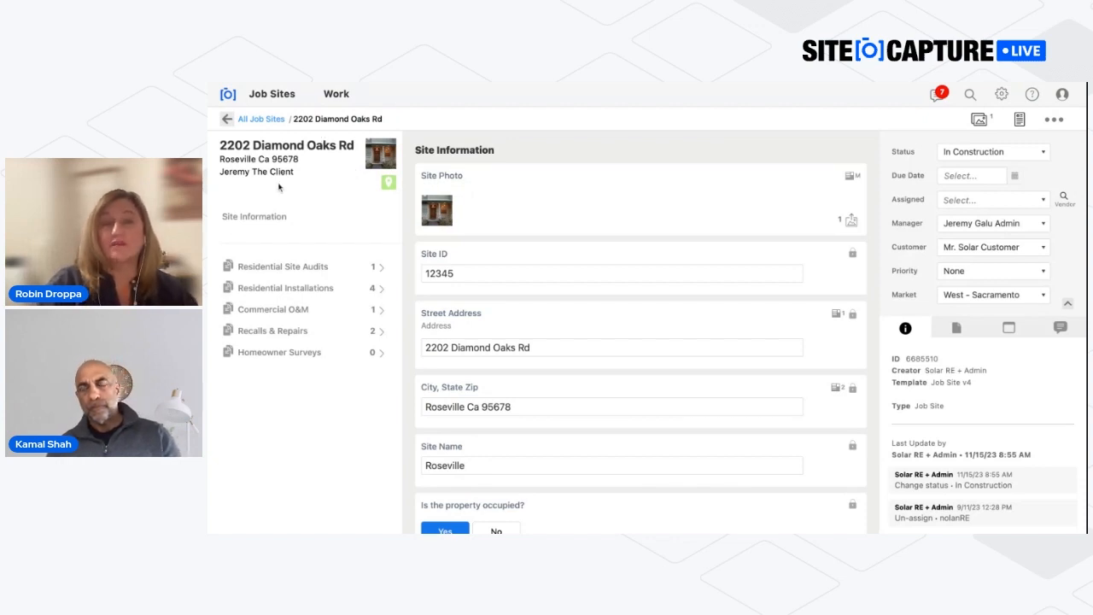
{"action": "mouse_move", "coordinate": [501, 252]}
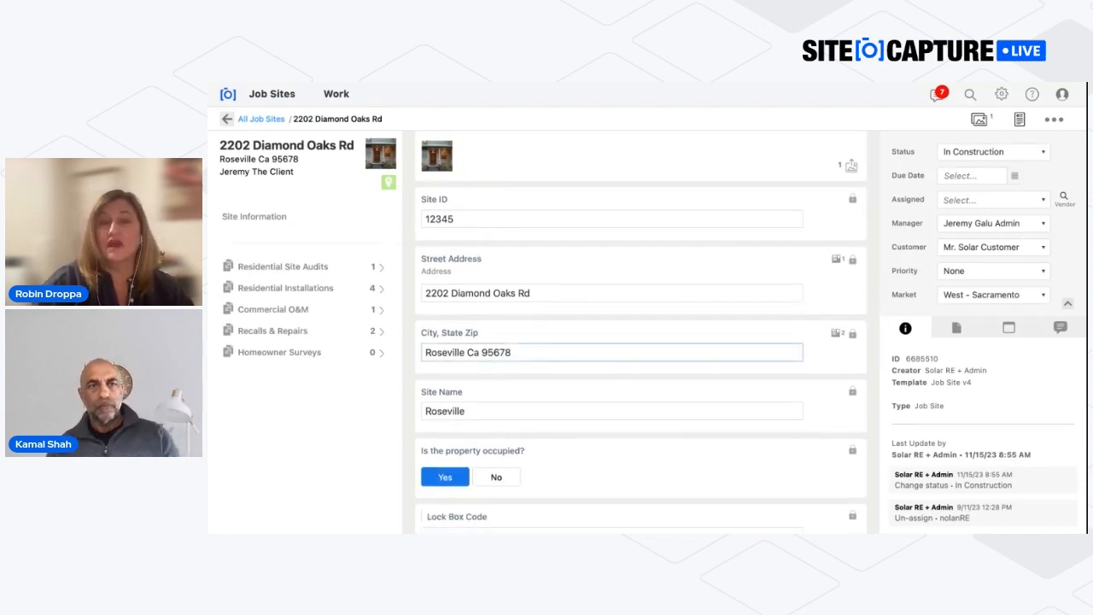
Step: Create a new Residential Site Audit from the Site Audit template in the Sacramento market
{"action": "left_click", "coordinate": [283, 266]}
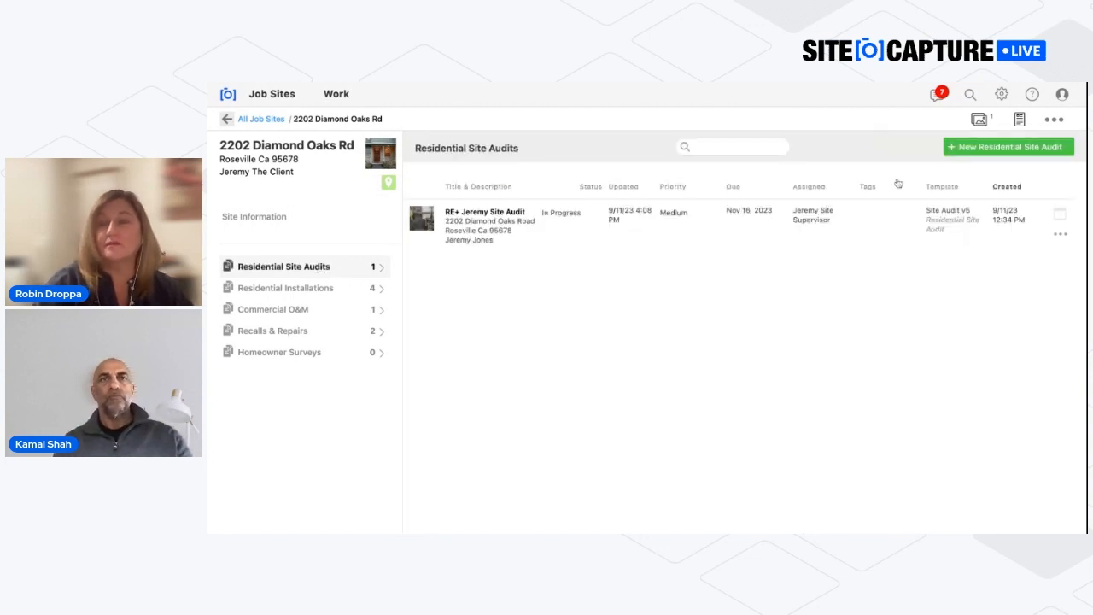
{"action": "left_click", "coordinate": [1007, 146]}
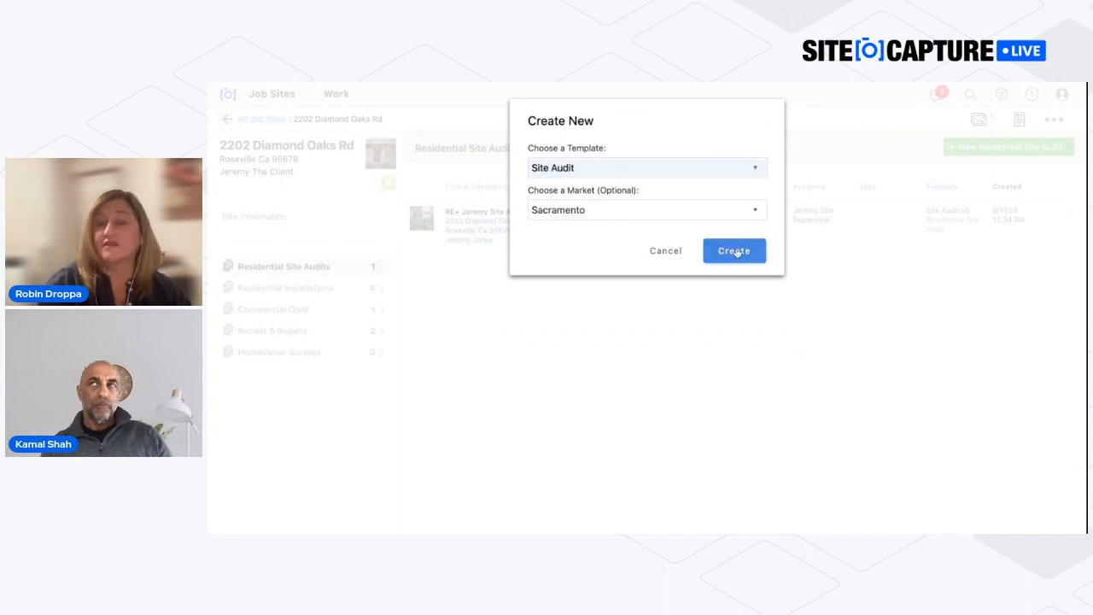
{"action": "left_click", "coordinate": [734, 251]}
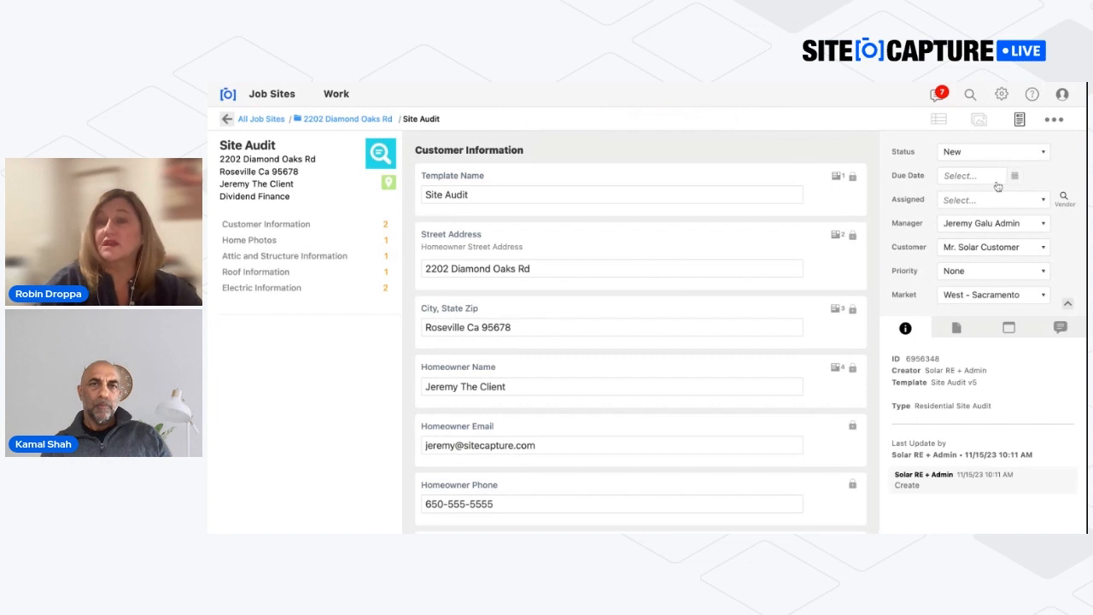
Step: Set the audit's due date to 11/16/2023 and assign it to Robin Crewmember
{"action": "left_click", "coordinate": [971, 175]}
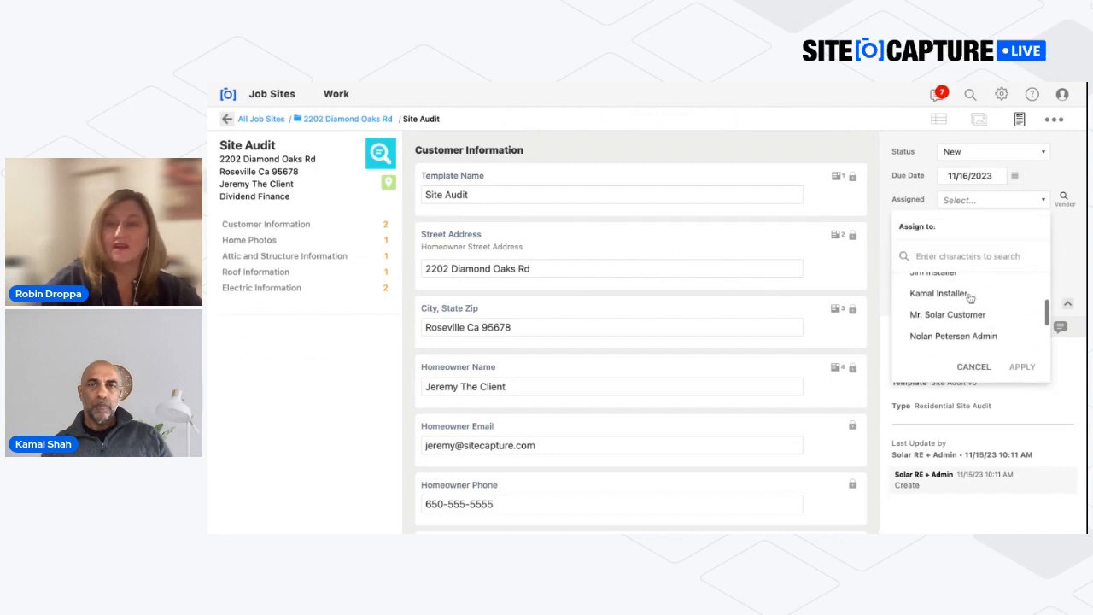
{"action": "scroll", "scroll_direction": "down", "scroll_amount": 3}
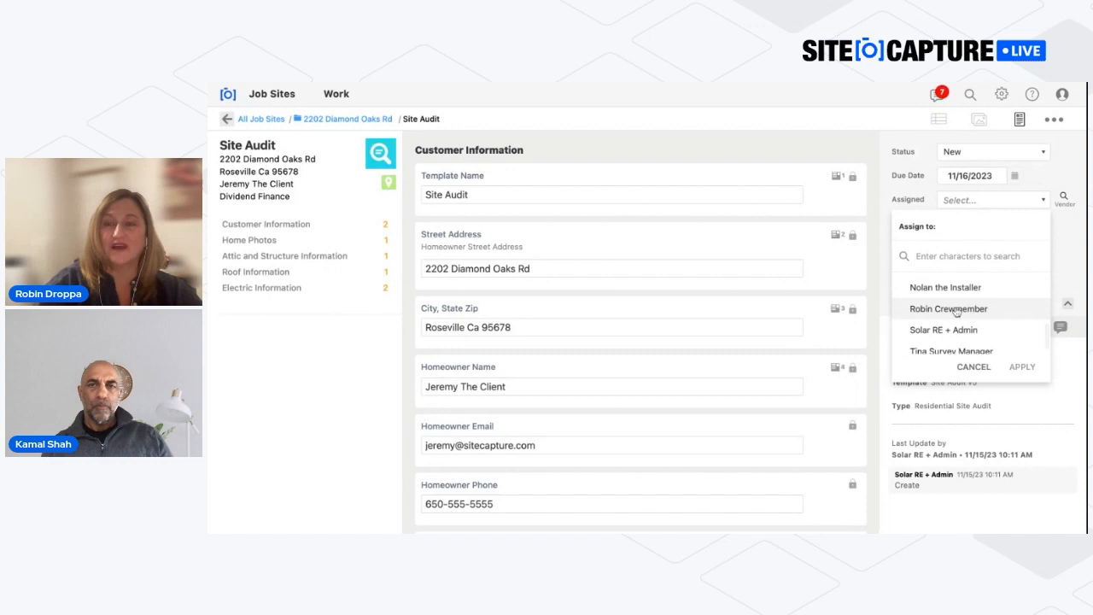
{"action": "left_click", "coordinate": [1022, 367]}
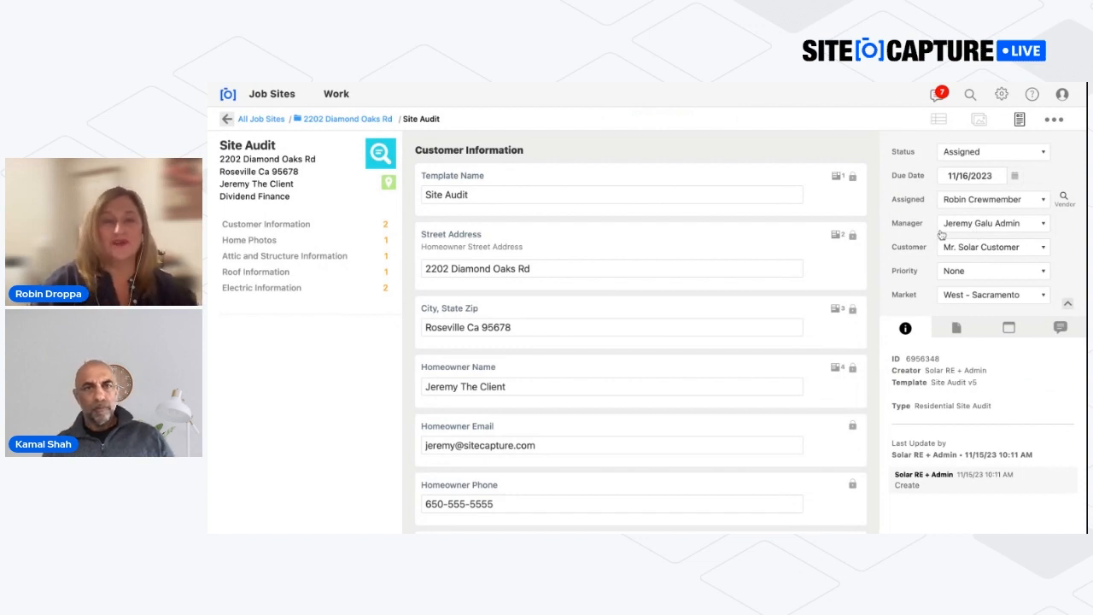
{"action": "mouse_move", "coordinate": [913, 206]}
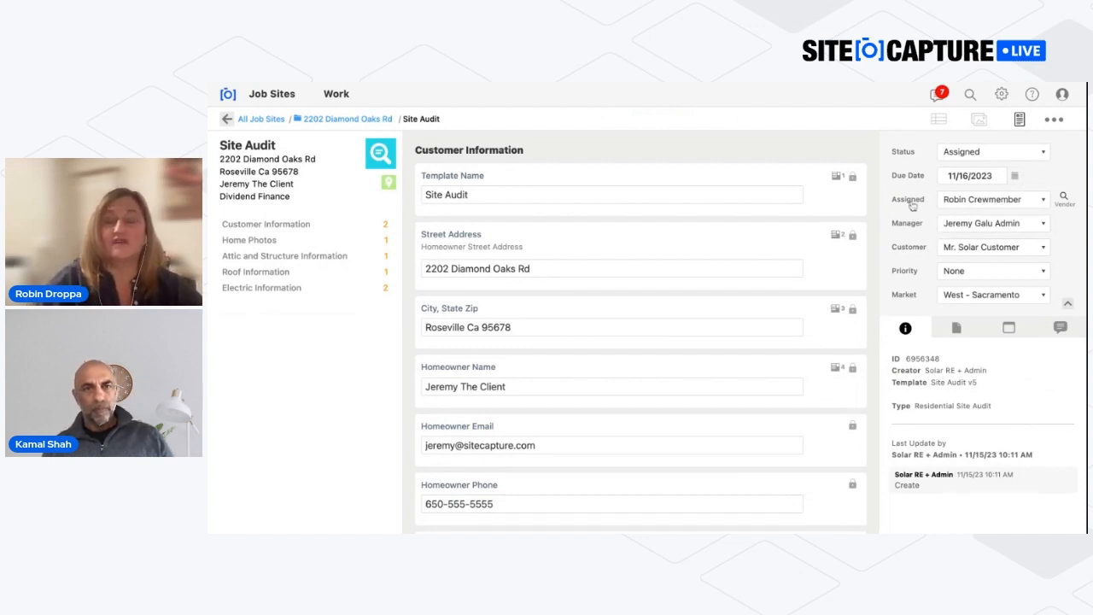
Step: Rename the audit template to 'Site Audit - SiteCapture Live'
{"action": "left_click", "coordinate": [610, 194]}
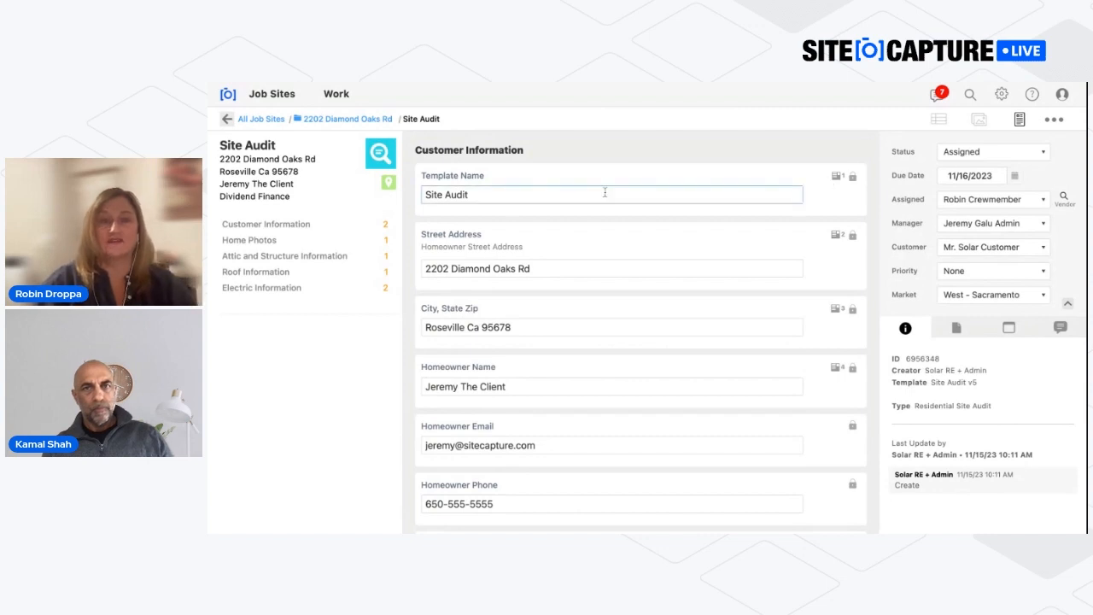
{"action": "type", "text": "-"}
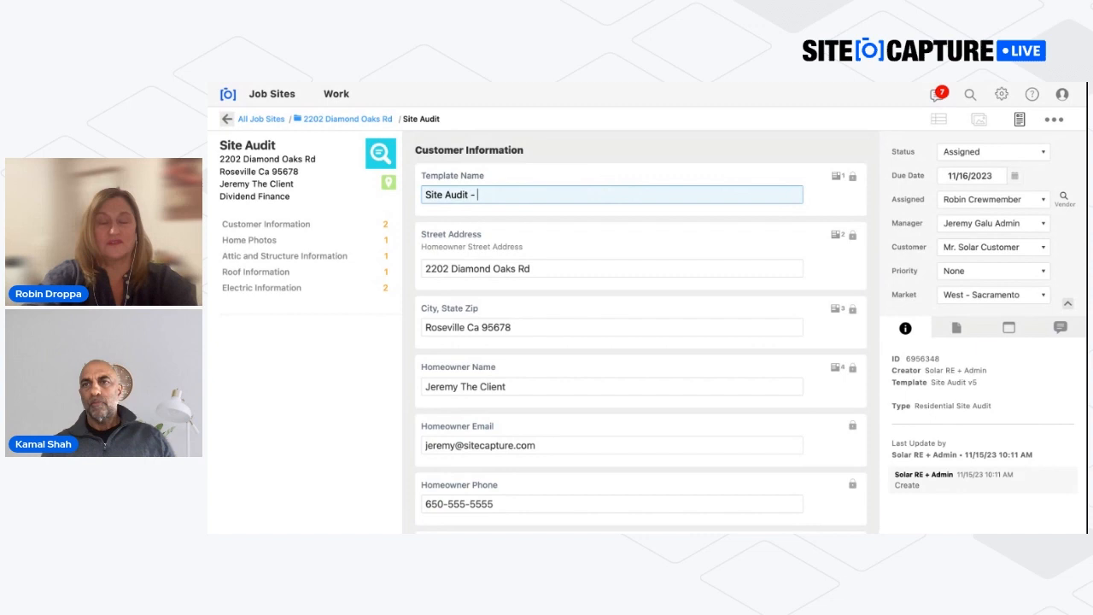
{"action": "type", "text": "SiteCapture Live"}
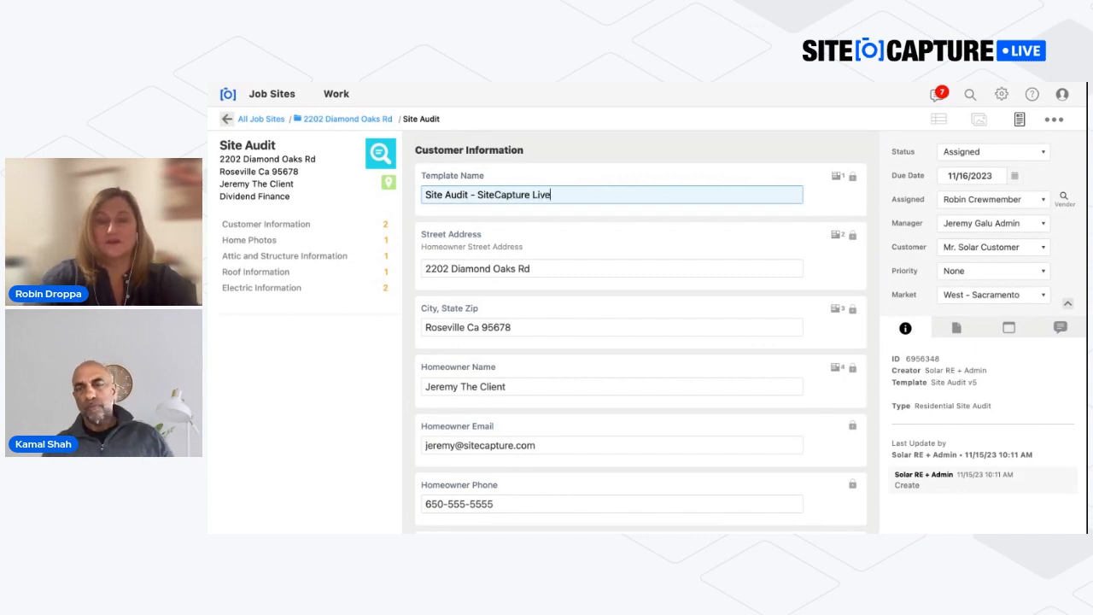
{"action": "mouse_move", "coordinate": [647, 215]}
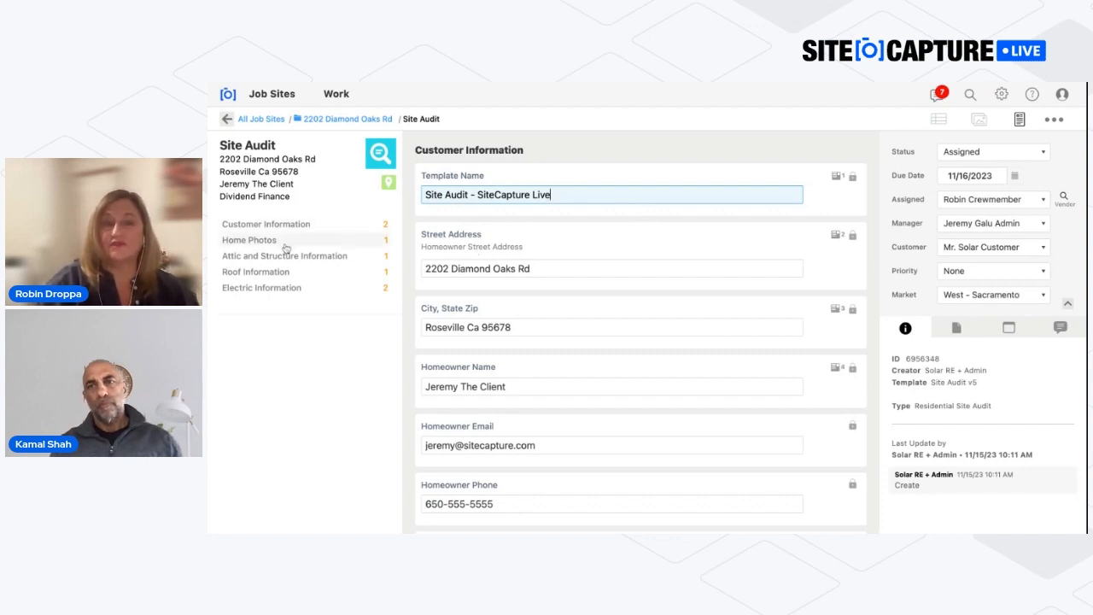
{"action": "left_click", "coordinate": [248, 240]}
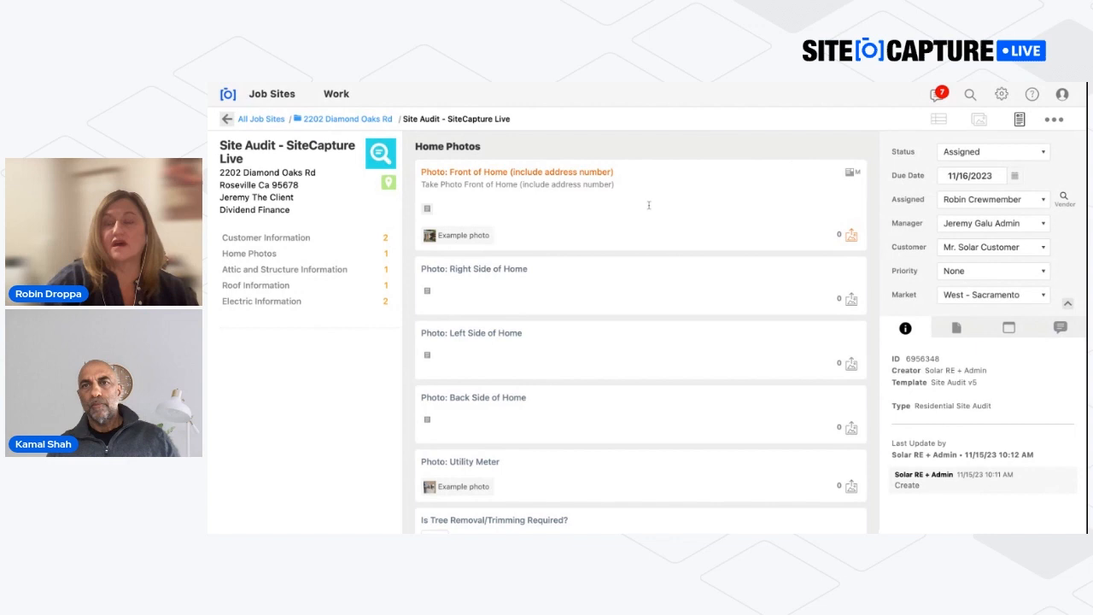
{"action": "mouse_move", "coordinate": [962, 233]}
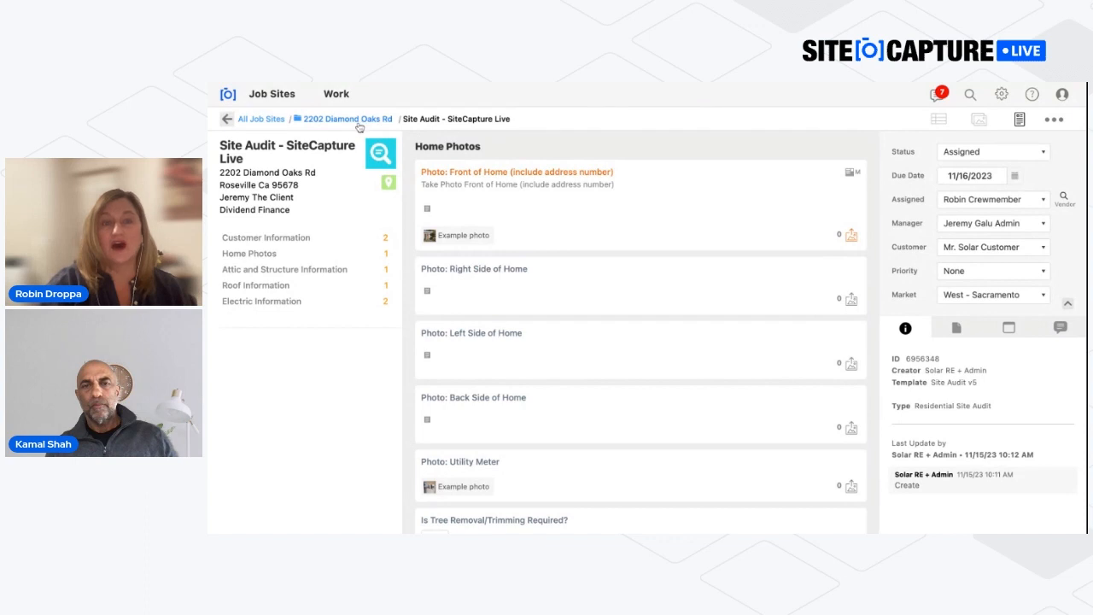
{"action": "left_click", "coordinate": [343, 119]}
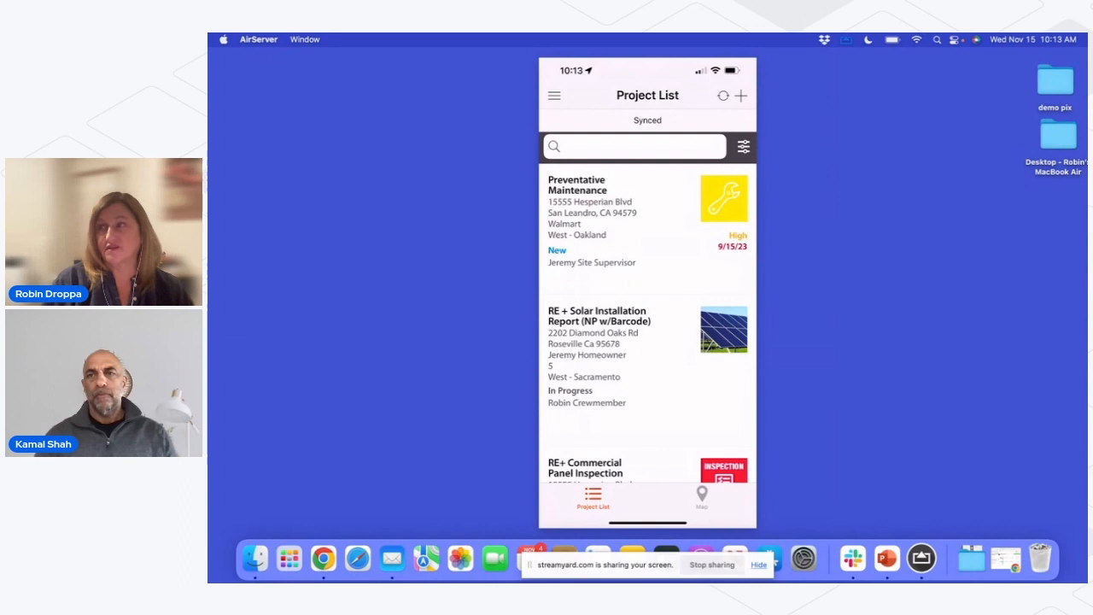
{"action": "scroll", "scroll_direction": "down", "scroll_amount": 3}
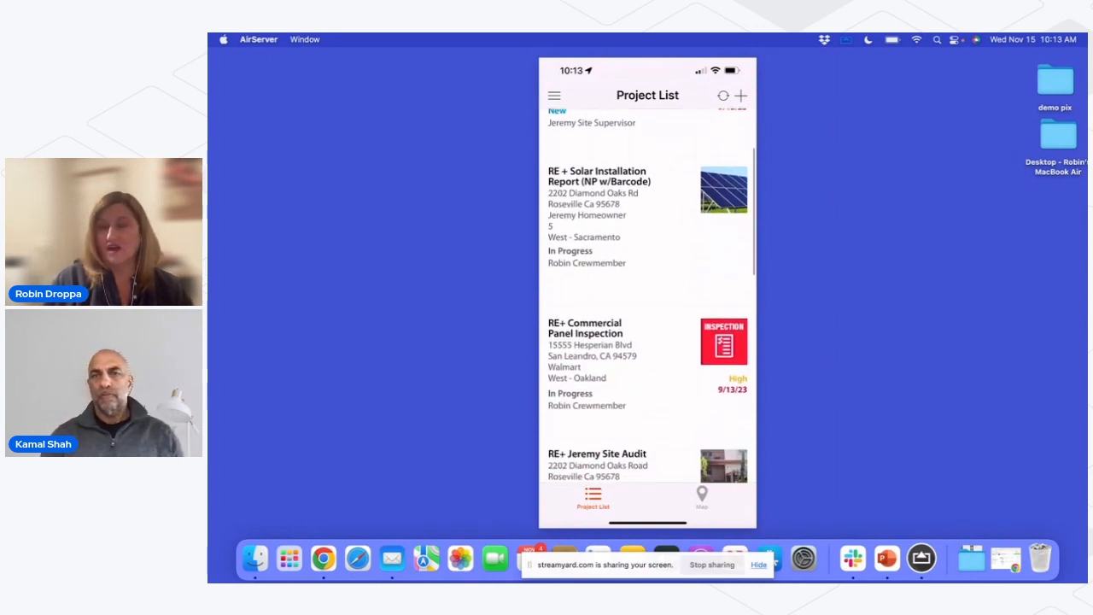
{"action": "scroll", "scroll_direction": "down", "scroll_amount": 3}
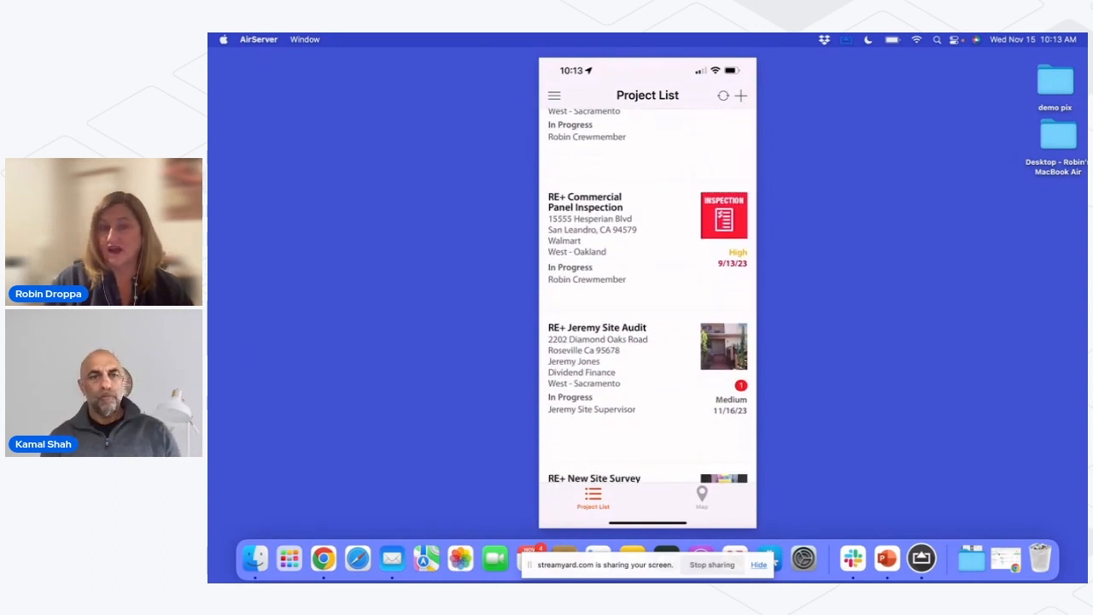
{"action": "scroll", "scroll_direction": "up", "scroll_amount": 3}
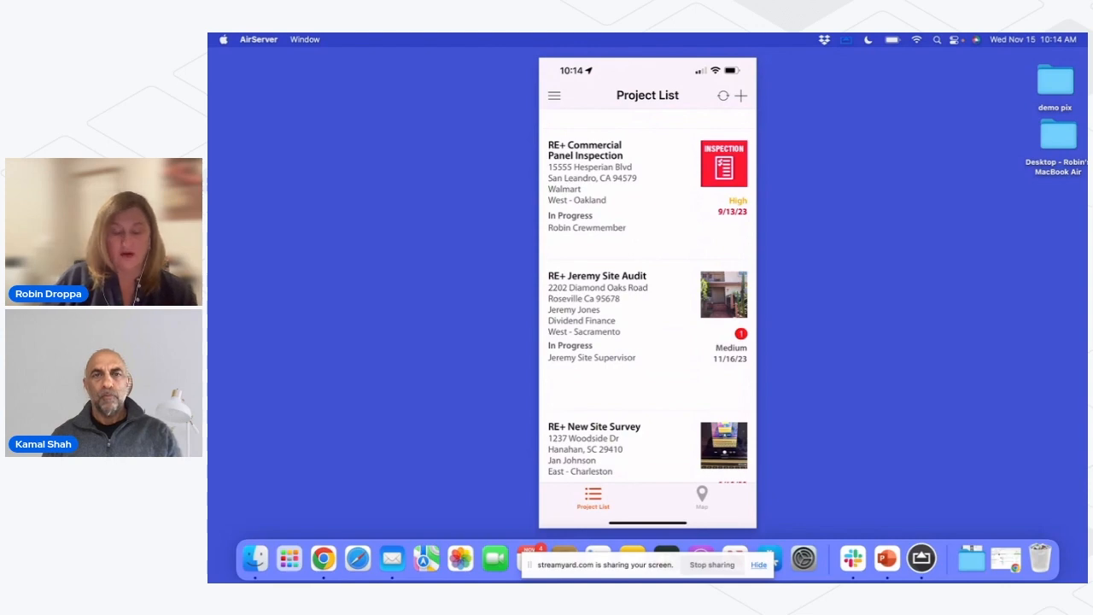
{"action": "left_click", "coordinate": [701, 500]}
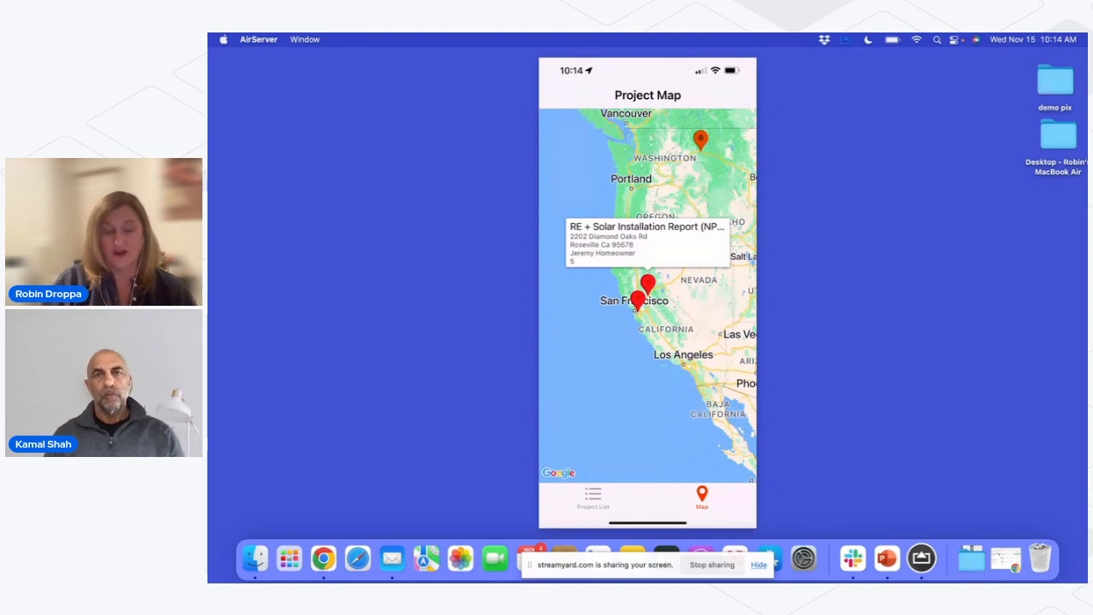
{"action": "left_click", "coordinate": [593, 500]}
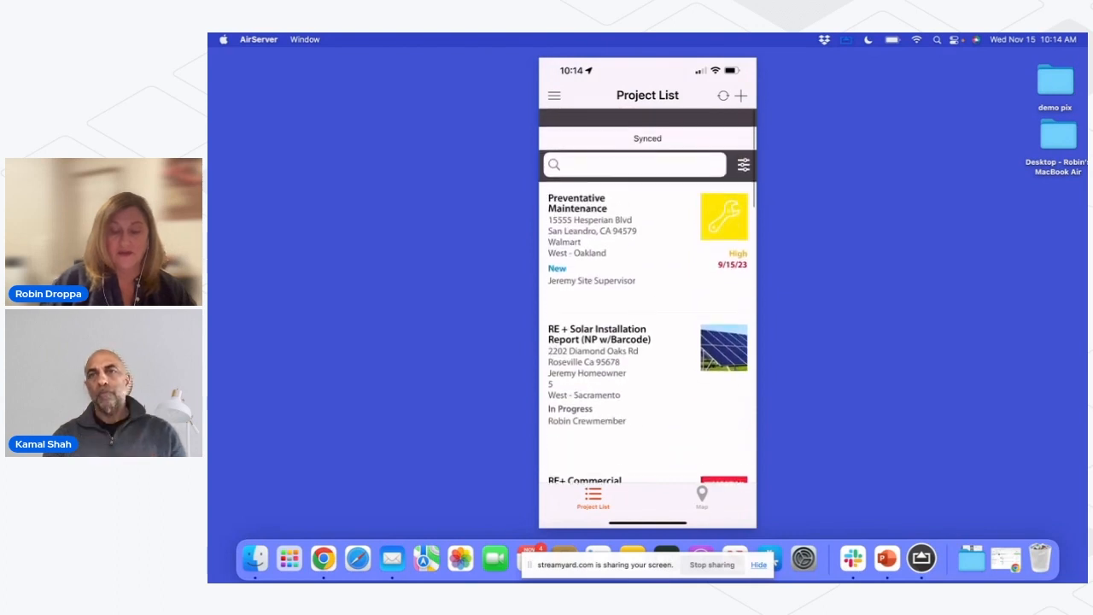
Step: Refresh and scroll the mirrored Project List to the new Site Audit - SiteCapture Live
{"action": "scroll", "scroll_direction": "down", "scroll_amount": 3}
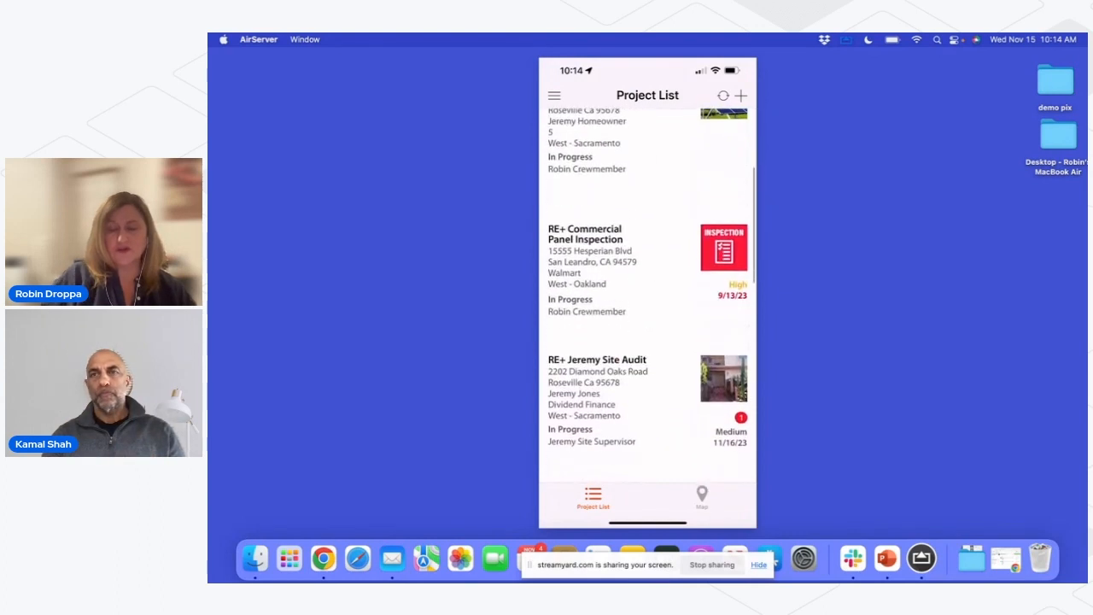
{"action": "scroll", "scroll_direction": "down", "scroll_amount": 3}
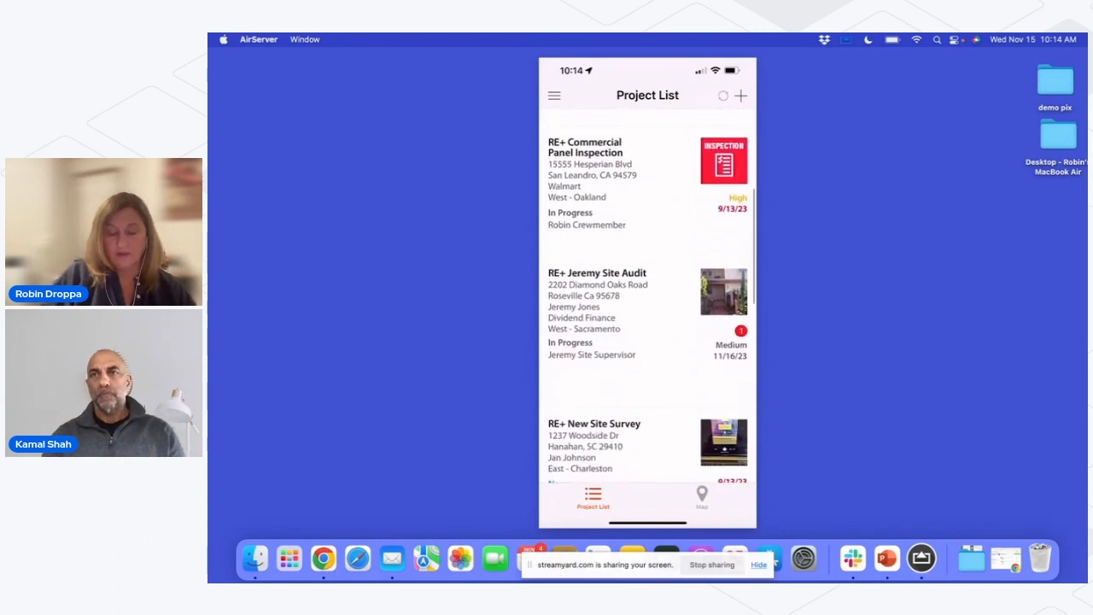
{"action": "scroll", "scroll_direction": "down", "scroll_amount": 3}
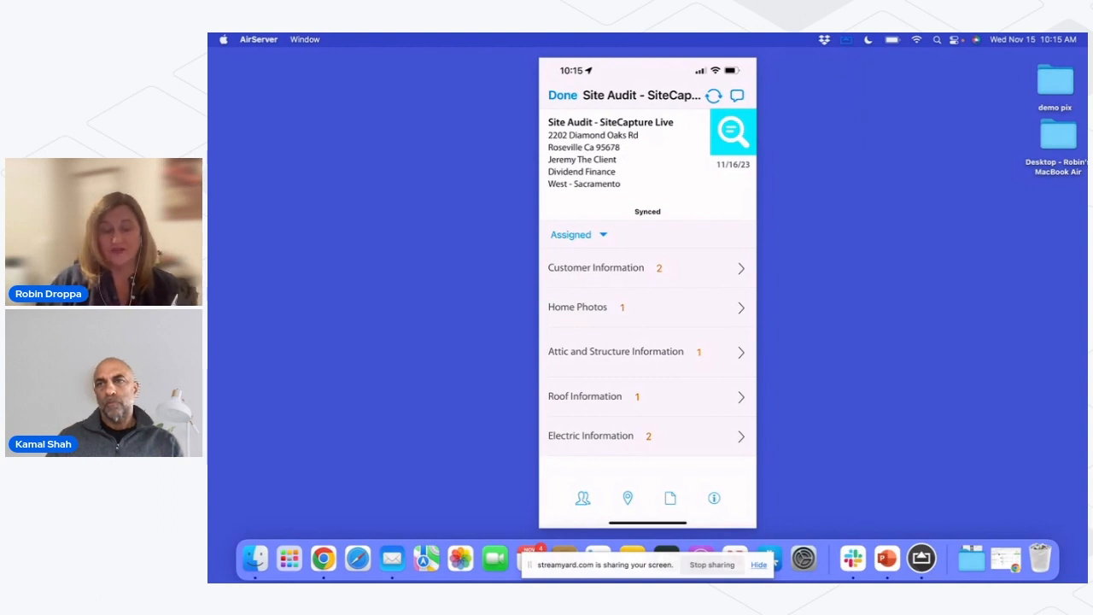
{"action": "mouse_move", "coordinate": [677, 326]}
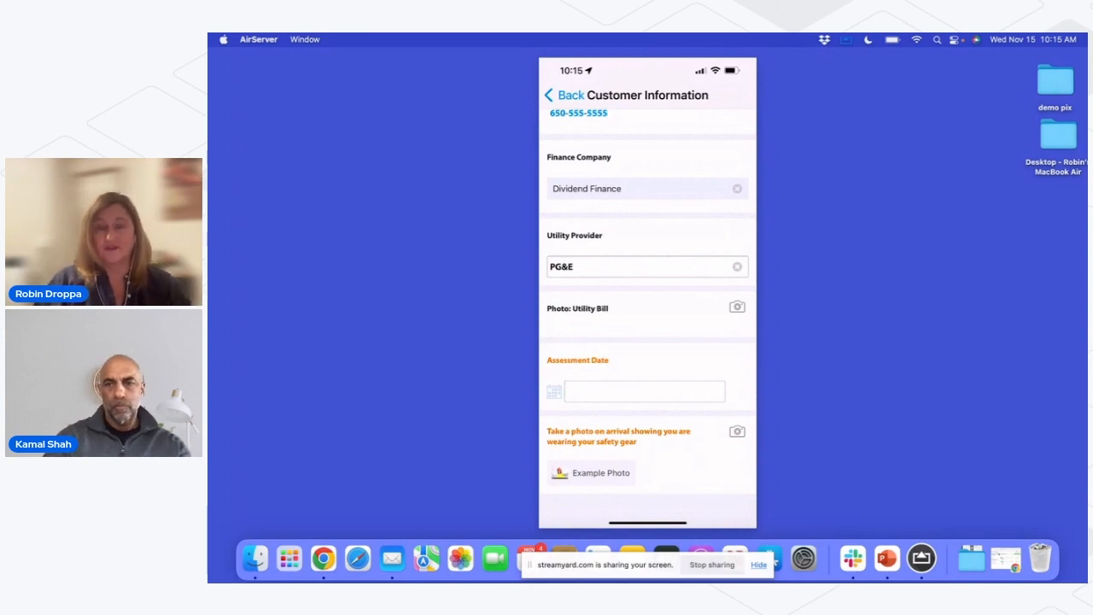
Step: Scroll Customer Information to show Dividend Finance, PG&E and the empty Assessment Date
{"action": "scroll", "scroll_direction": "up", "scroll_amount": 3}
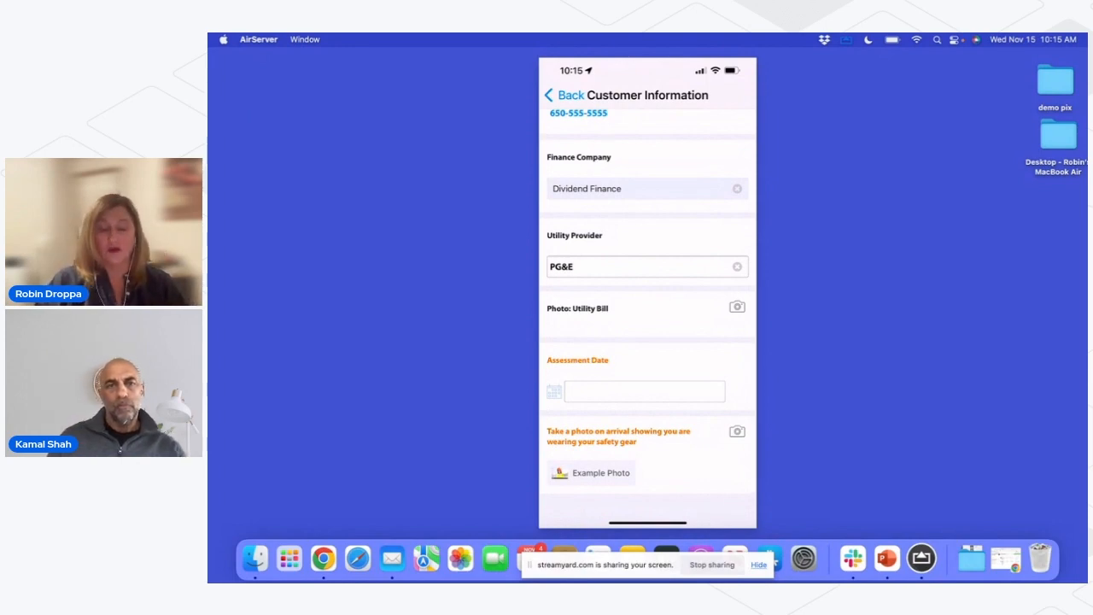
Step: Set the Assessment Date to 11/15/23 and open the camera for the safety-gear arrival photo
{"action": "left_click", "coordinate": [644, 390]}
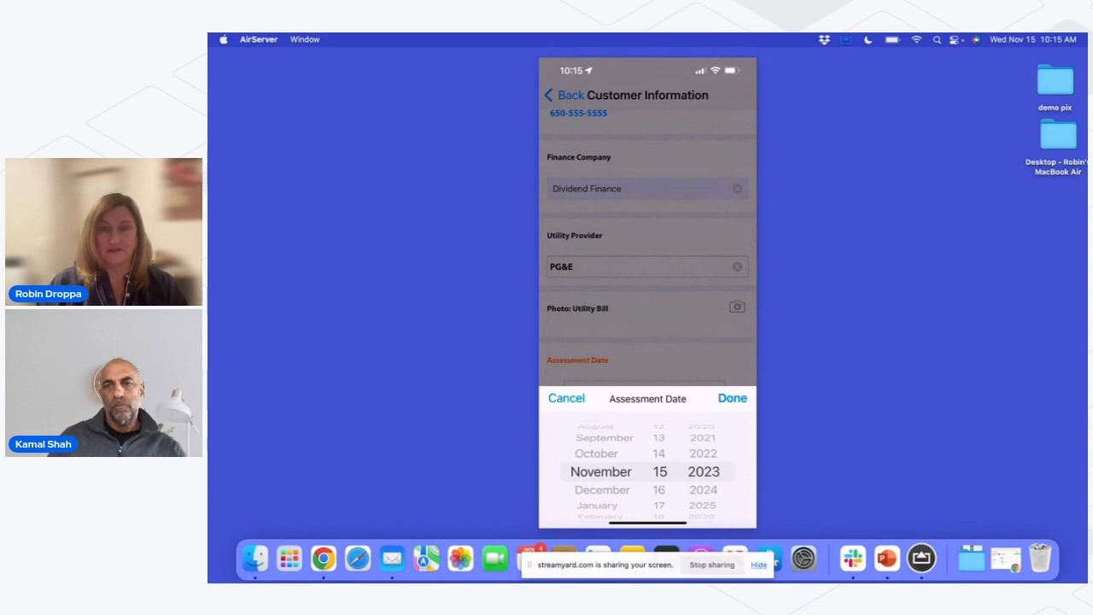
{"action": "left_click", "coordinate": [731, 398]}
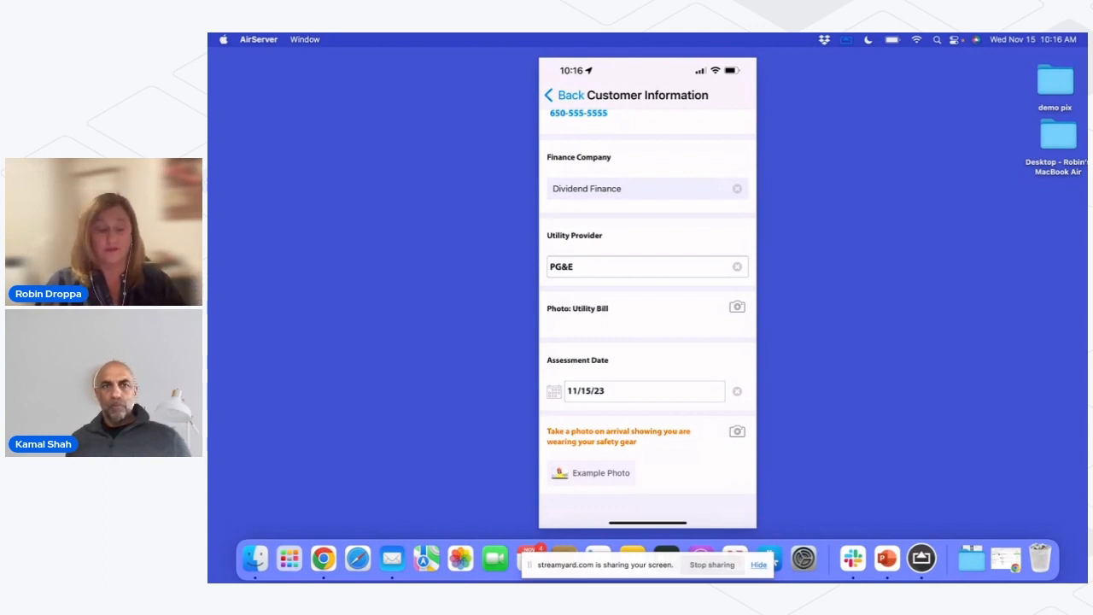
{"action": "left_click", "coordinate": [601, 473]}
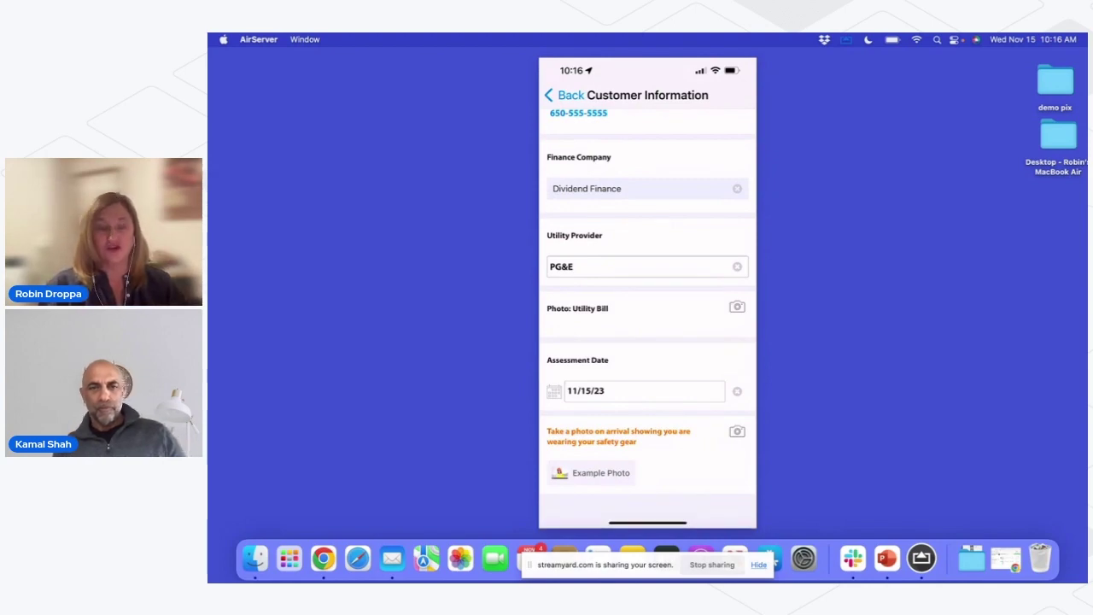
{"action": "left_click", "coordinate": [737, 431]}
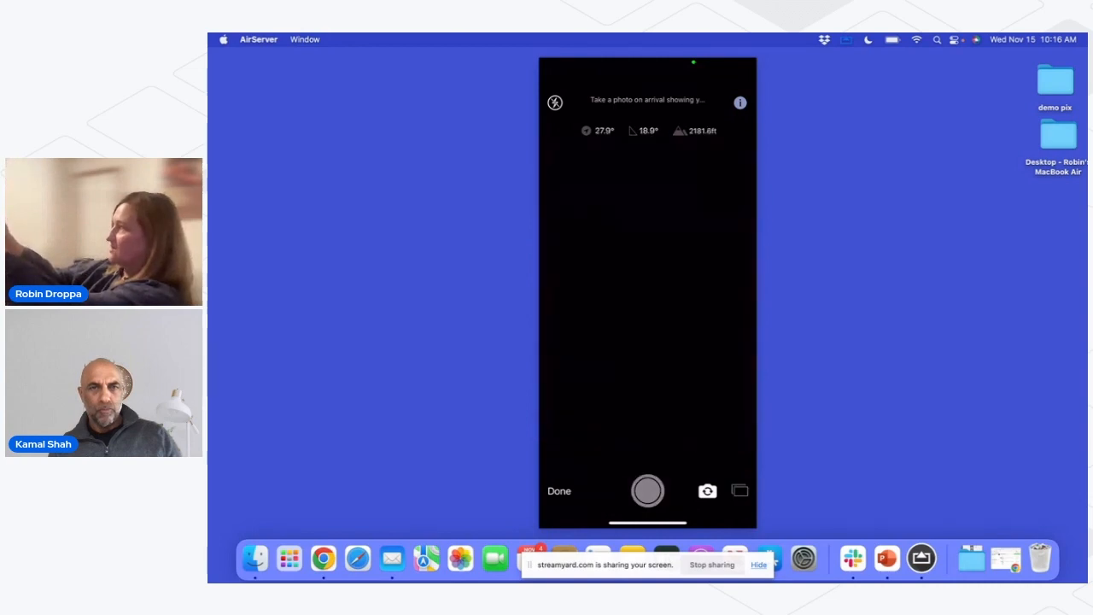
Step: Capture the safety-gear arrival photo and return to the audit overview
{"action": "left_click", "coordinate": [559, 490]}
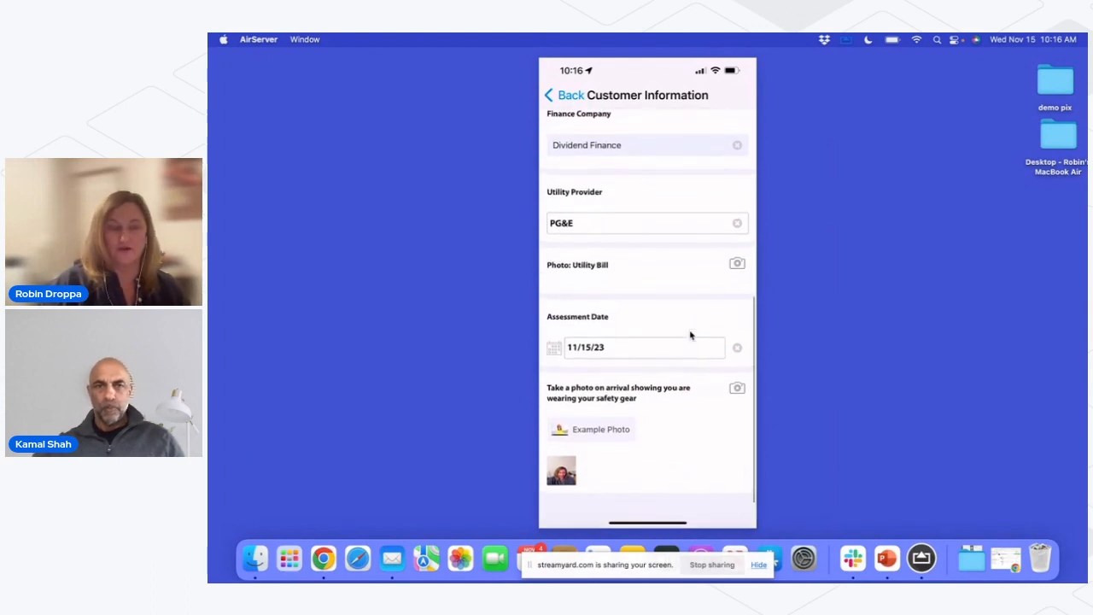
{"action": "left_click", "coordinate": [566, 94]}
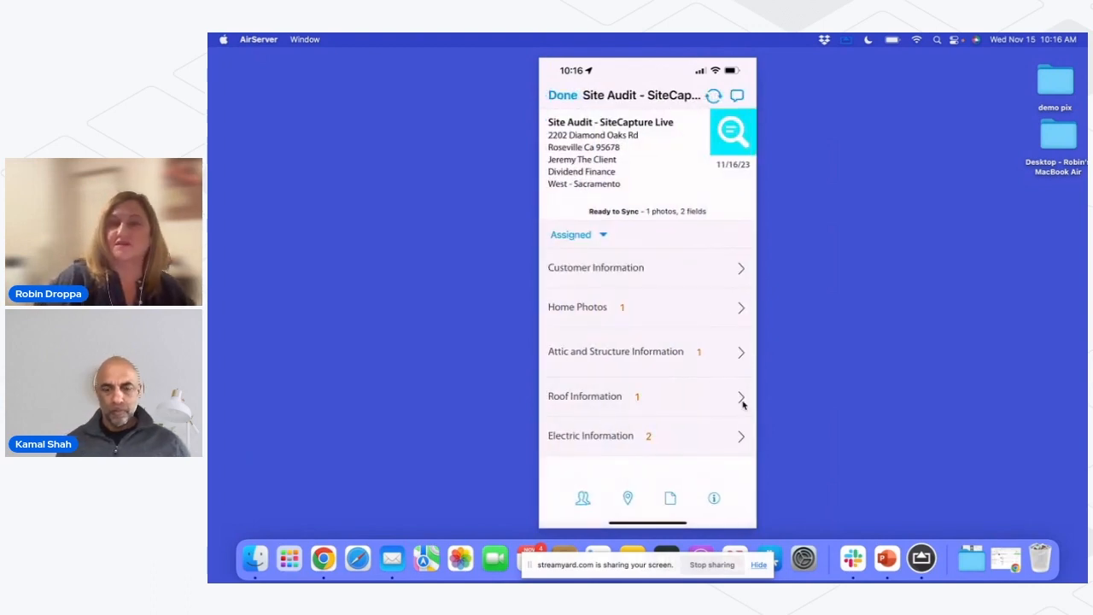
{"action": "mouse_move", "coordinate": [669, 274]}
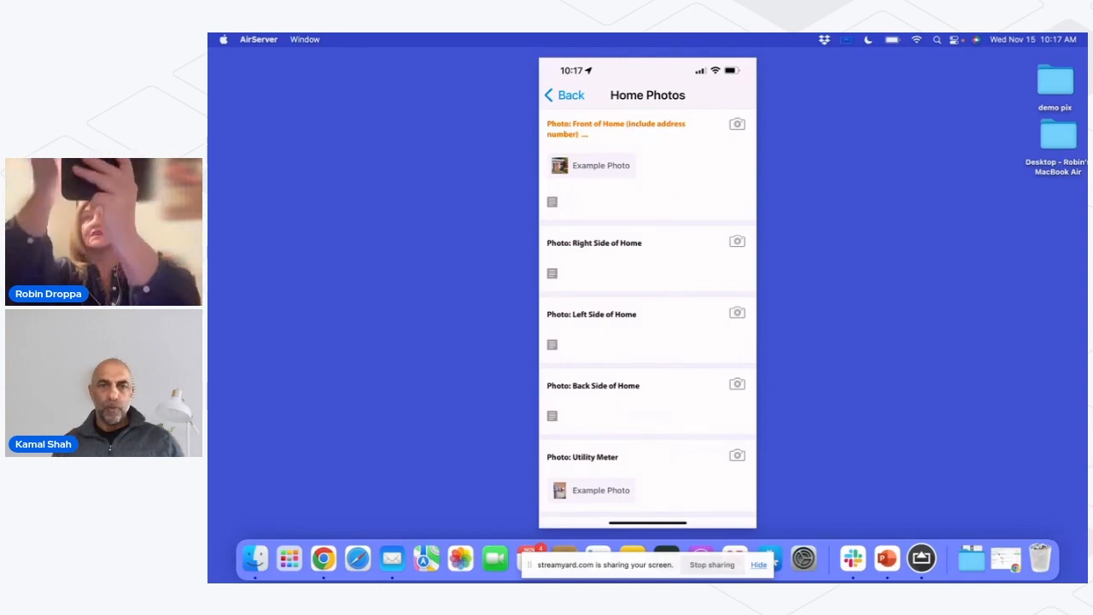
Step: Take two Front of Home photos
{"action": "left_click", "coordinate": [737, 124]}
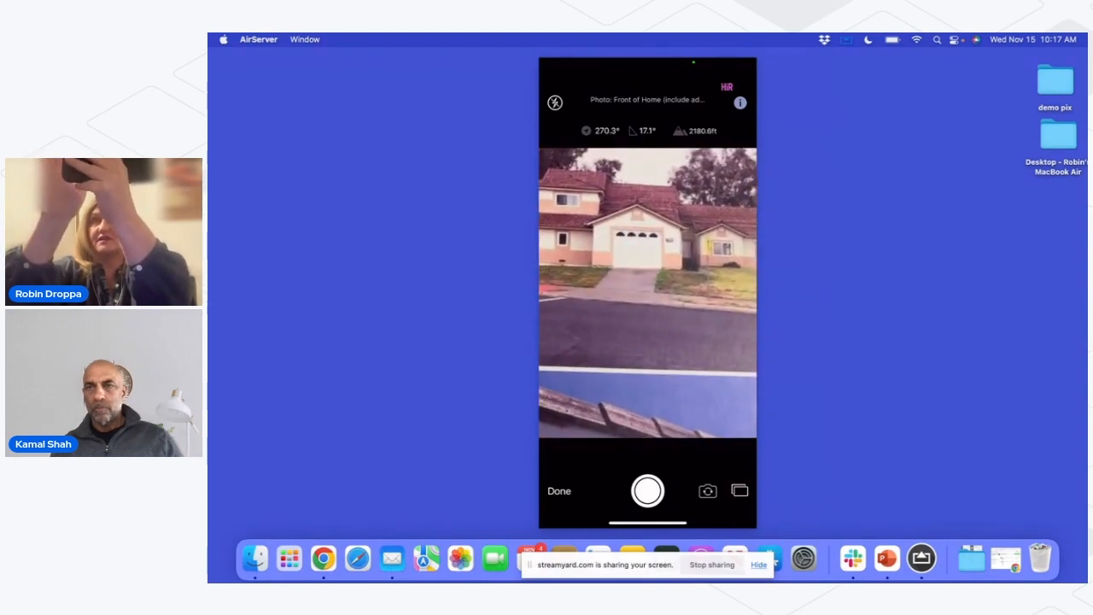
{"action": "left_click", "coordinate": [646, 490]}
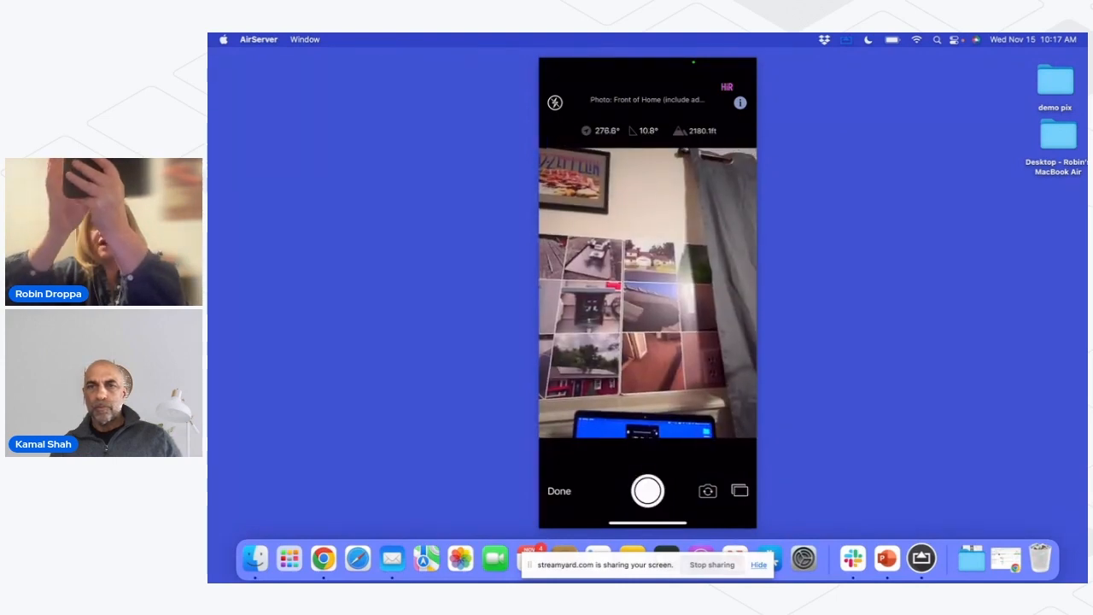
{"action": "left_click", "coordinate": [559, 491]}
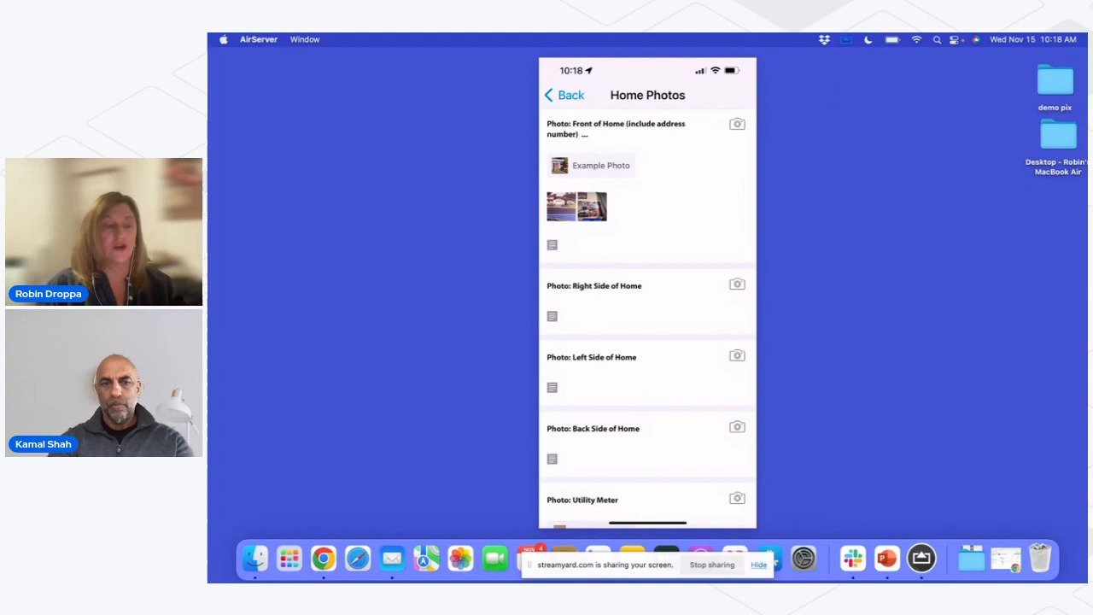
Step: Add a Utility Meter photo to Home Photos
{"action": "scroll", "scroll_direction": "down", "scroll_amount": 3}
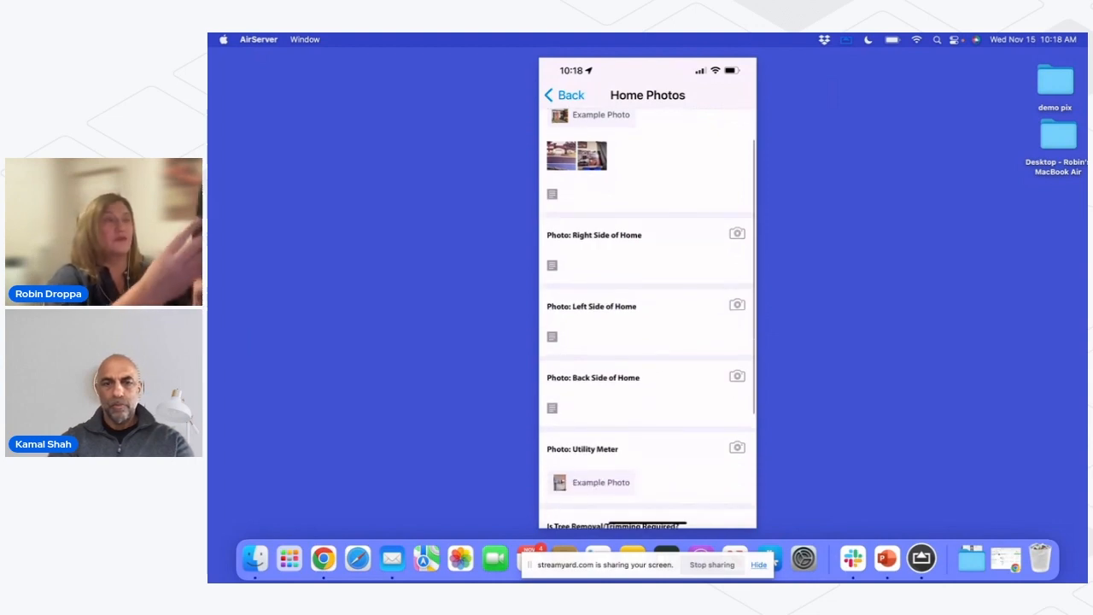
{"action": "left_click", "coordinate": [736, 447]}
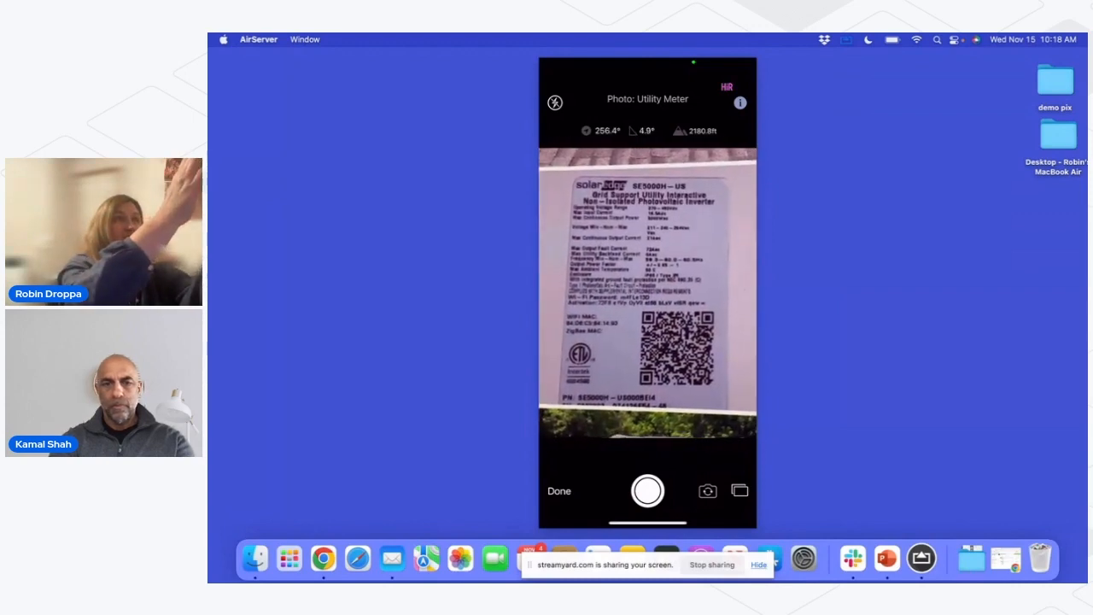
{"action": "left_click", "coordinate": [647, 491]}
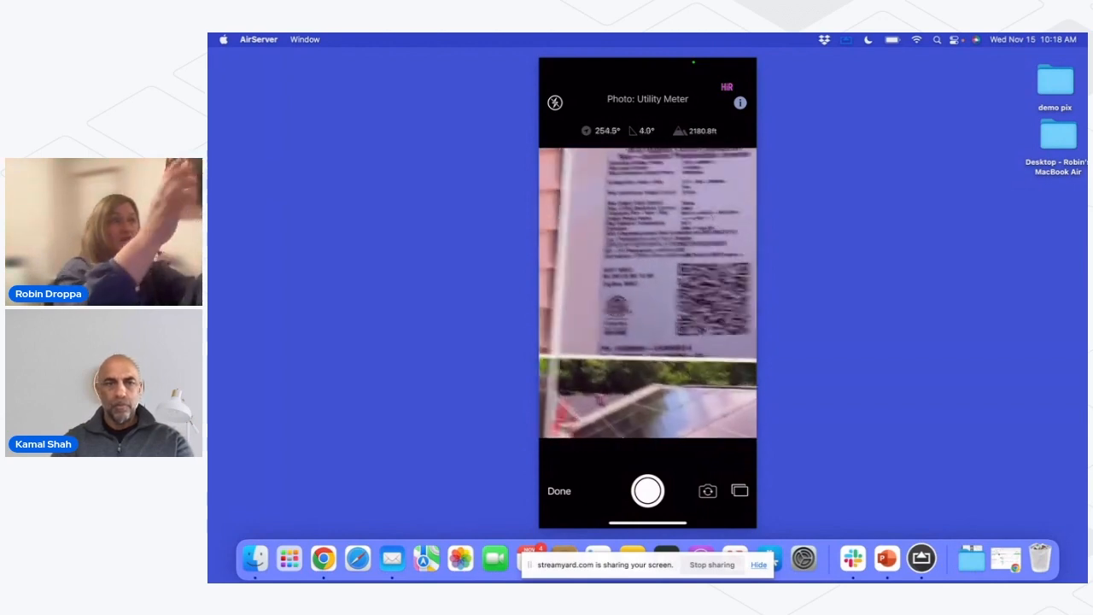
{"action": "left_click", "coordinate": [558, 490]}
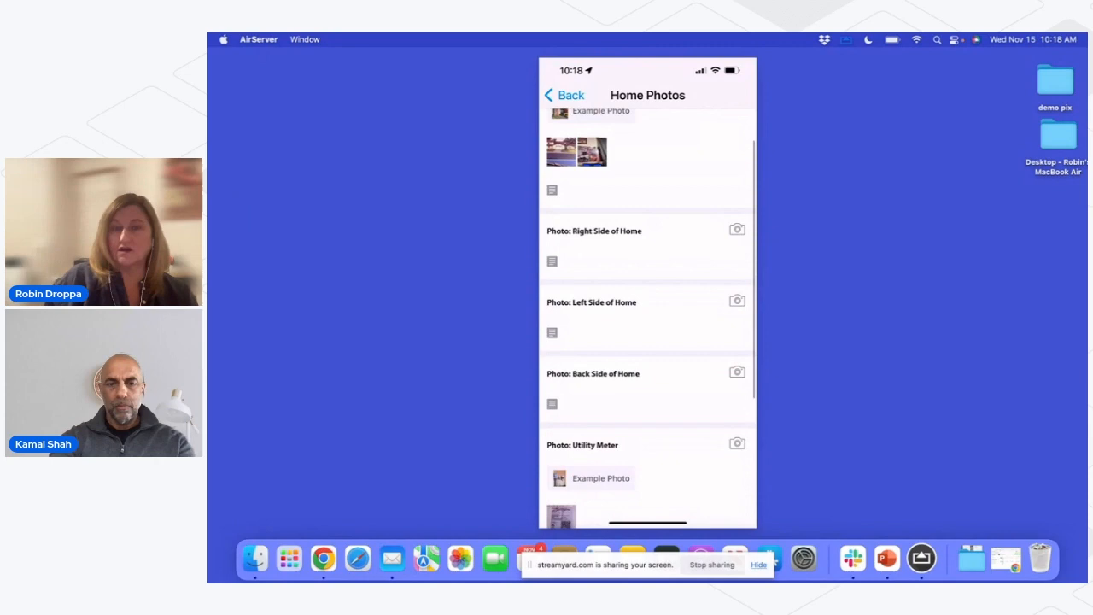
Step: Send 'Hey I cannot get on the roof help!' in the audit chat, then return
{"action": "left_click", "coordinate": [565, 94]}
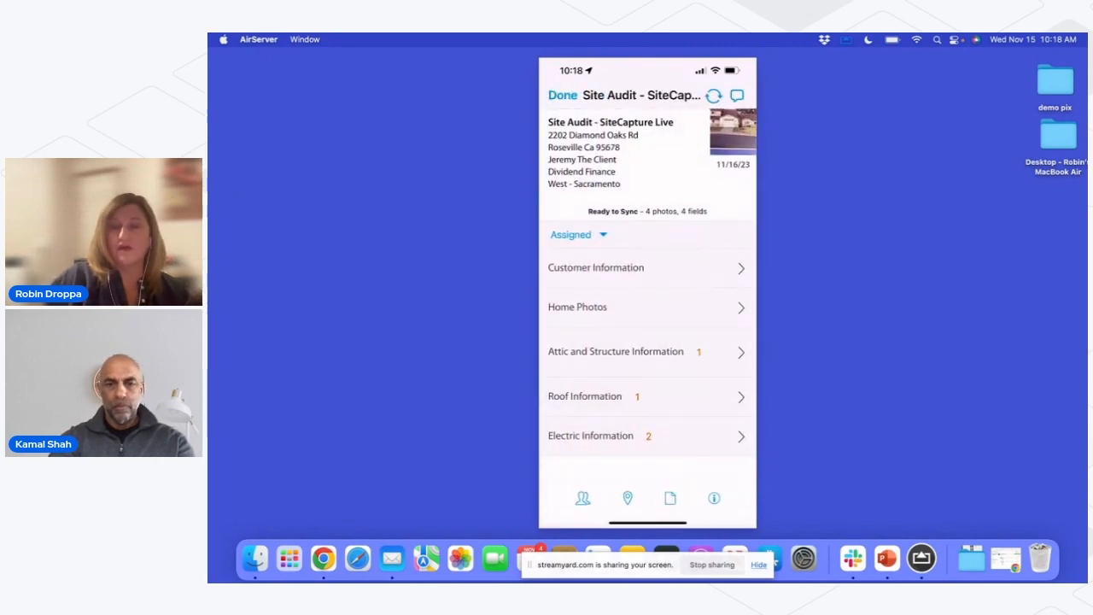
{"action": "mouse_move", "coordinate": [657, 298]}
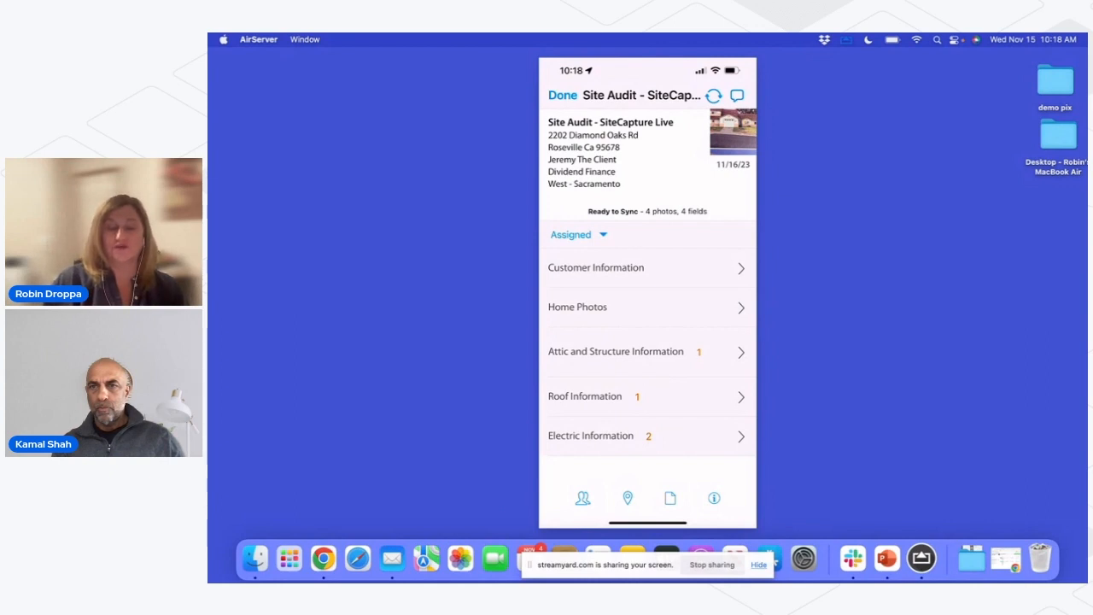
{"action": "left_click", "coordinate": [737, 95]}
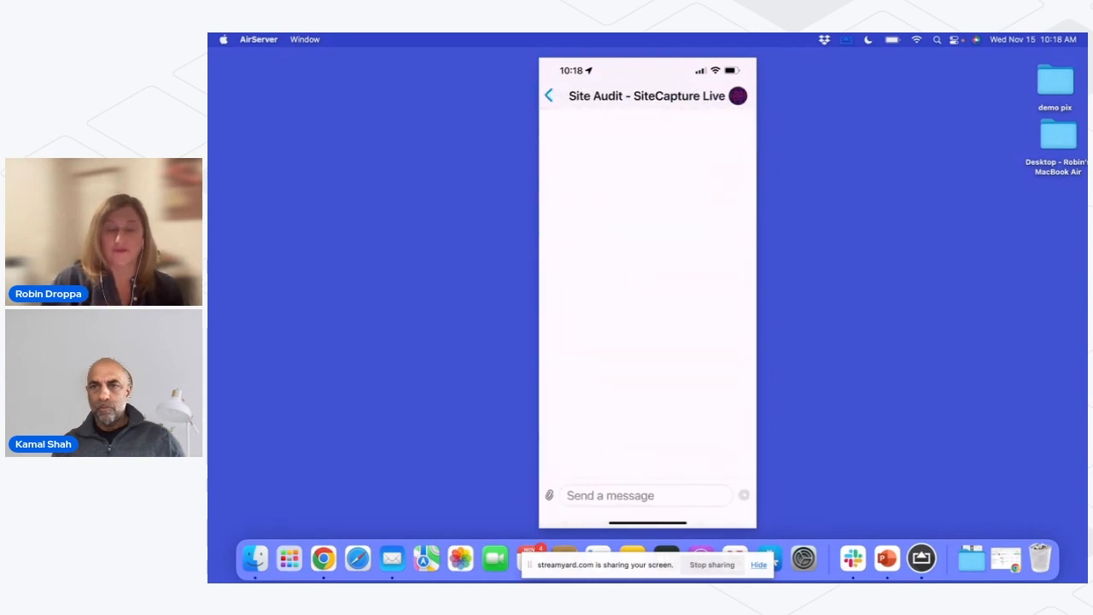
{"action": "left_click", "coordinate": [642, 496]}
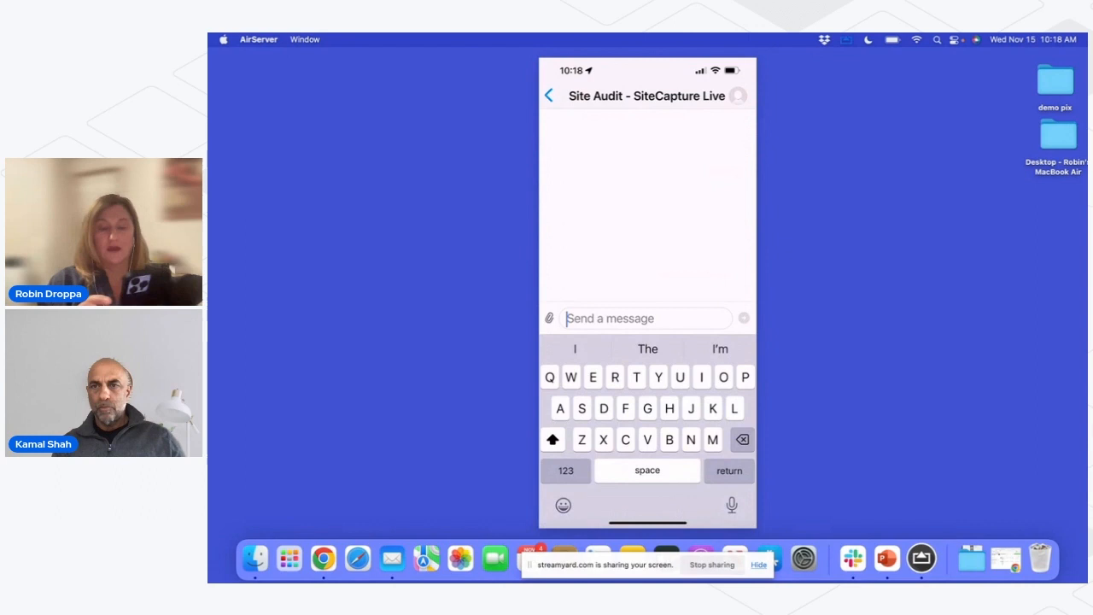
{"action": "type", "text": "Hey I c"}
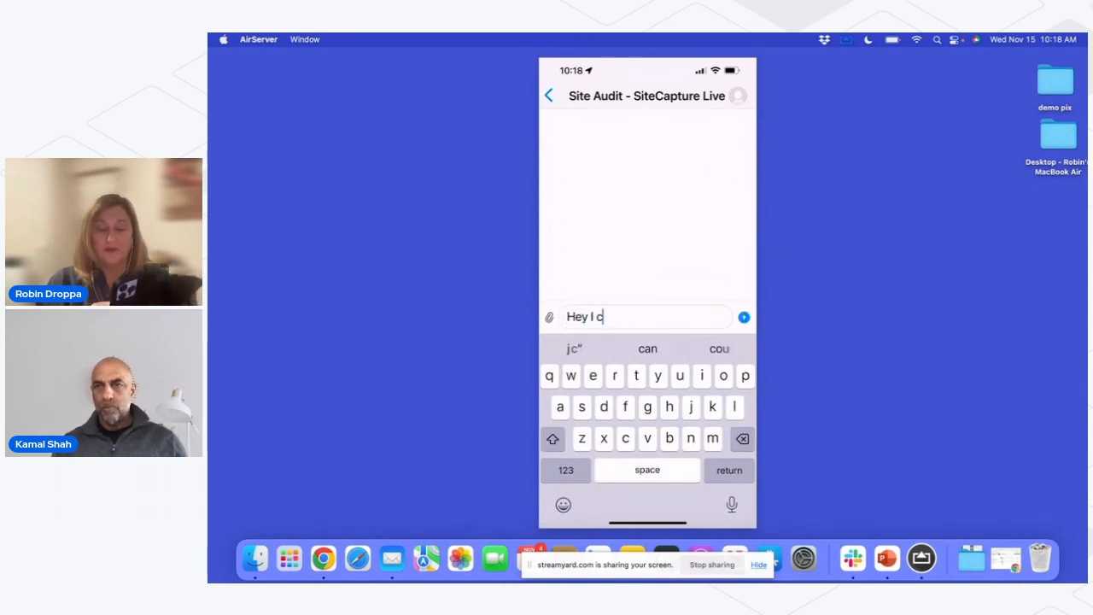
{"action": "type", "text": "annot get on the roof help!"}
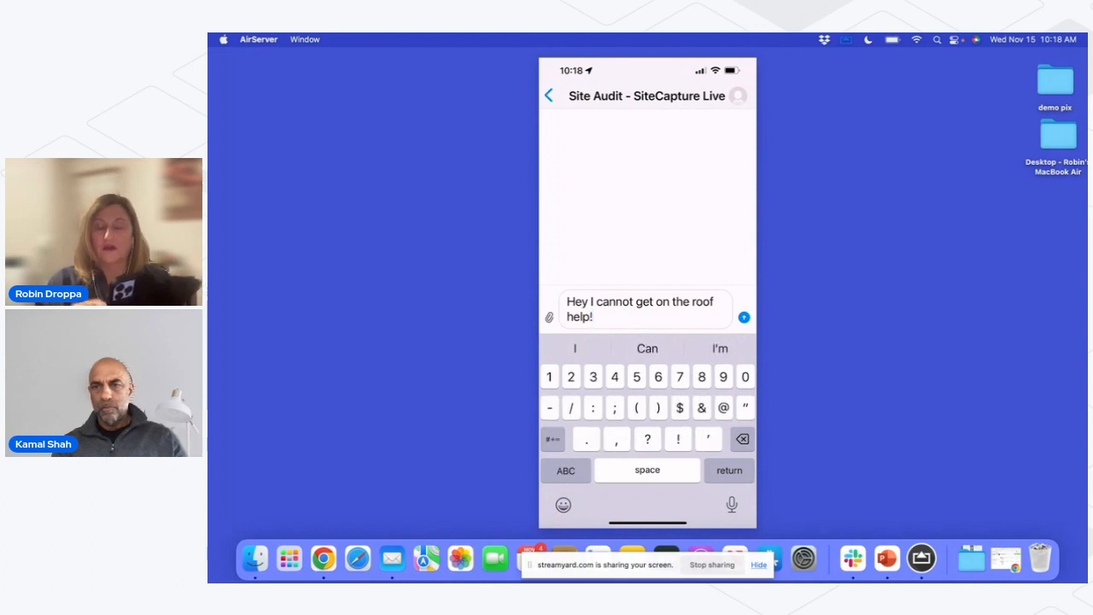
{"action": "left_click", "coordinate": [744, 317]}
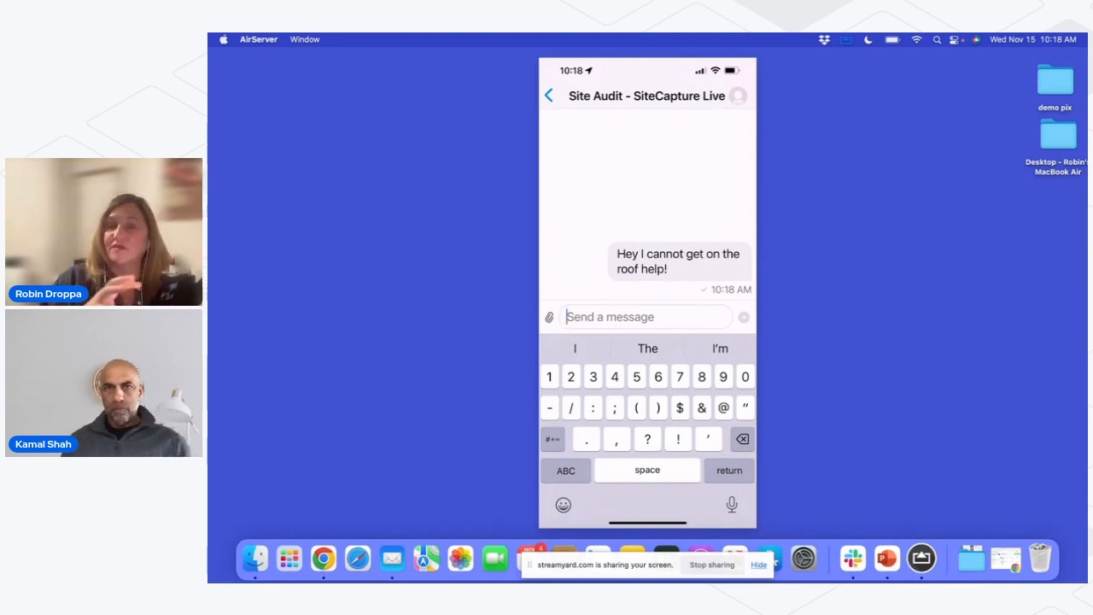
{"action": "left_click", "coordinate": [548, 95]}
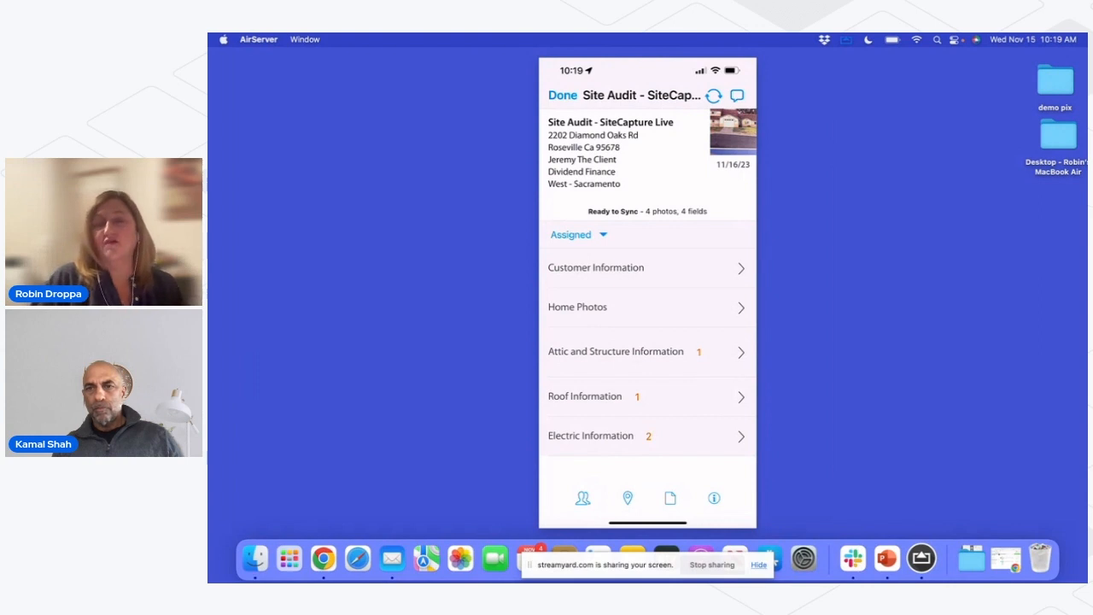
Step: Record attic access as Yes, located Upstairs, with a location photo
{"action": "left_click", "coordinate": [615, 351]}
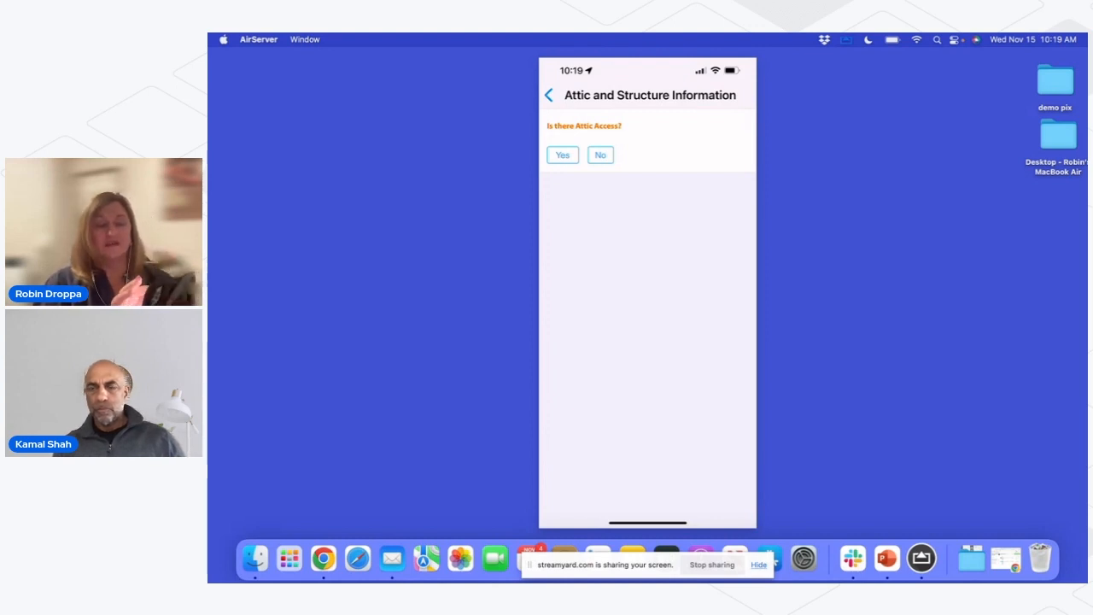
{"action": "left_click", "coordinate": [601, 154]}
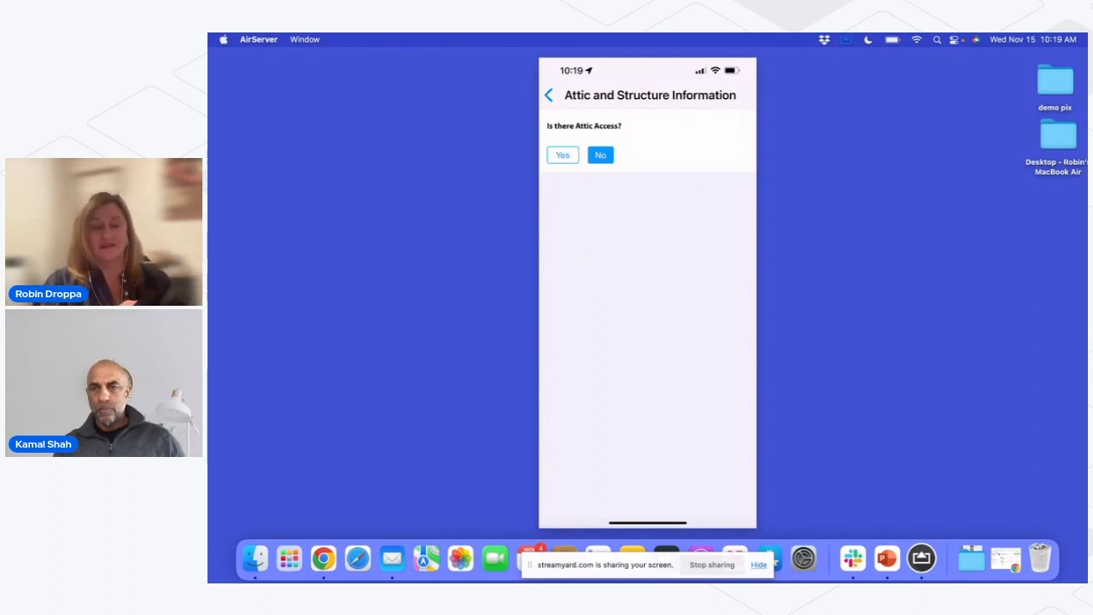
{"action": "left_click", "coordinate": [562, 155]}
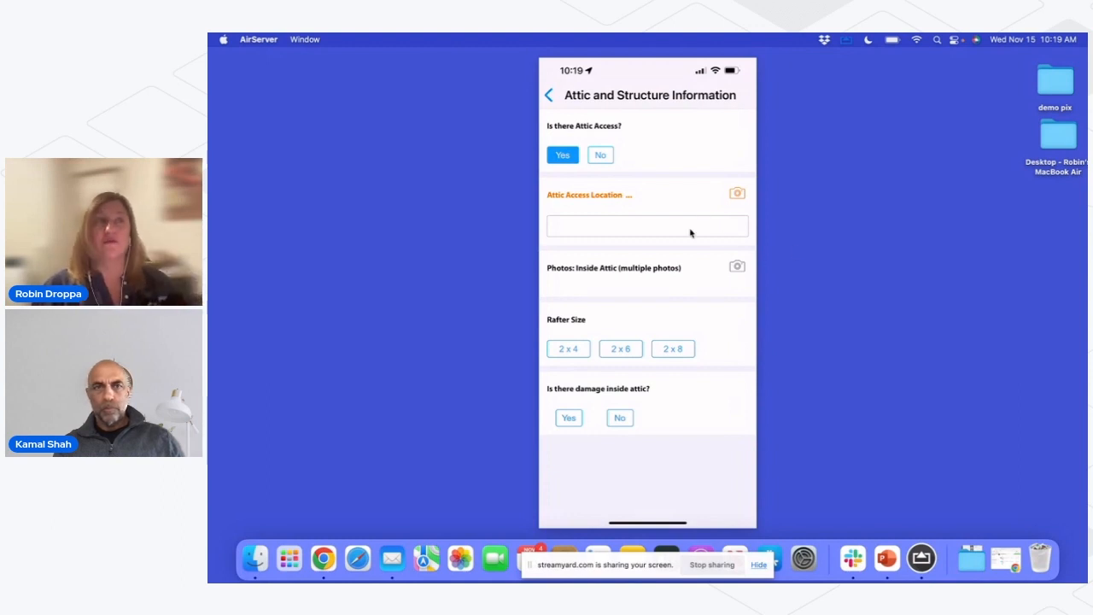
{"action": "left_click", "coordinate": [646, 225]}
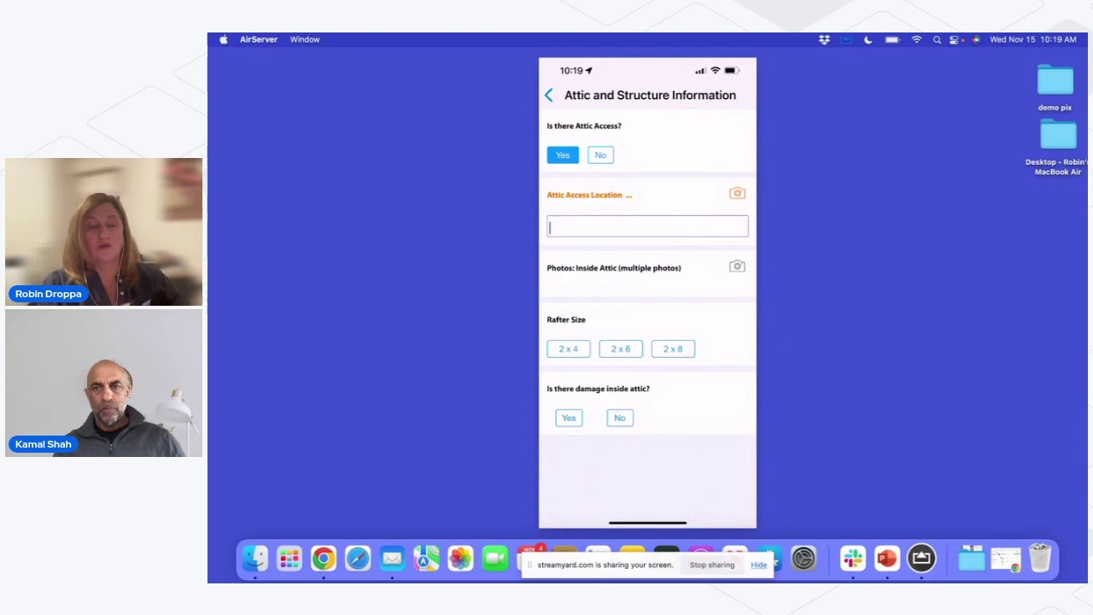
{"action": "type", "text": "Uost"}
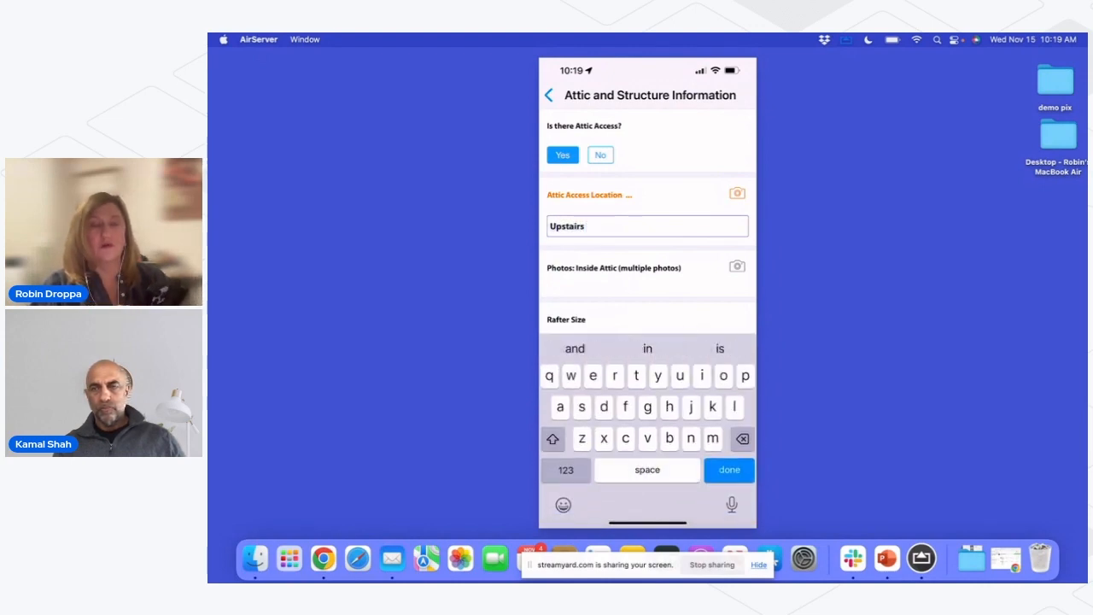
{"action": "left_click", "coordinate": [728, 470]}
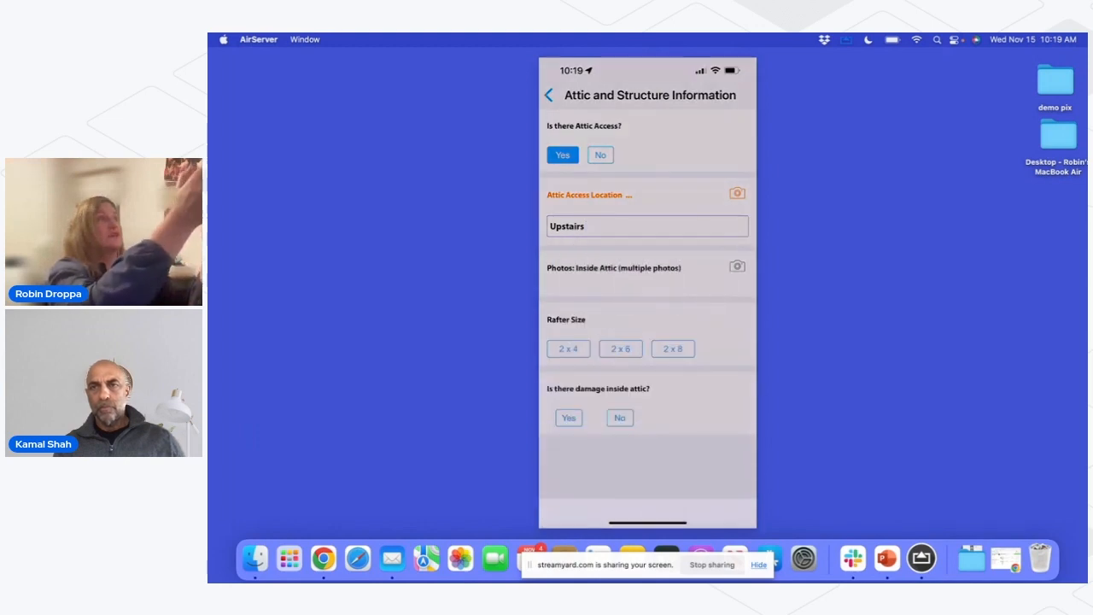
{"action": "left_click", "coordinate": [736, 193]}
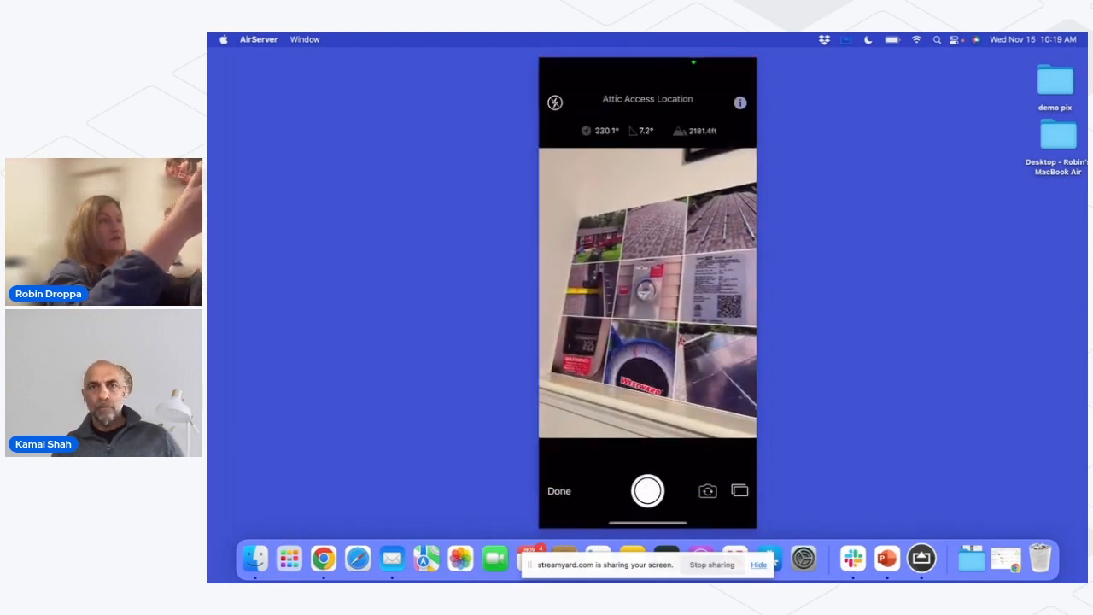
{"action": "left_click", "coordinate": [559, 492]}
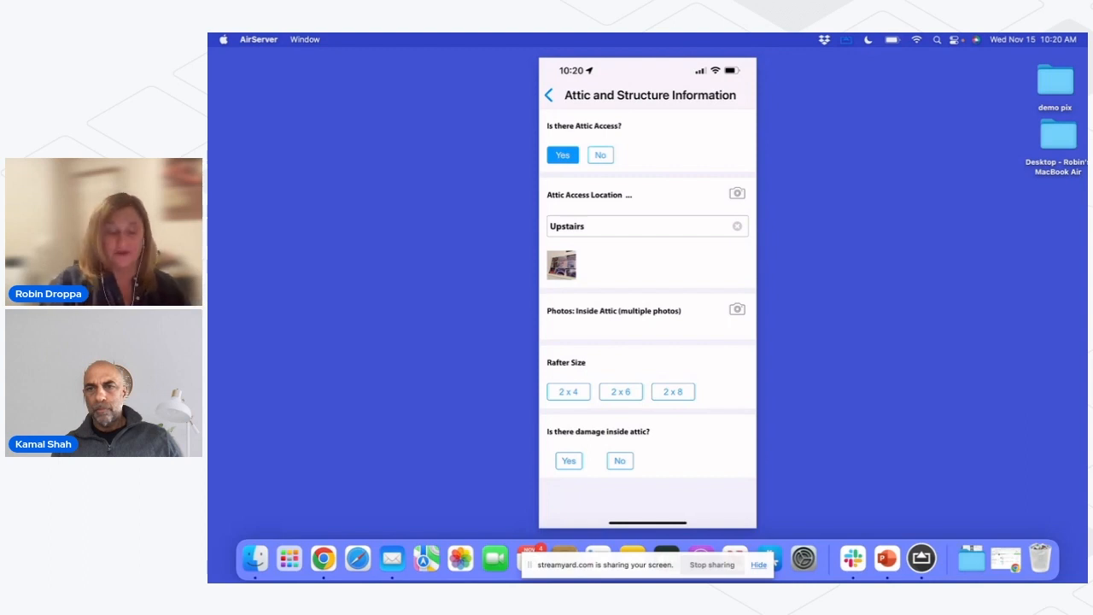
Step: Set rafters to 2 x 6 and attic damage to No, then go to Roof Information
{"action": "left_click", "coordinate": [620, 391]}
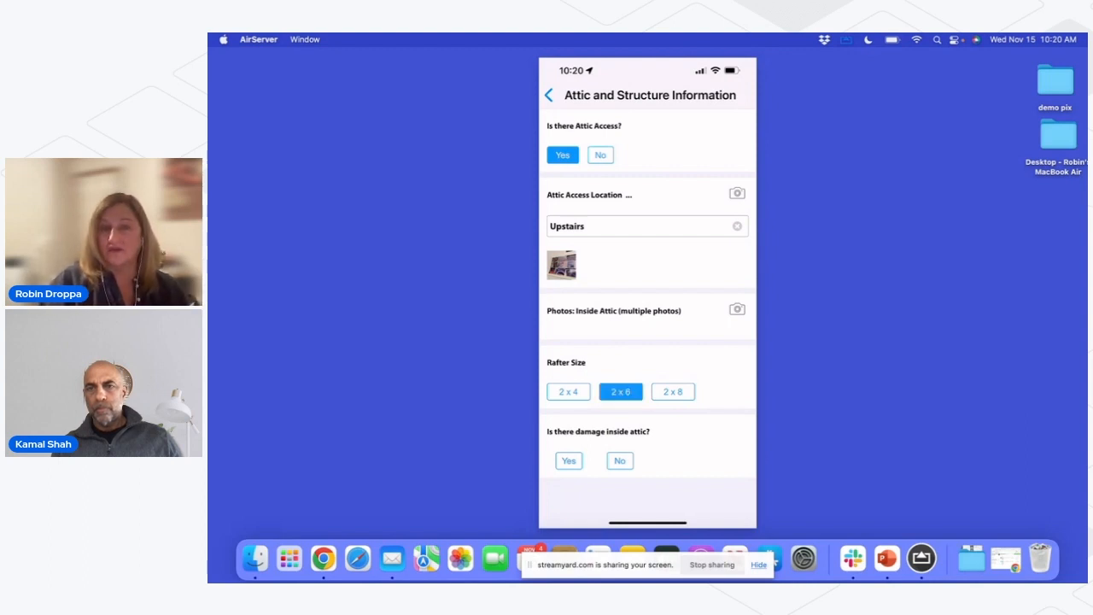
{"action": "left_click", "coordinate": [619, 460]}
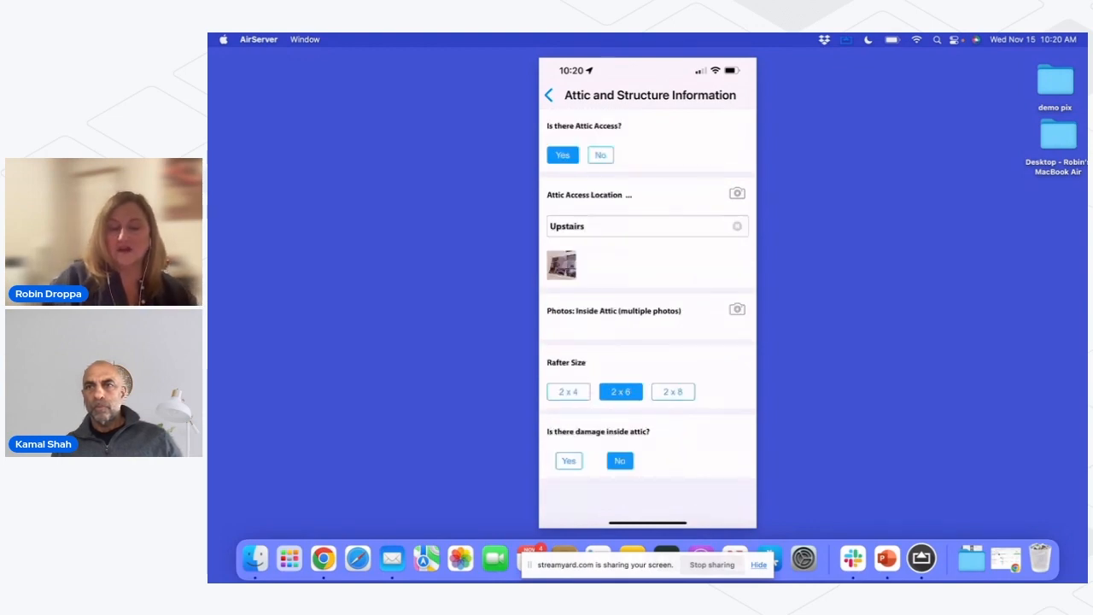
{"action": "left_click", "coordinate": [550, 95]}
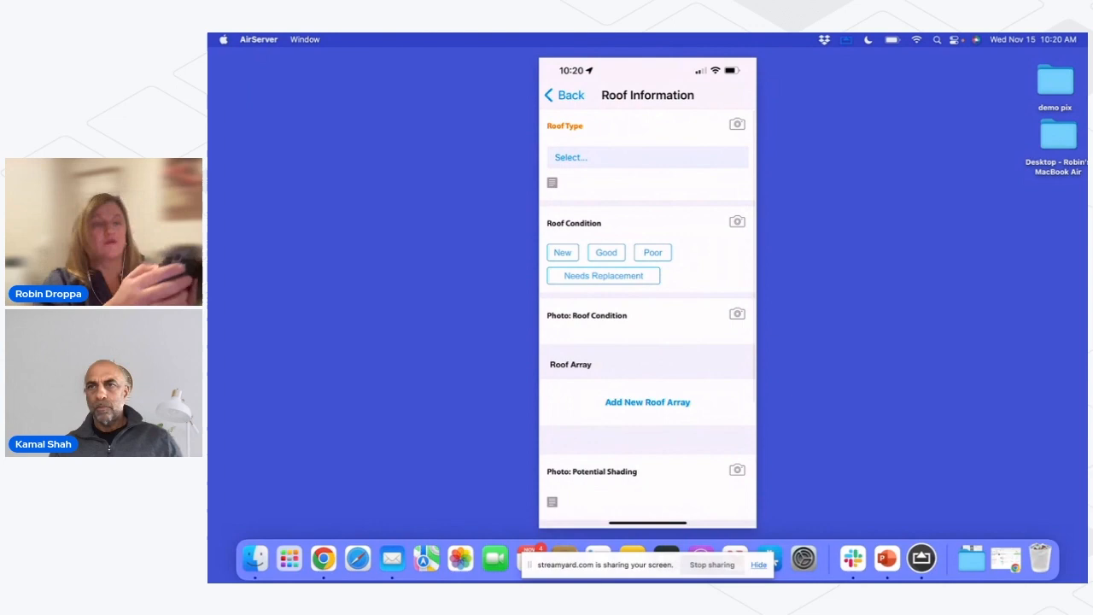
Step: Set roof type to Wood Shingle and condition to Good, then add a roof array
{"action": "left_click", "coordinate": [648, 157]}
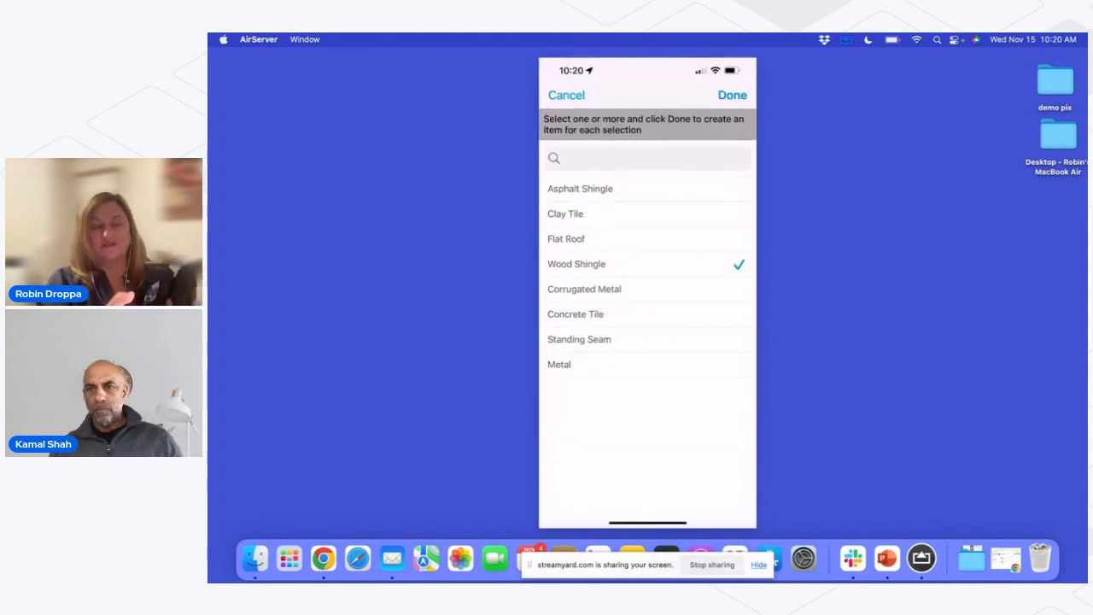
{"action": "left_click", "coordinate": [732, 95]}
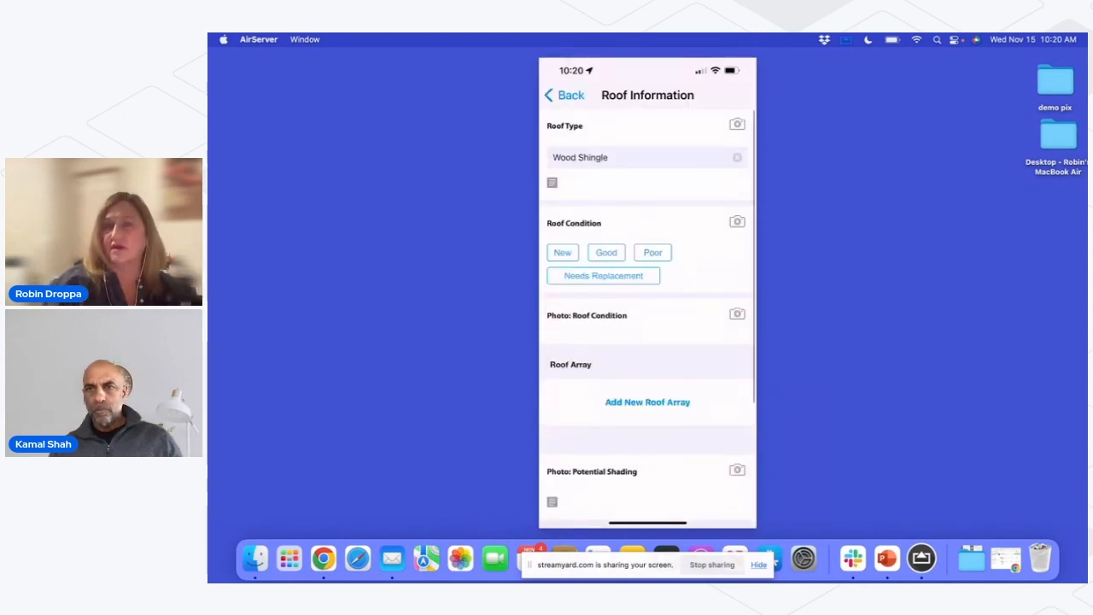
{"action": "left_click", "coordinate": [605, 252]}
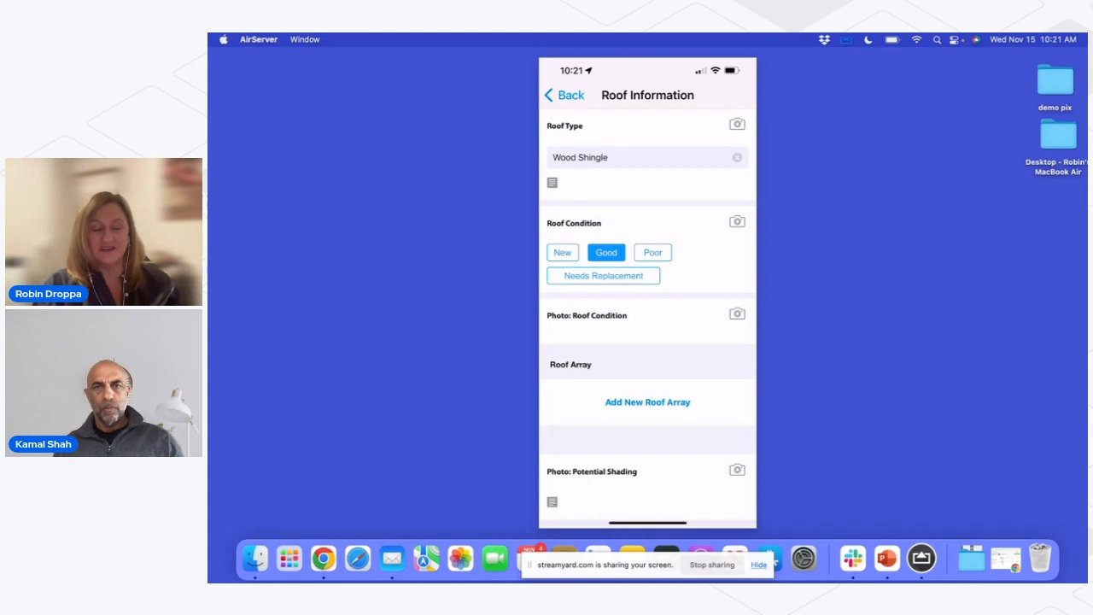
{"action": "left_click", "coordinate": [647, 401]}
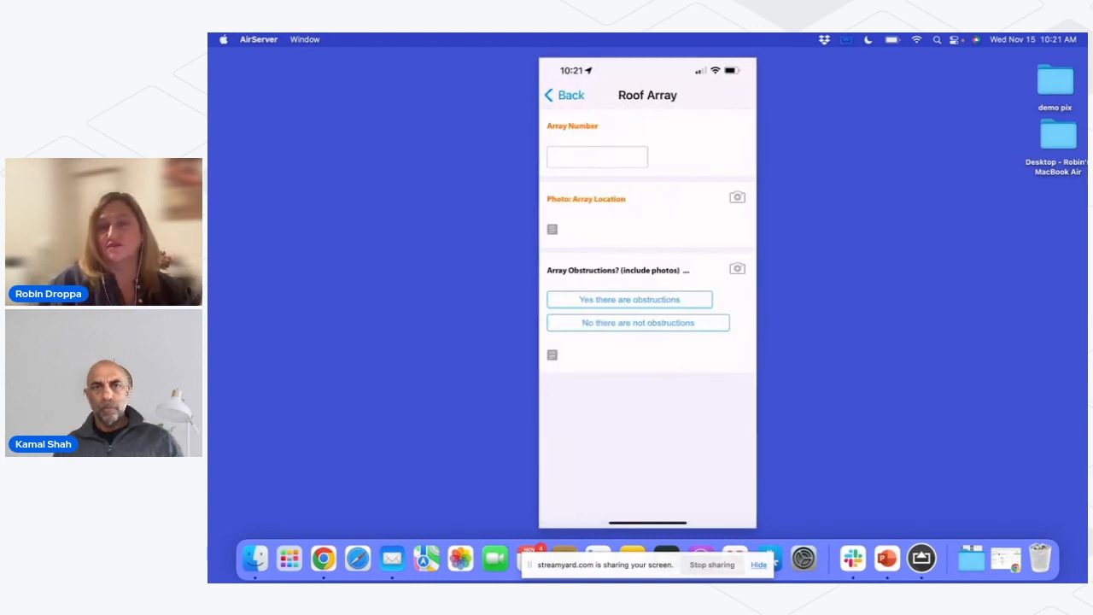
Step: Enter array number 1 and take the Array Location photo
{"action": "left_click", "coordinate": [596, 157]}
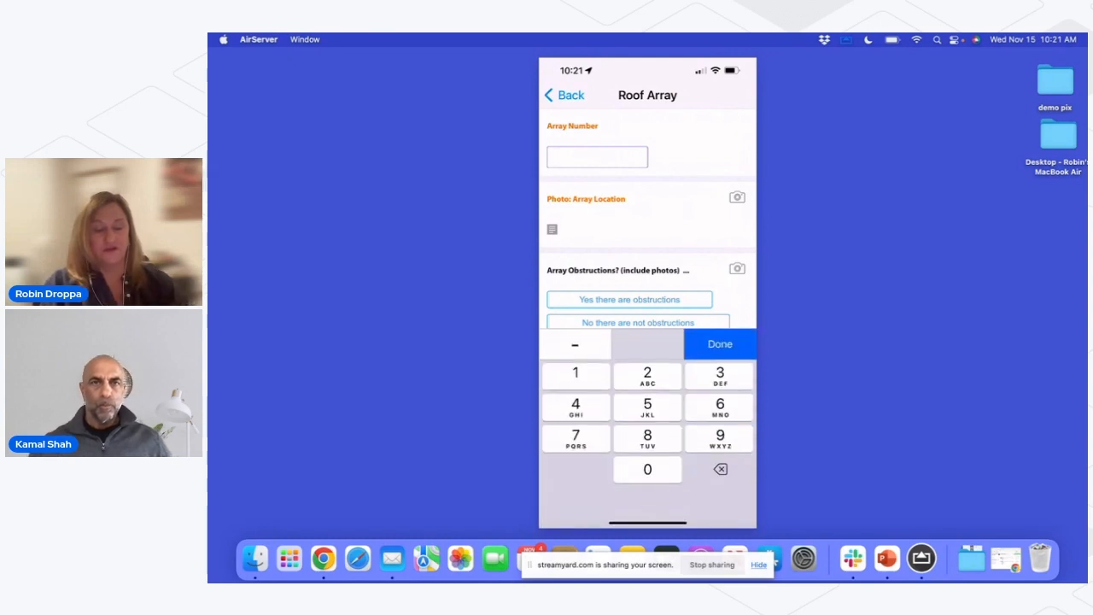
{"action": "left_click", "coordinate": [575, 373]}
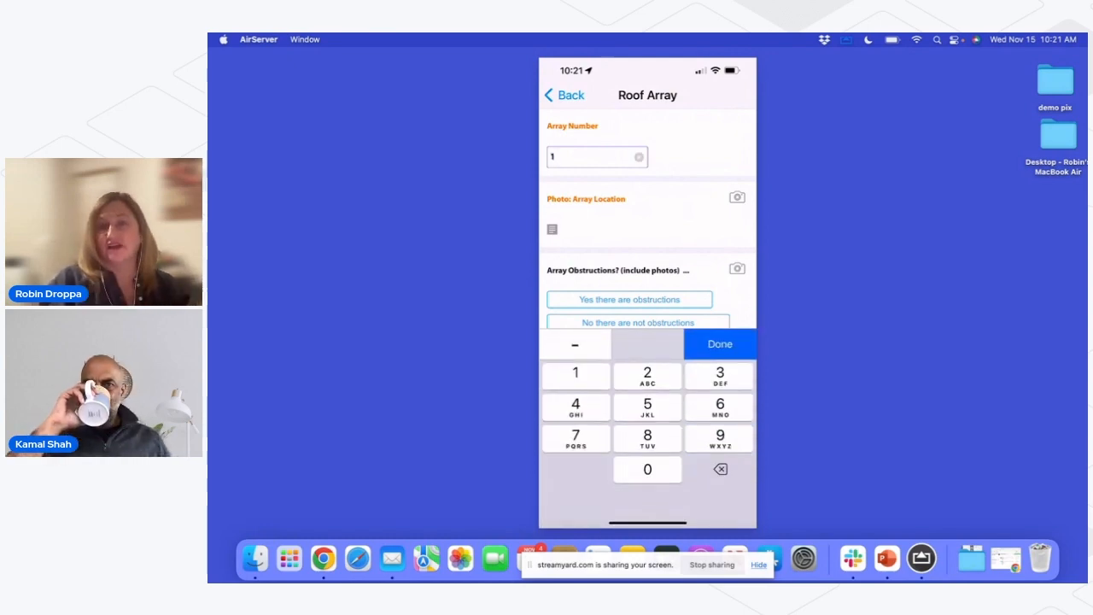
{"action": "left_click", "coordinate": [719, 344]}
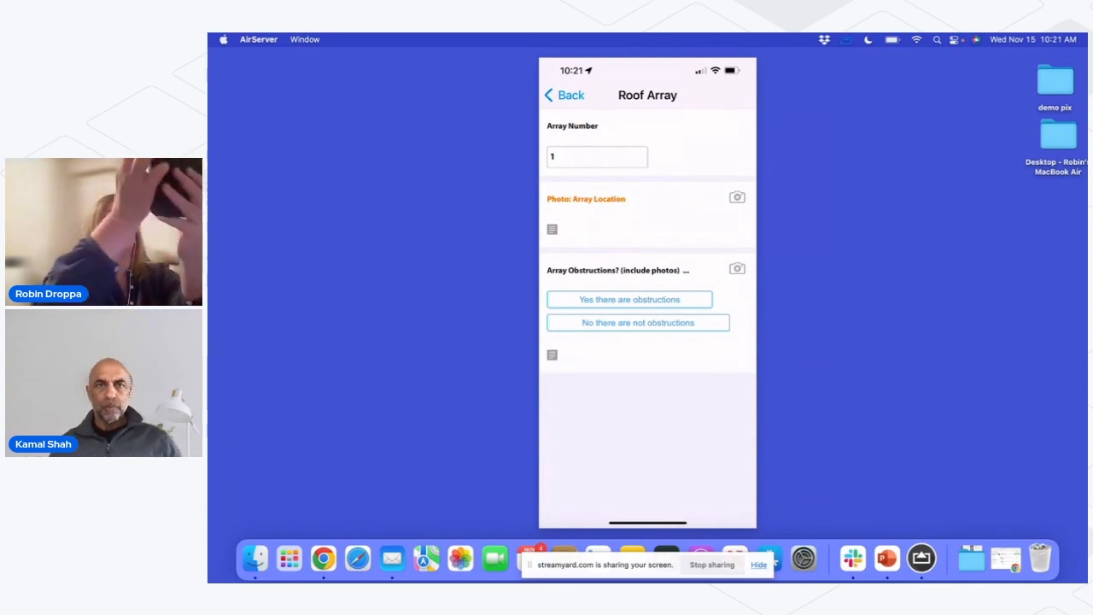
{"action": "left_click", "coordinate": [737, 197]}
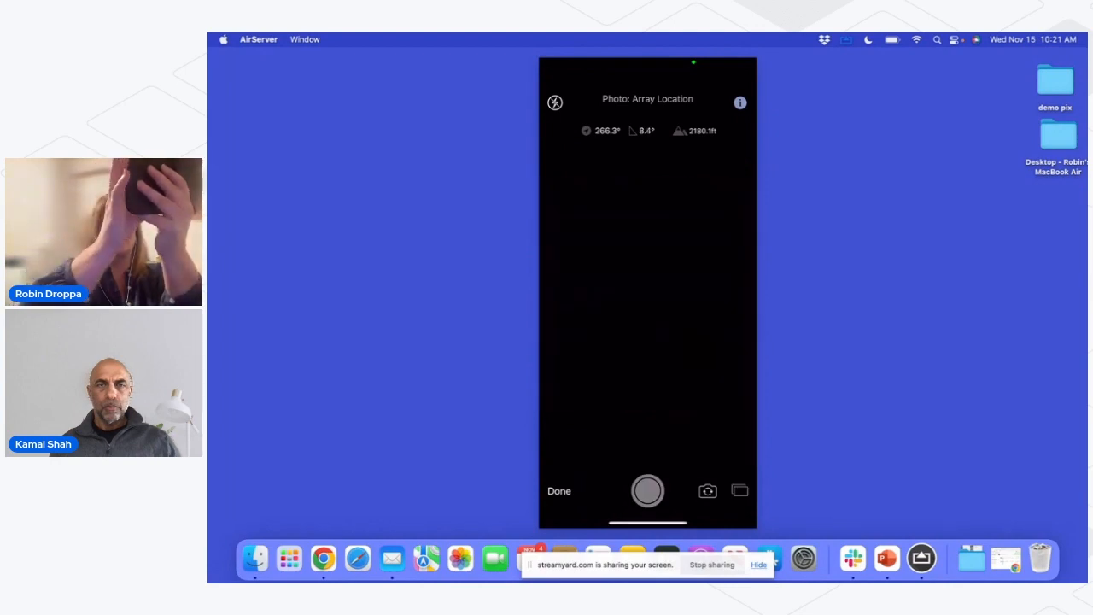
{"action": "left_click", "coordinate": [559, 490]}
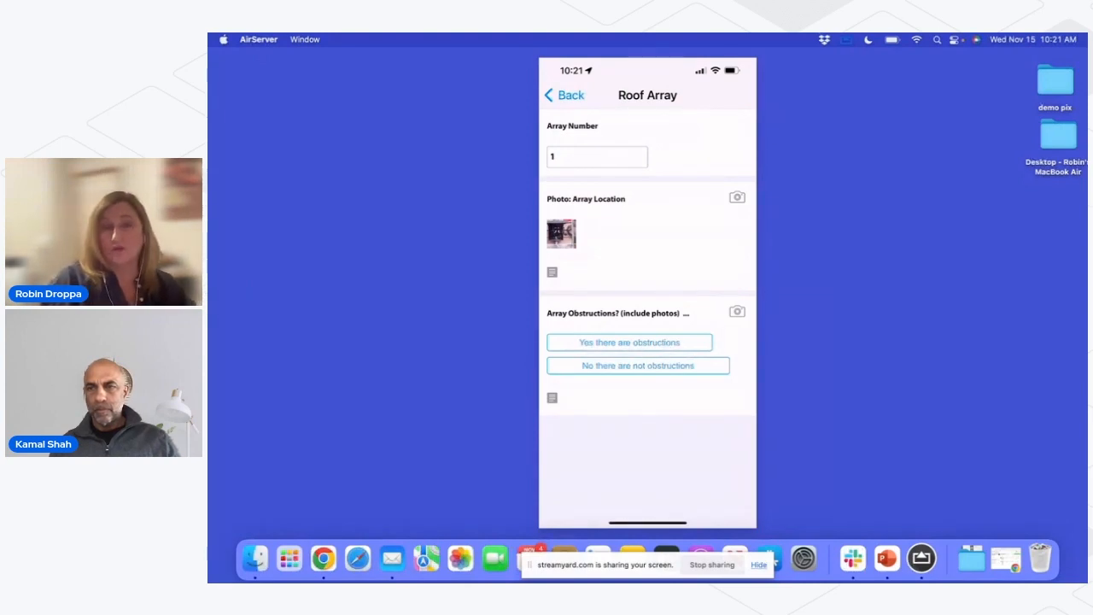
Step: Add a dictated note to the photo and record no obstructions
{"action": "left_click", "coordinate": [647, 270]}
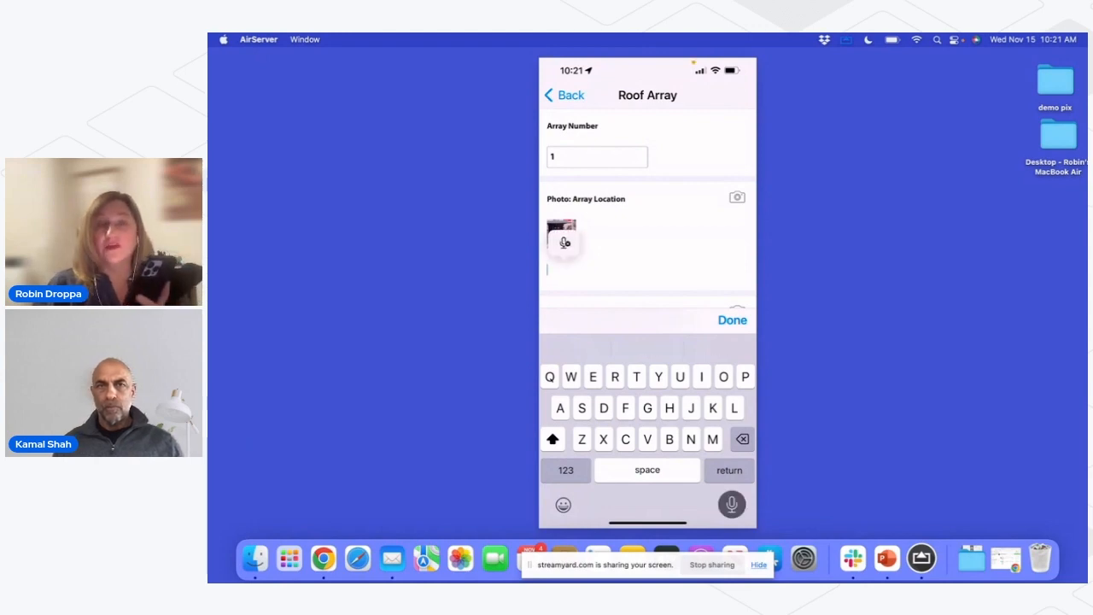
{"action": "type", "text": "Those can always be"}
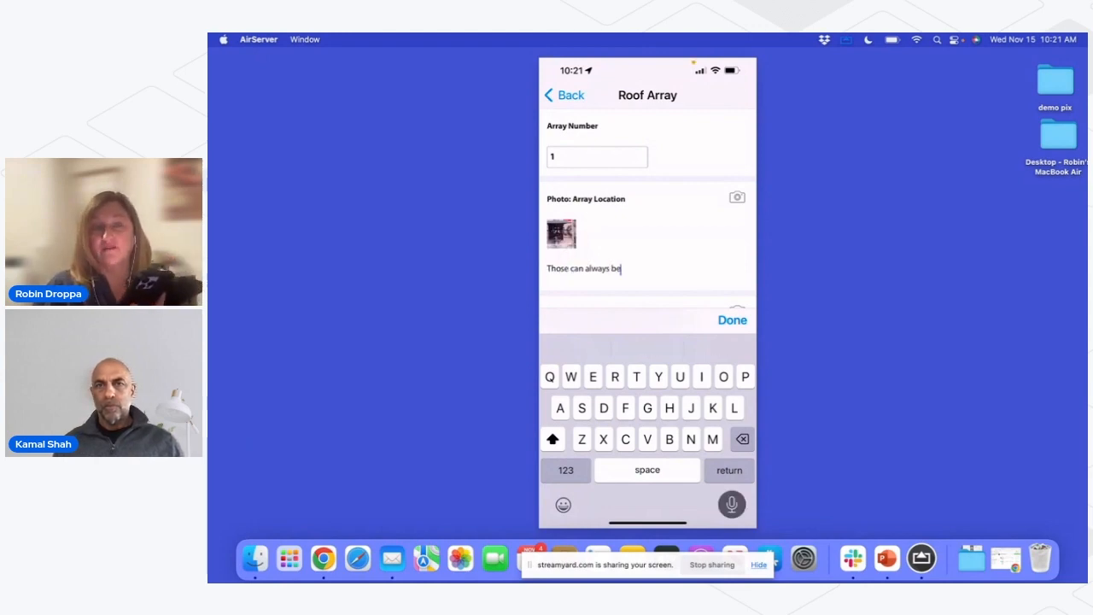
{"action": "type", "text": "populated by voice"}
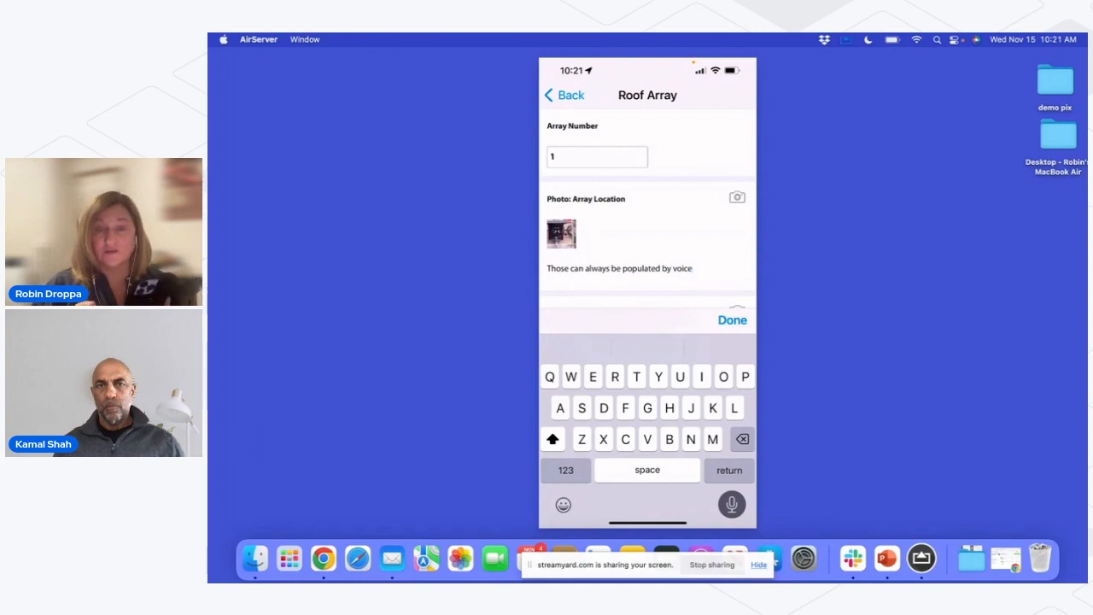
{"action": "type", "text": "again just making it as easy as"}
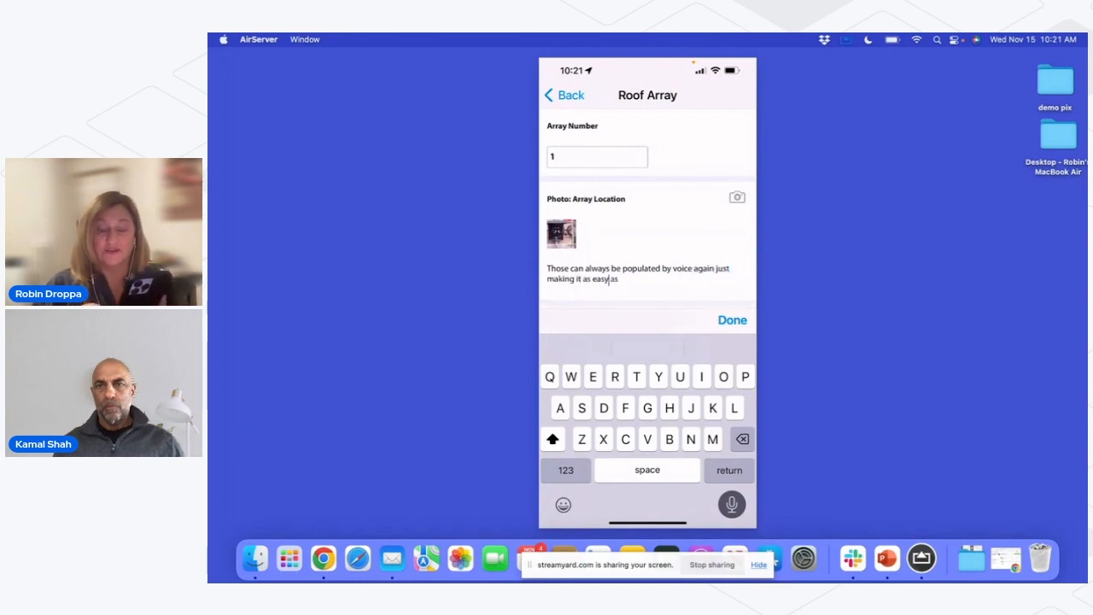
{"action": "left_click", "coordinate": [732, 319]}
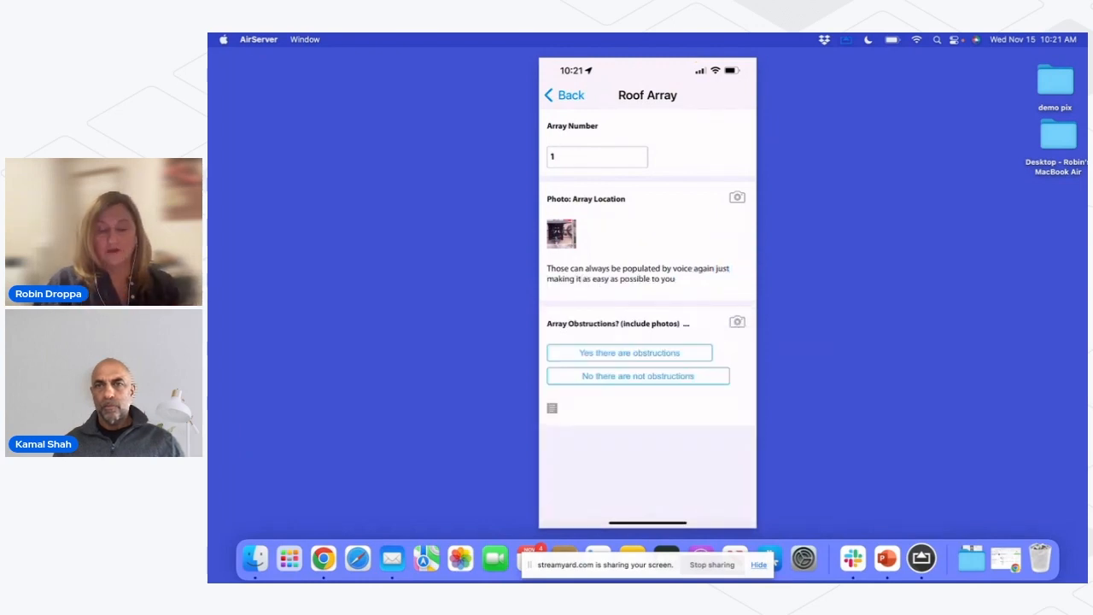
{"action": "left_click", "coordinate": [637, 376]}
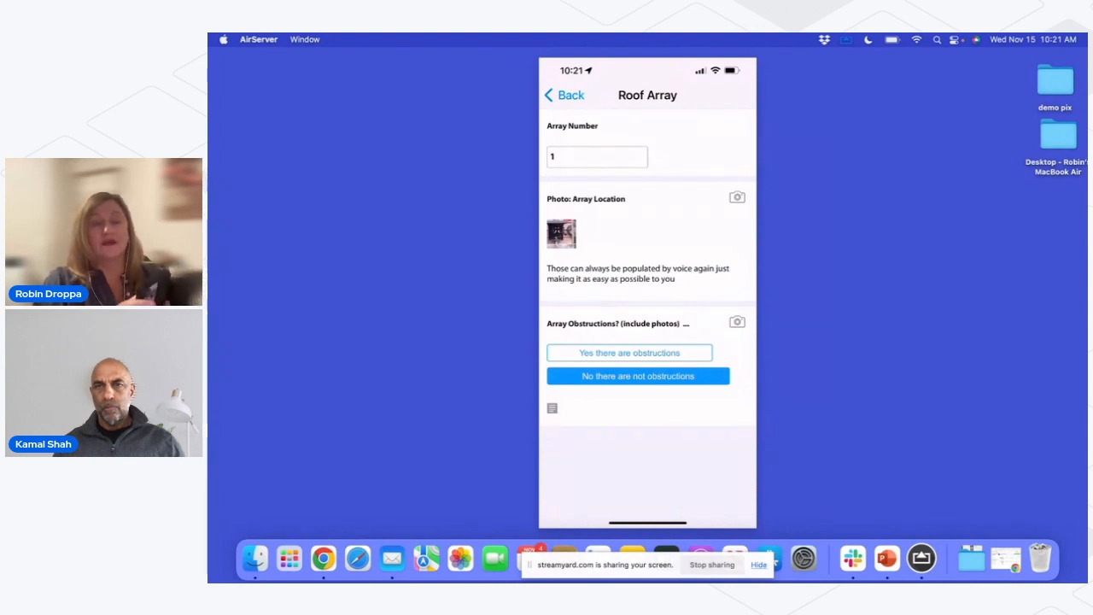
{"action": "left_click", "coordinate": [561, 233]}
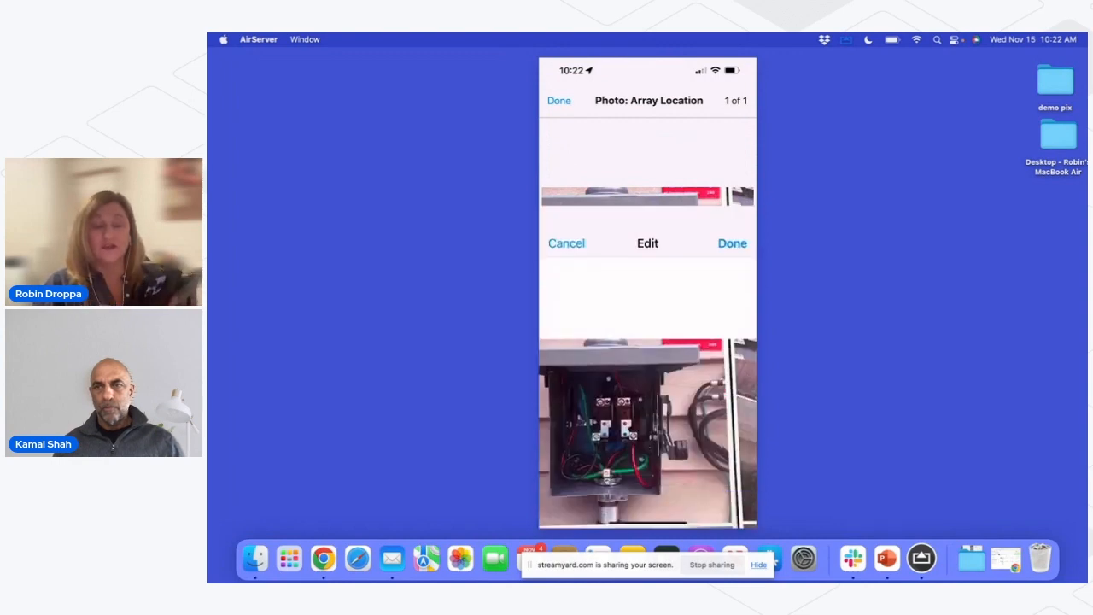
Step: Draw an arrow and circle on the array location photo, save, and return to Roof Information
{"action": "left_click", "coordinate": [648, 243]}
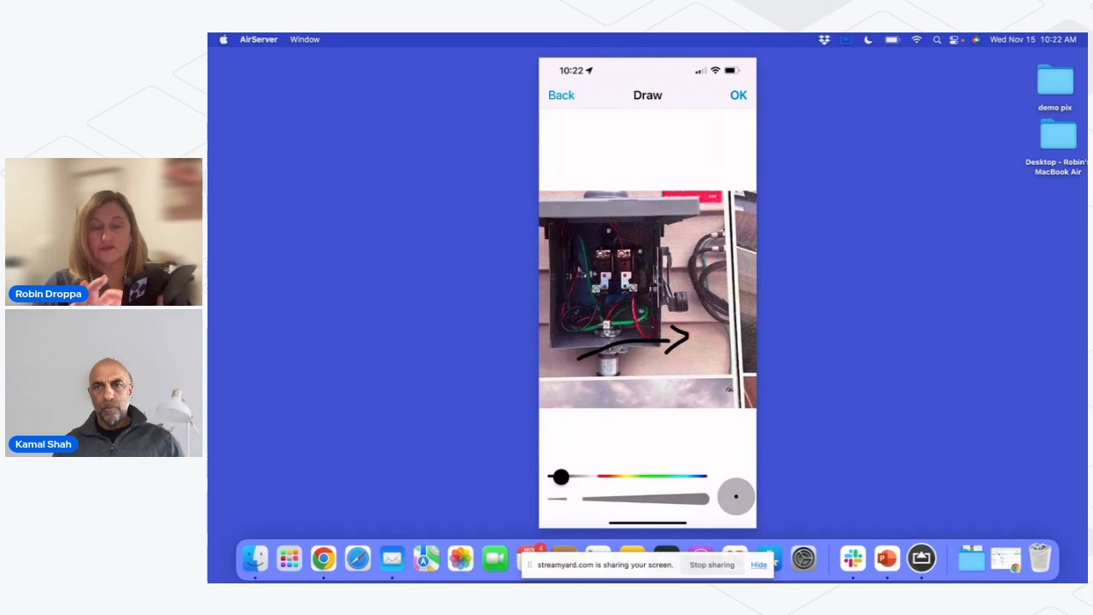
{"action": "left_click", "coordinate": [737, 94]}
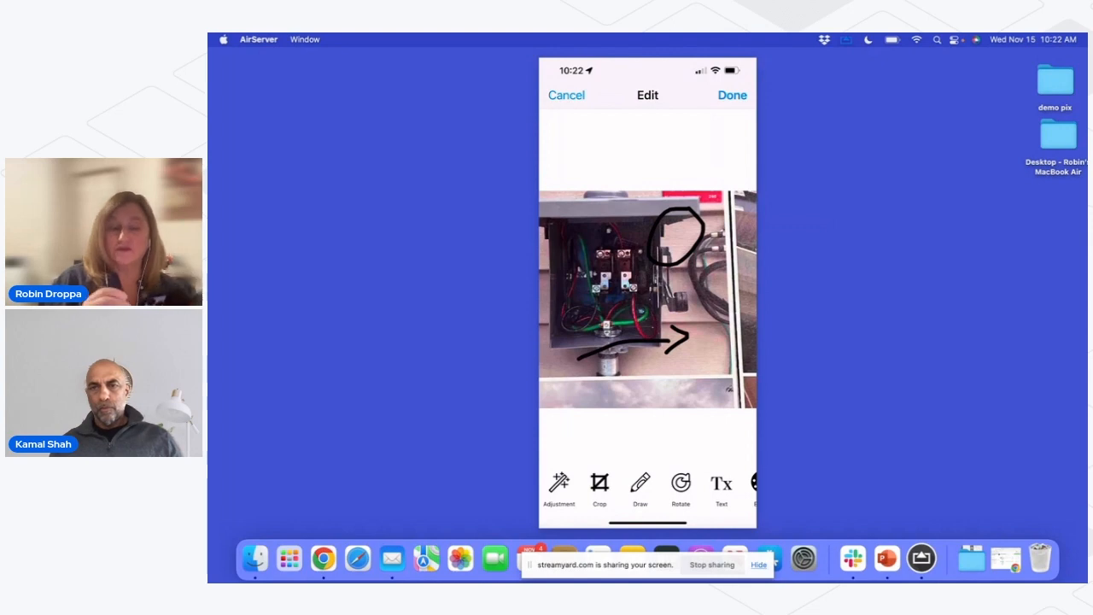
{"action": "left_click", "coordinate": [732, 95]}
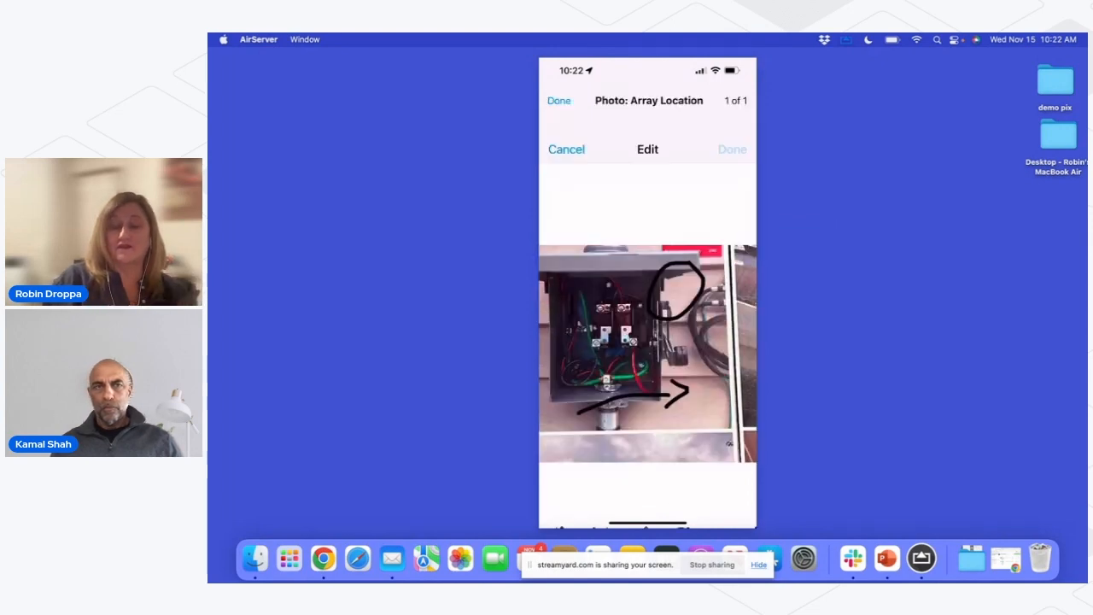
{"action": "left_click", "coordinate": [558, 100]}
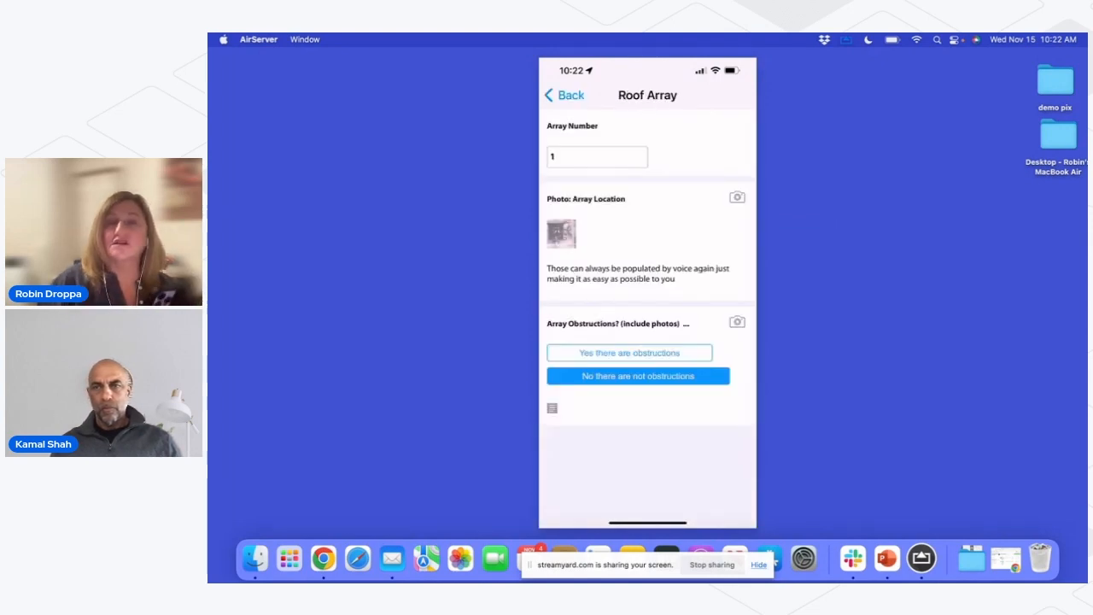
{"action": "left_click", "coordinate": [564, 95]}
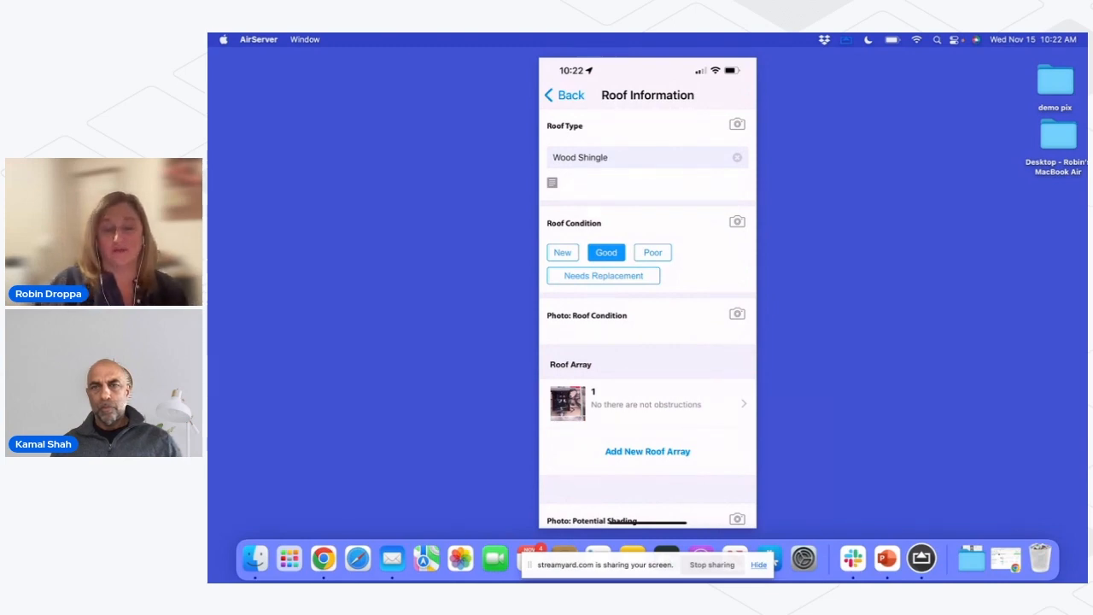
Step: View and close Electric Information's example panel photo, then return to the audit overview
{"action": "left_click", "coordinate": [564, 95]}
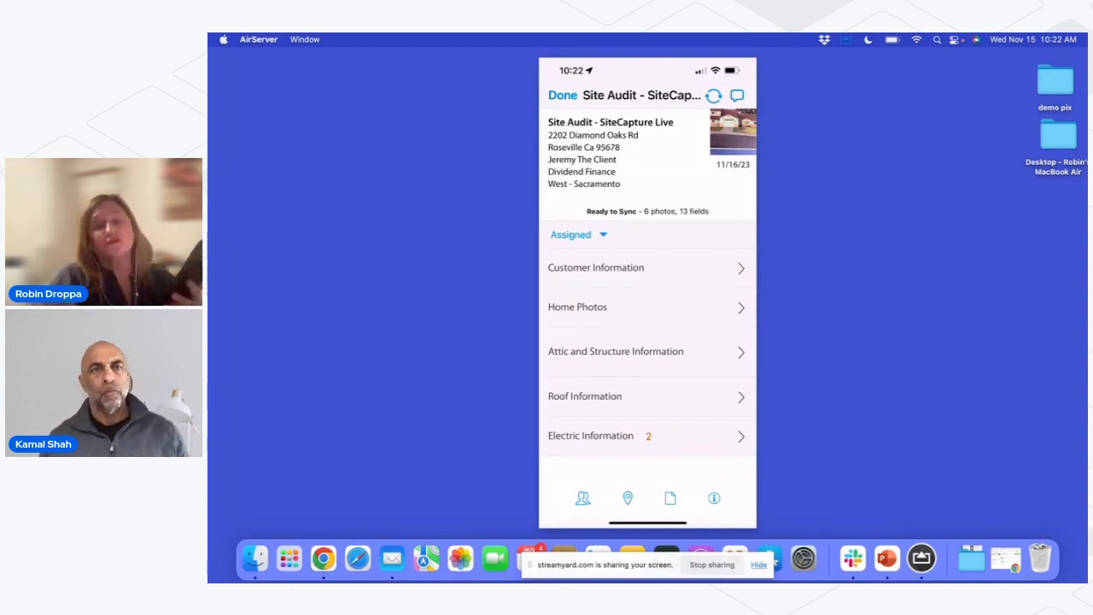
{"action": "left_click", "coordinate": [649, 436]}
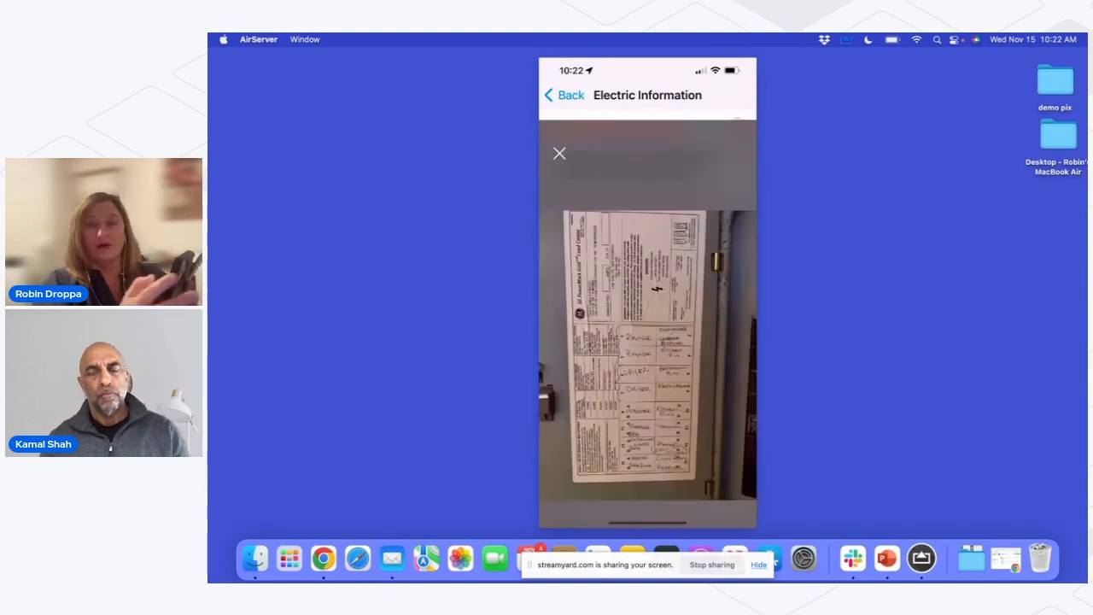
{"action": "left_click", "coordinate": [560, 153]}
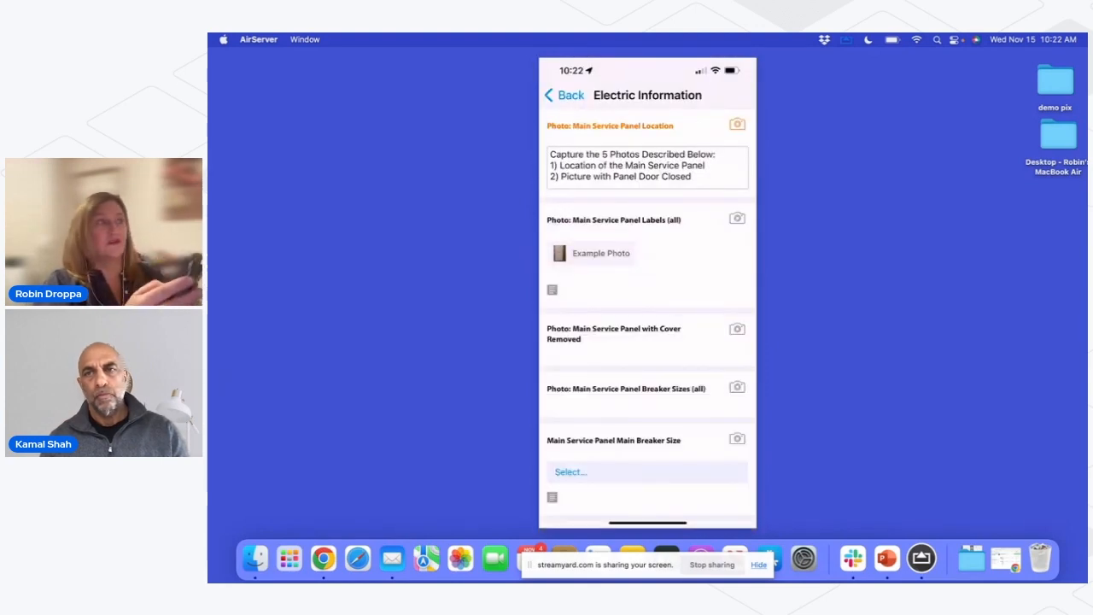
{"action": "left_click", "coordinate": [736, 218]}
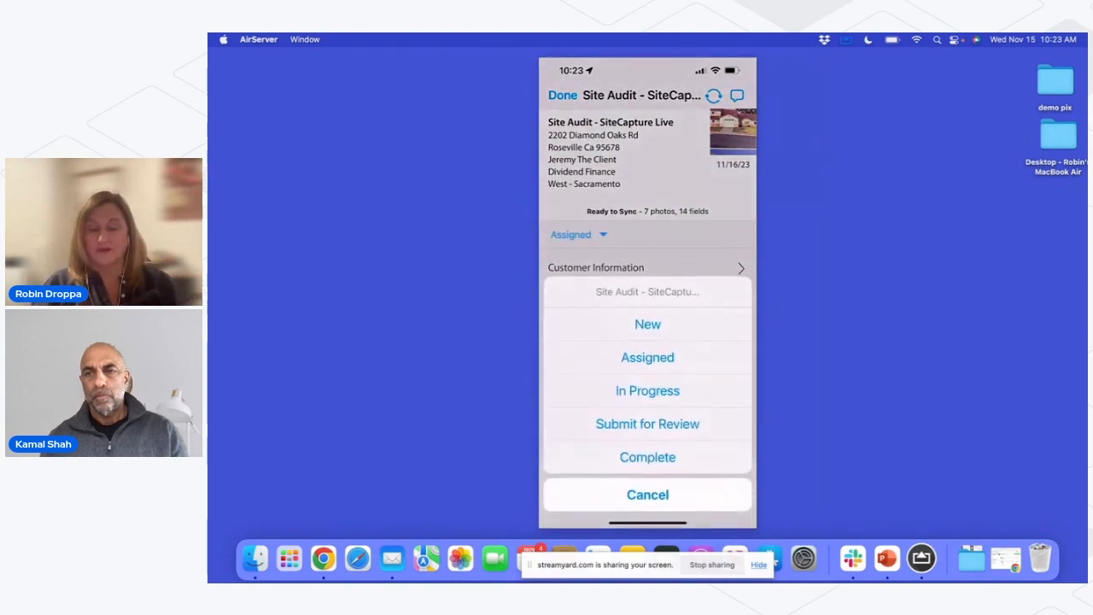
Step: Try Complete, dismiss the required-fields alert, and capture the Main Service Panel Location photo
{"action": "left_click", "coordinate": [647, 457]}
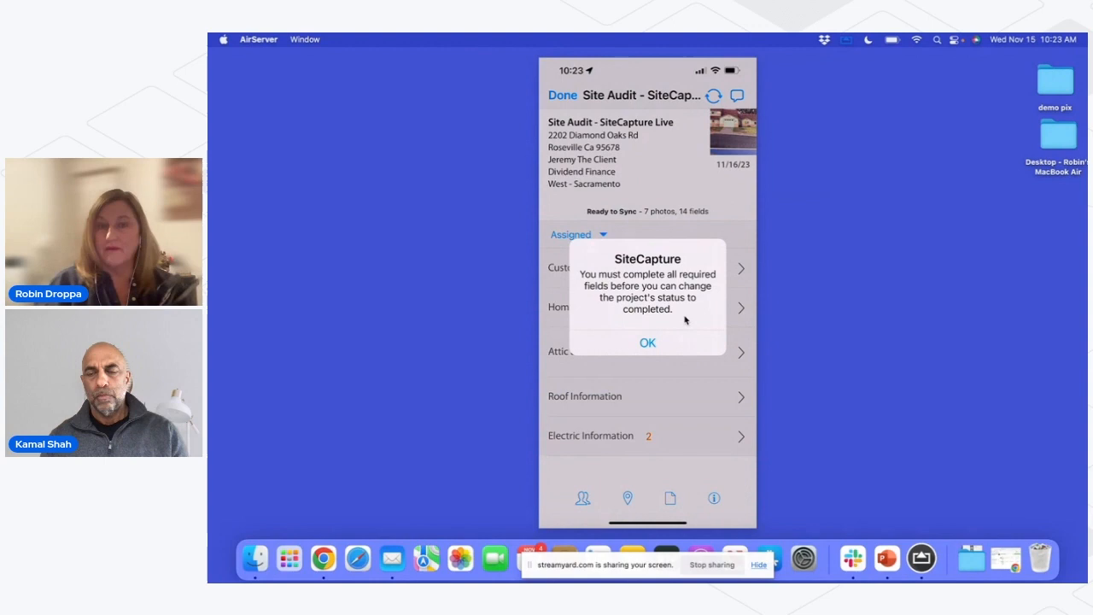
{"action": "left_click", "coordinate": [648, 343]}
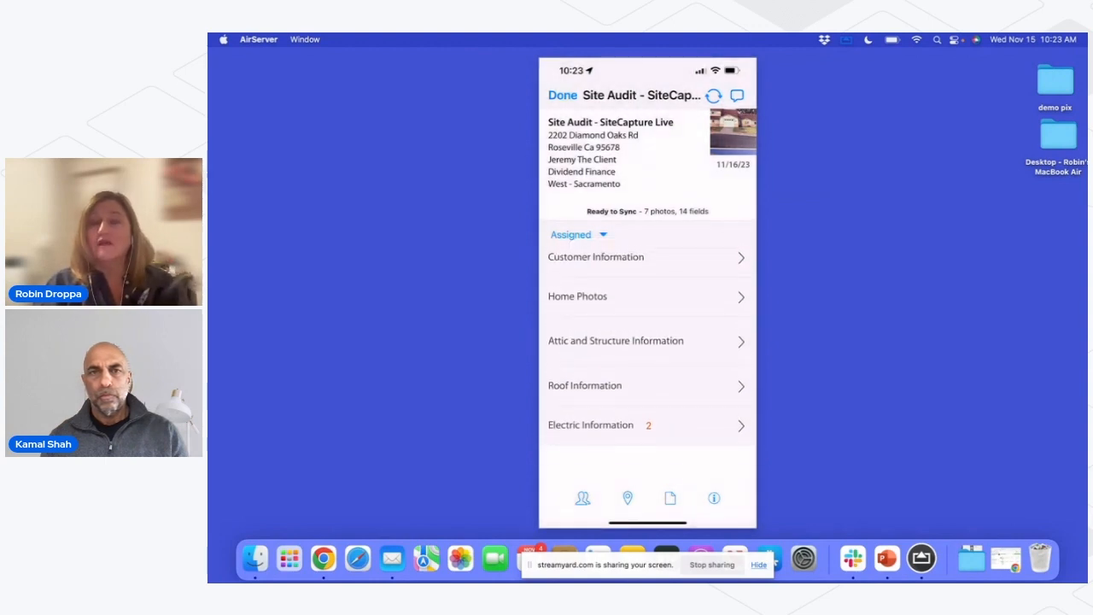
{"action": "left_click", "coordinate": [647, 424]}
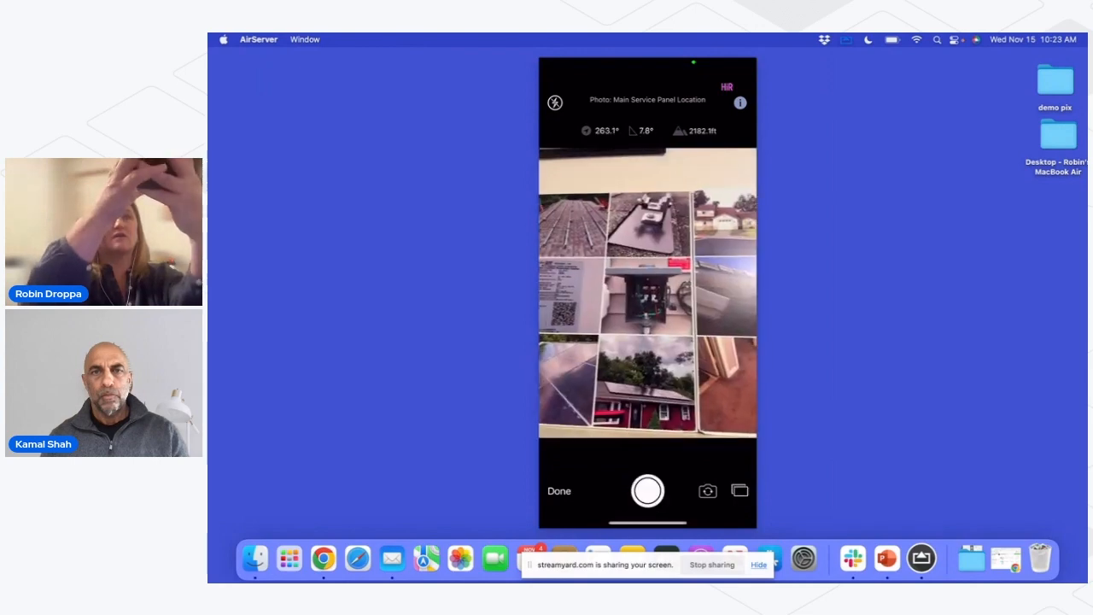
{"action": "left_click", "coordinate": [559, 490]}
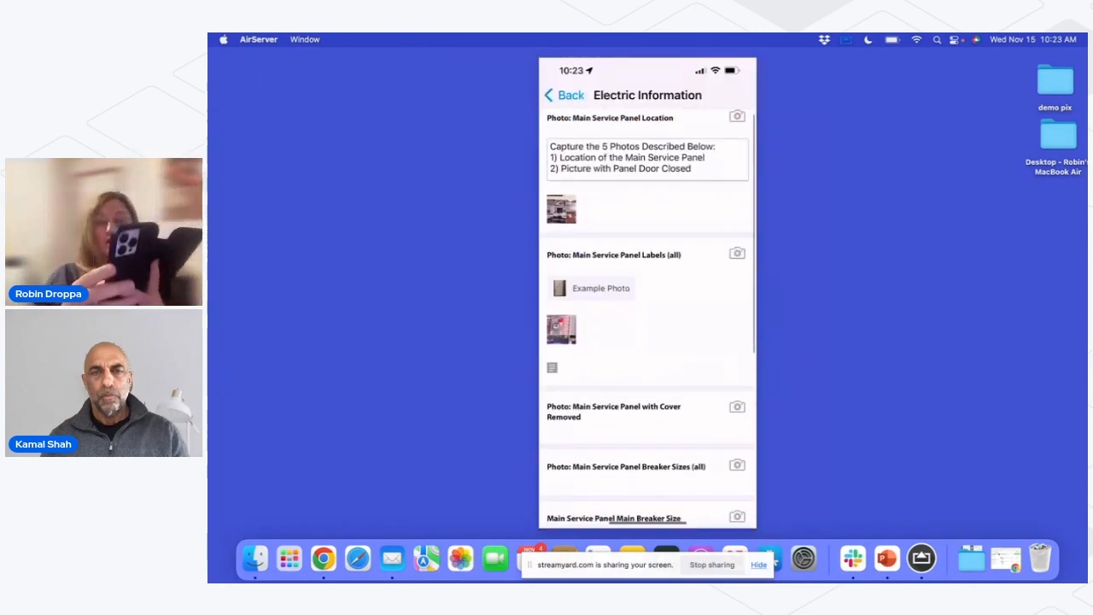
{"action": "scroll", "scroll_direction": "down", "scroll_amount": 3}
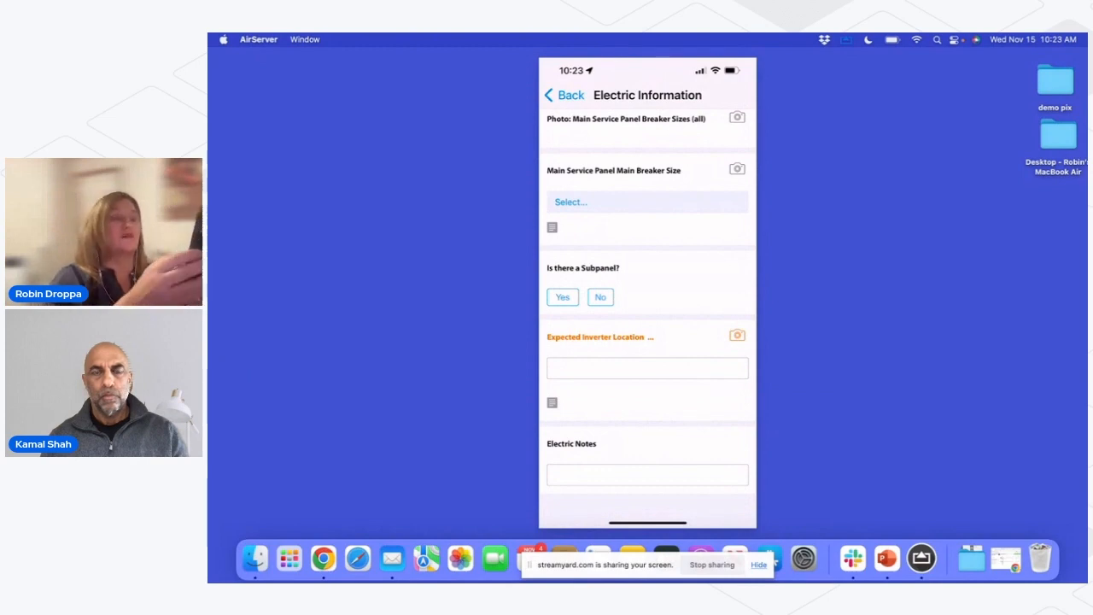
{"action": "left_click", "coordinate": [566, 94]}
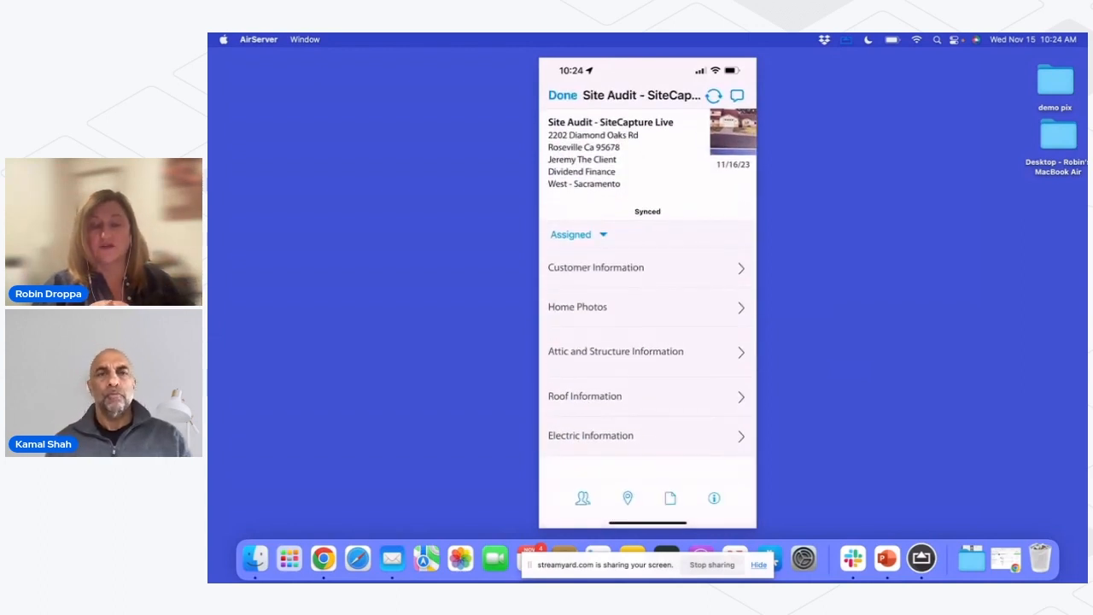
Step: Send the chat reply 'Take a look at the photos? Are they right'
{"action": "left_click", "coordinate": [737, 95]}
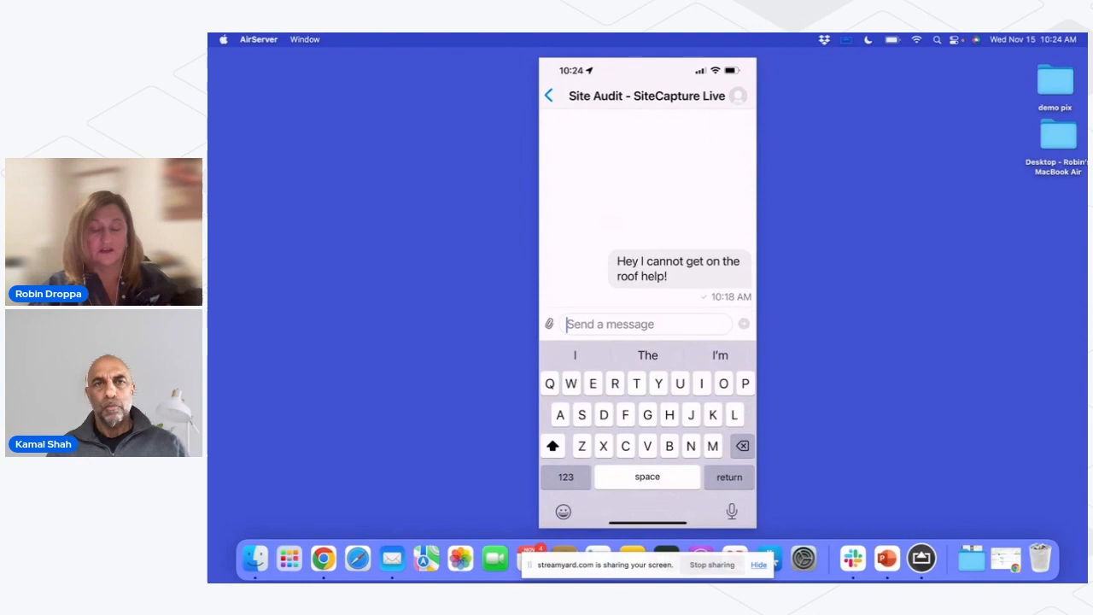
{"action": "type", "text": "Take a"}
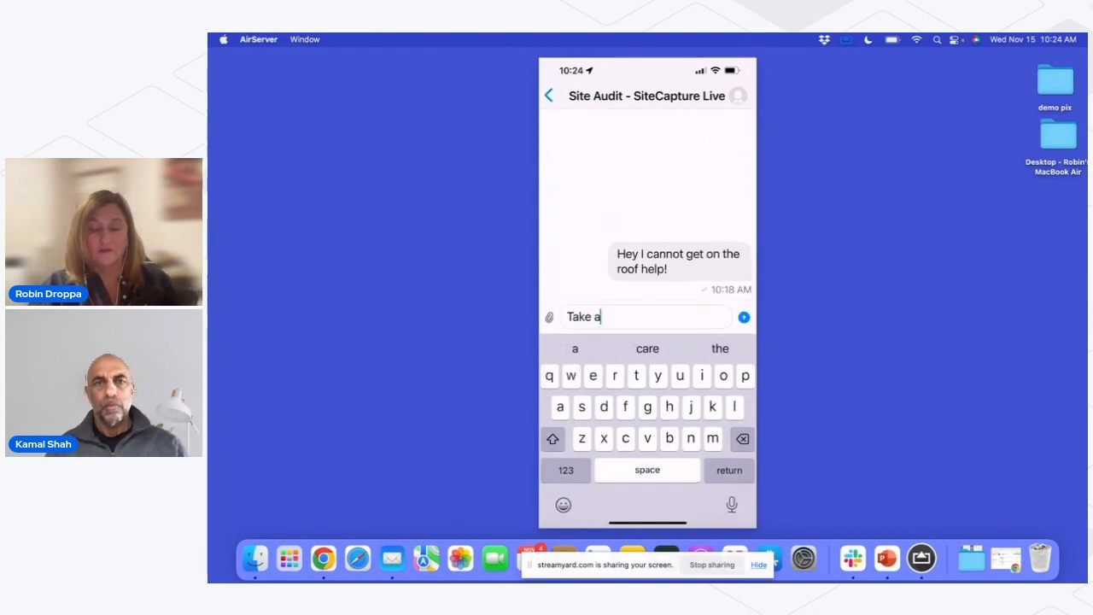
{"action": "type", "text": "look at"}
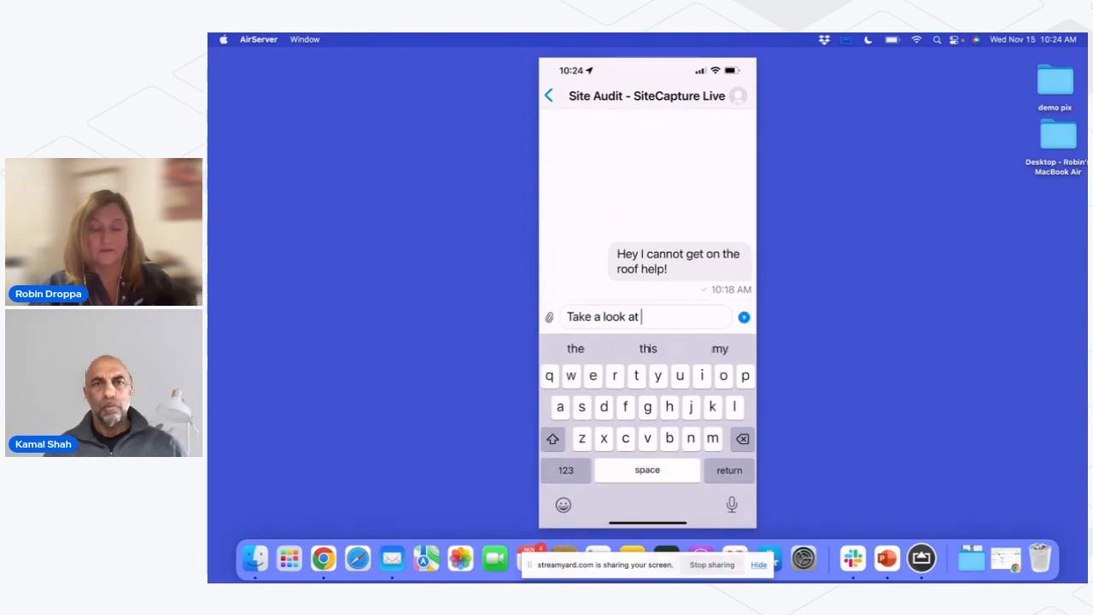
{"action": "type", "text": "the photos?"}
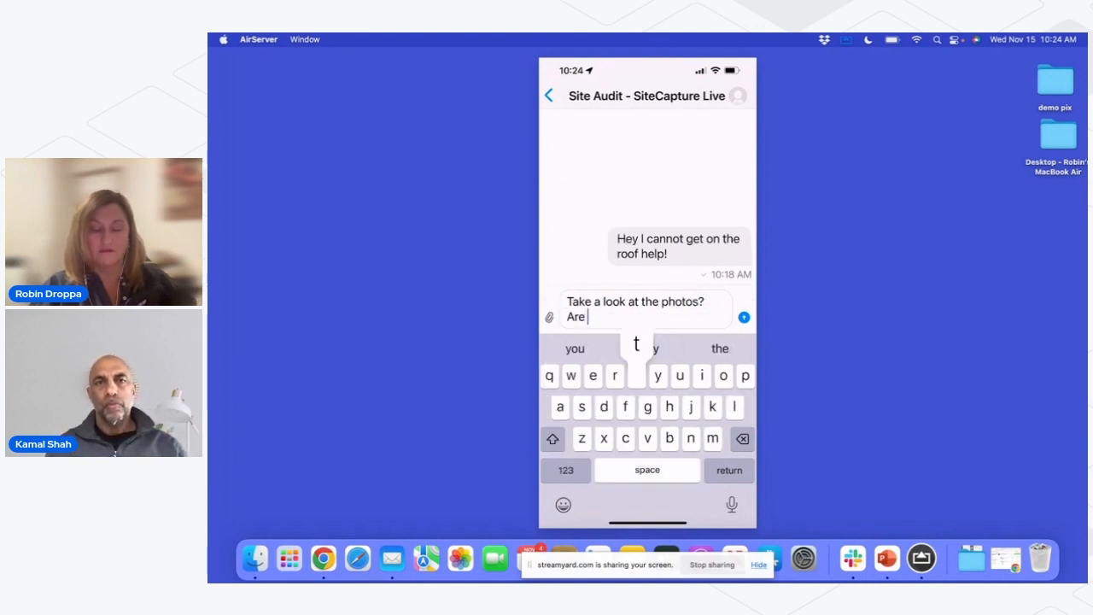
{"action": "type", "text": "they right"}
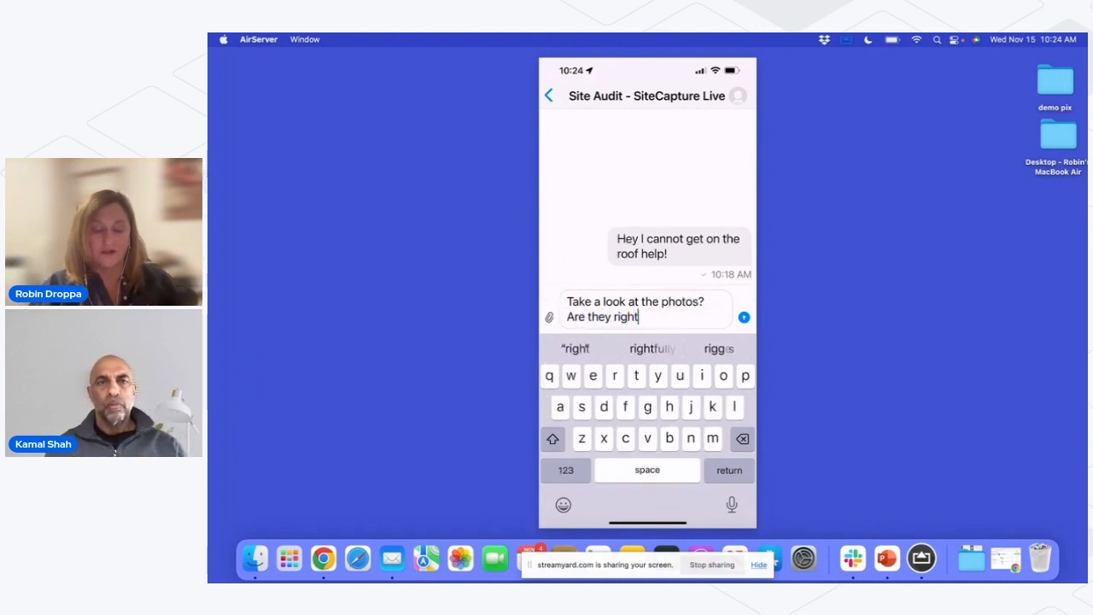
{"action": "left_click", "coordinate": [744, 317]}
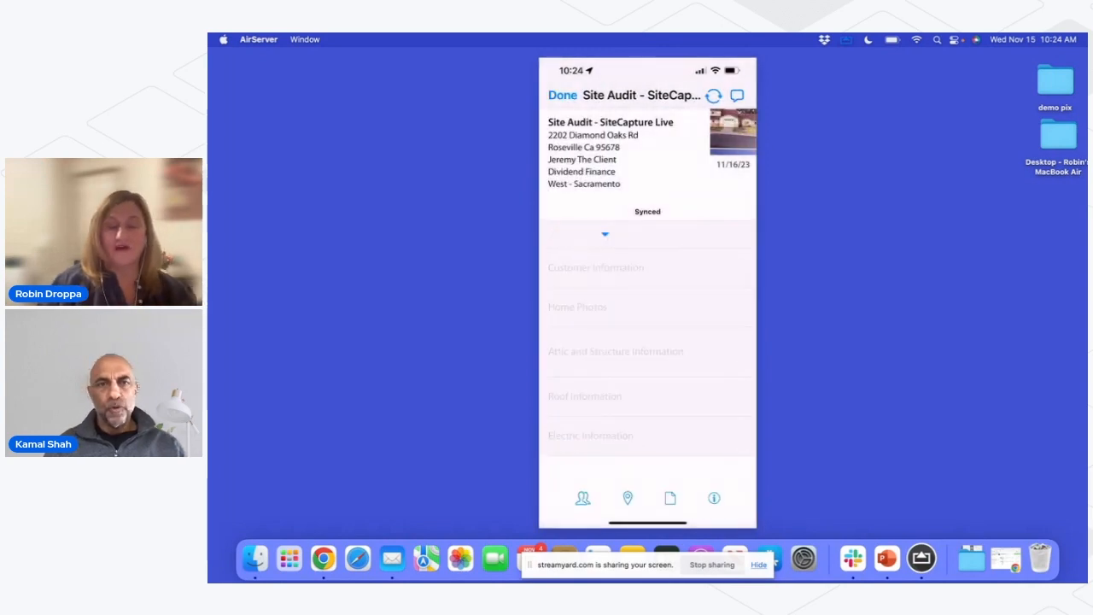
Step: Change the Site Audit - SiteCapture Live job status to Complete and finish
{"action": "left_click", "coordinate": [581, 234]}
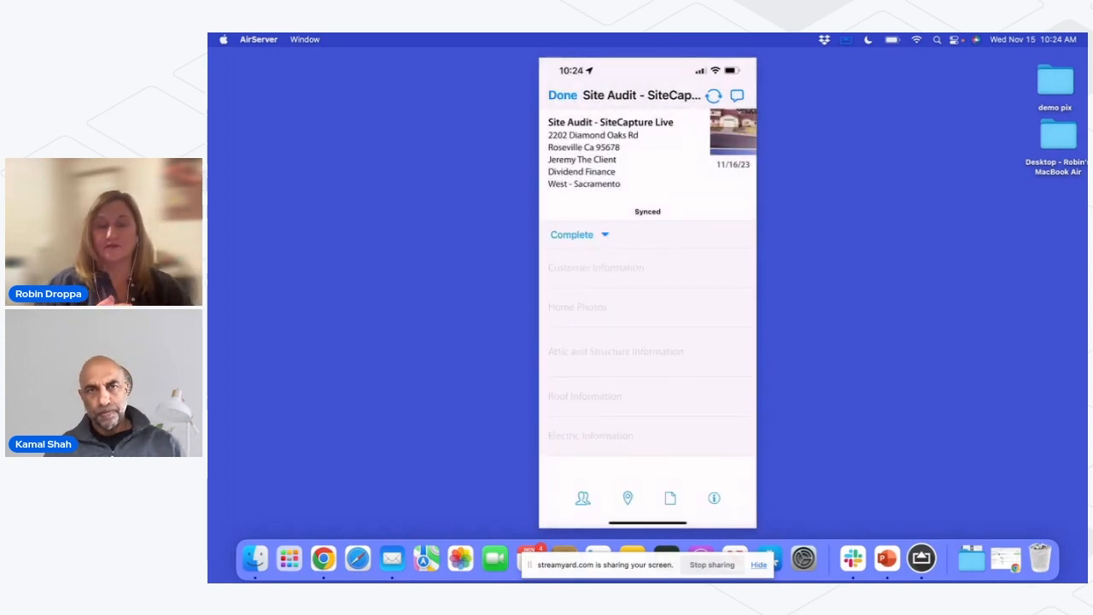
{"action": "left_click", "coordinate": [562, 94]}
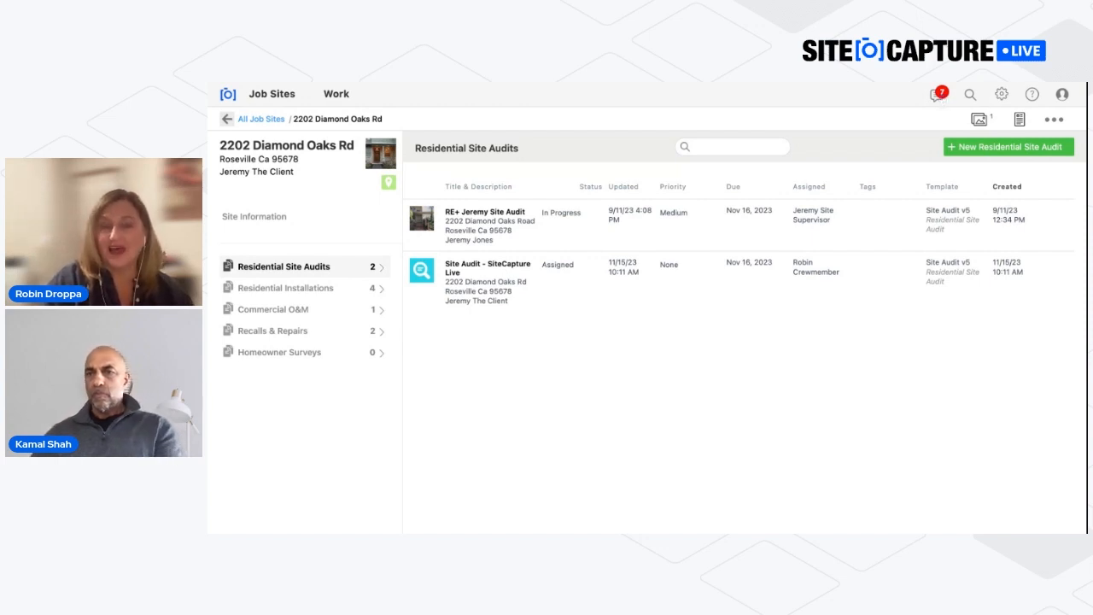
{"action": "mouse_move", "coordinate": [568, 149]}
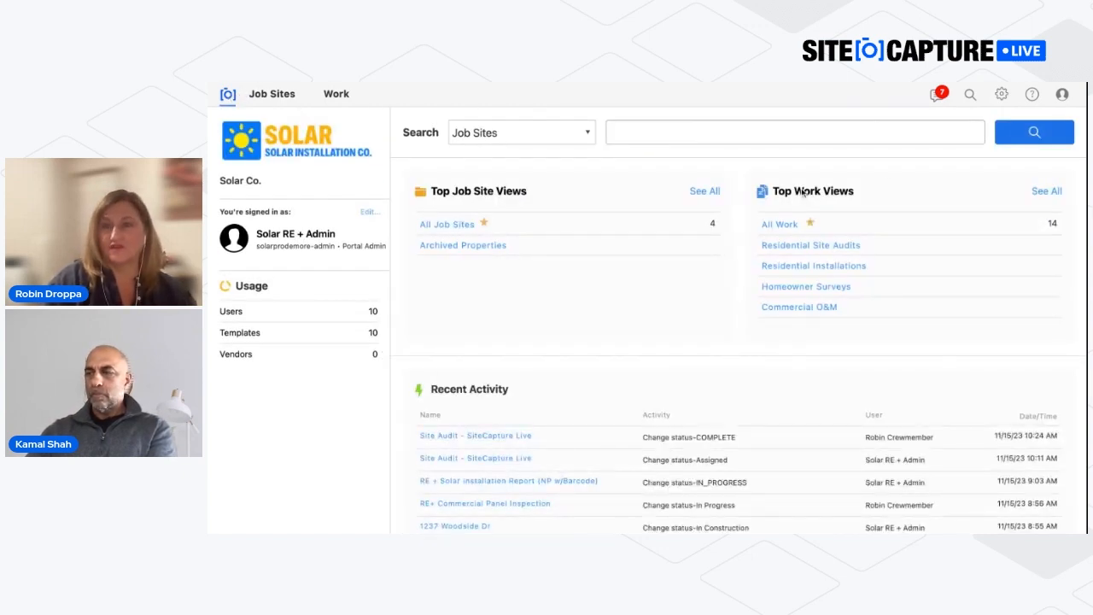
{"action": "left_click", "coordinate": [937, 94]}
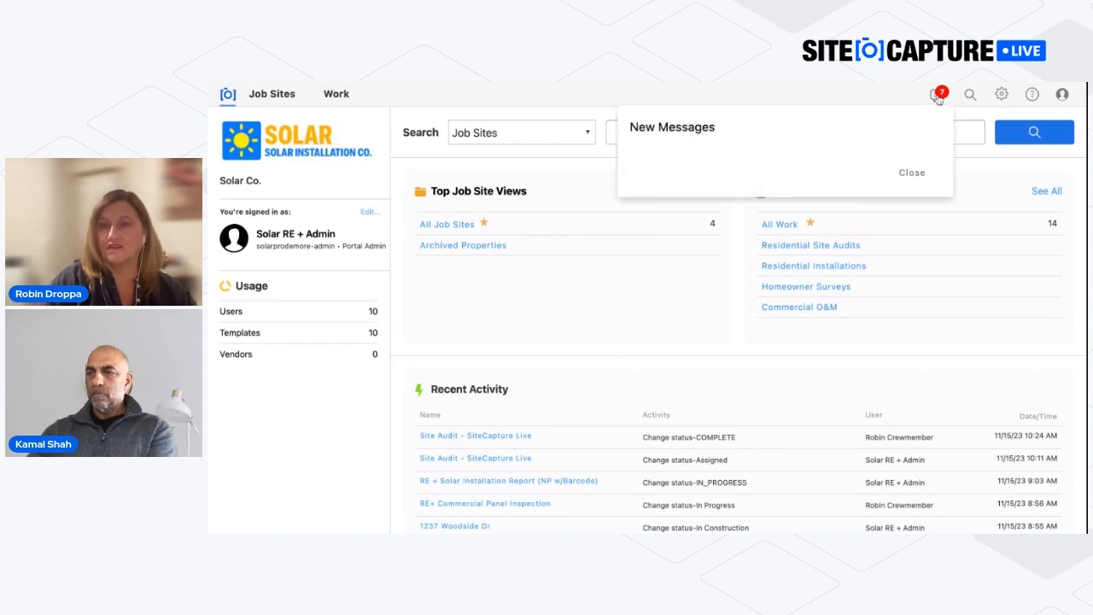
{"action": "left_click", "coordinate": [935, 94]}
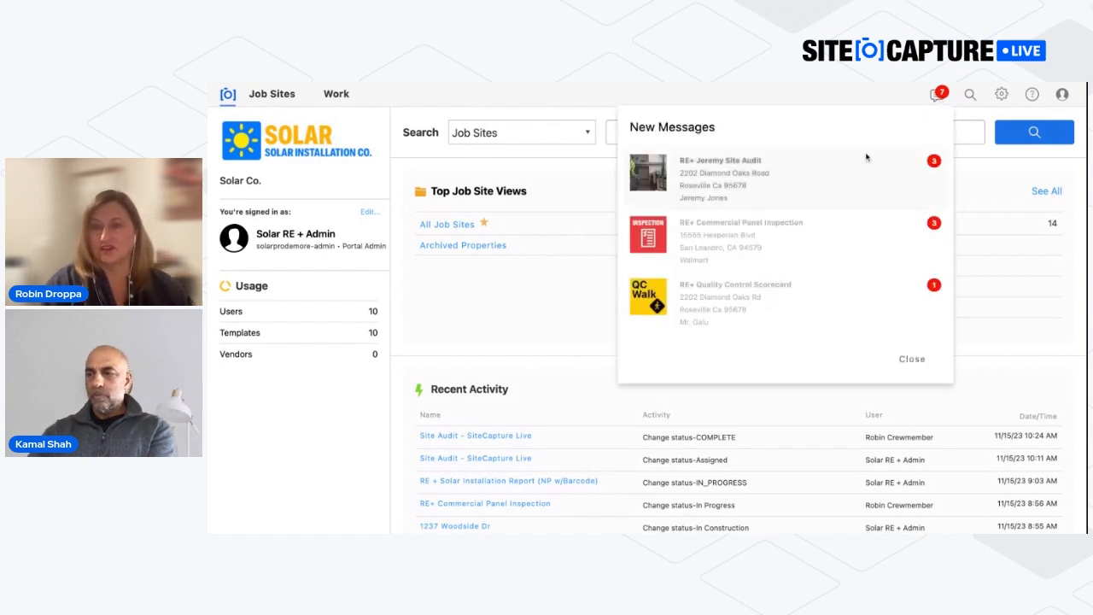
{"action": "mouse_move", "coordinate": [880, 340]}
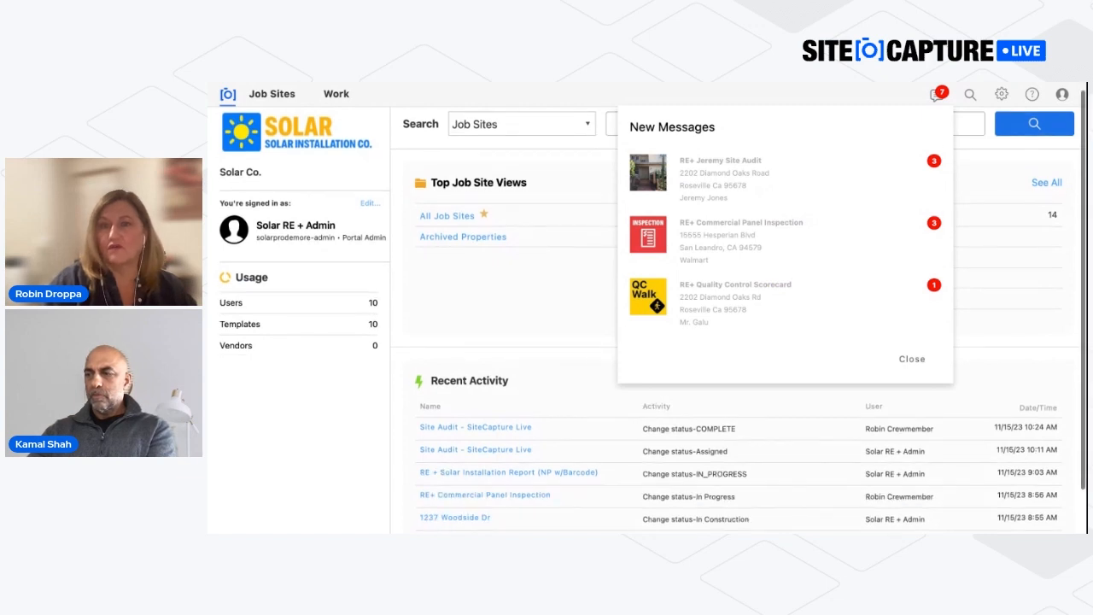
{"action": "left_click", "coordinate": [720, 160]}
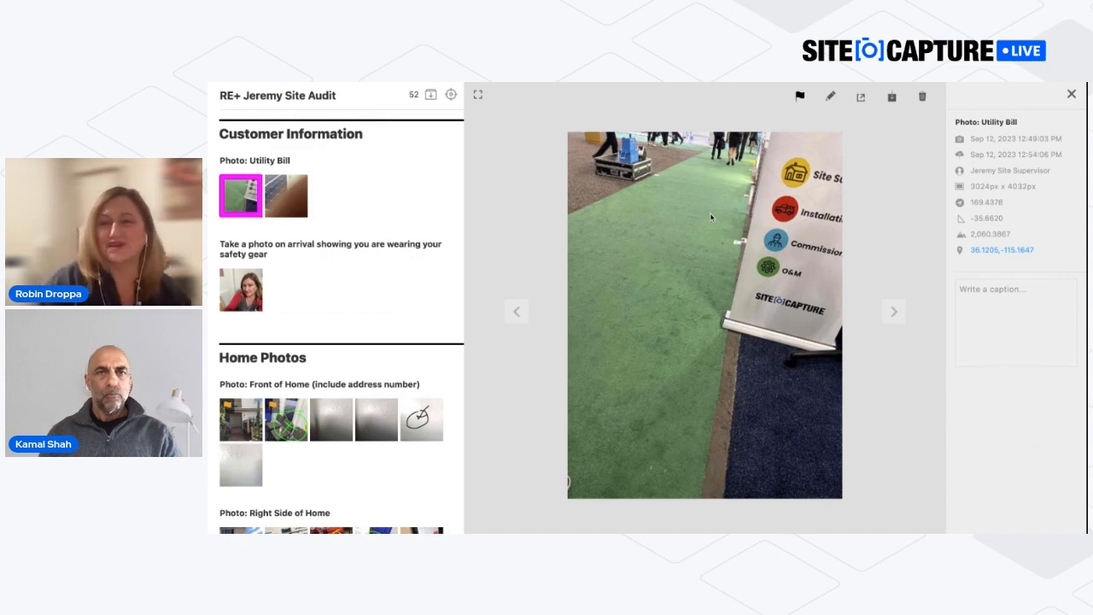
{"action": "mouse_move", "coordinate": [691, 223]}
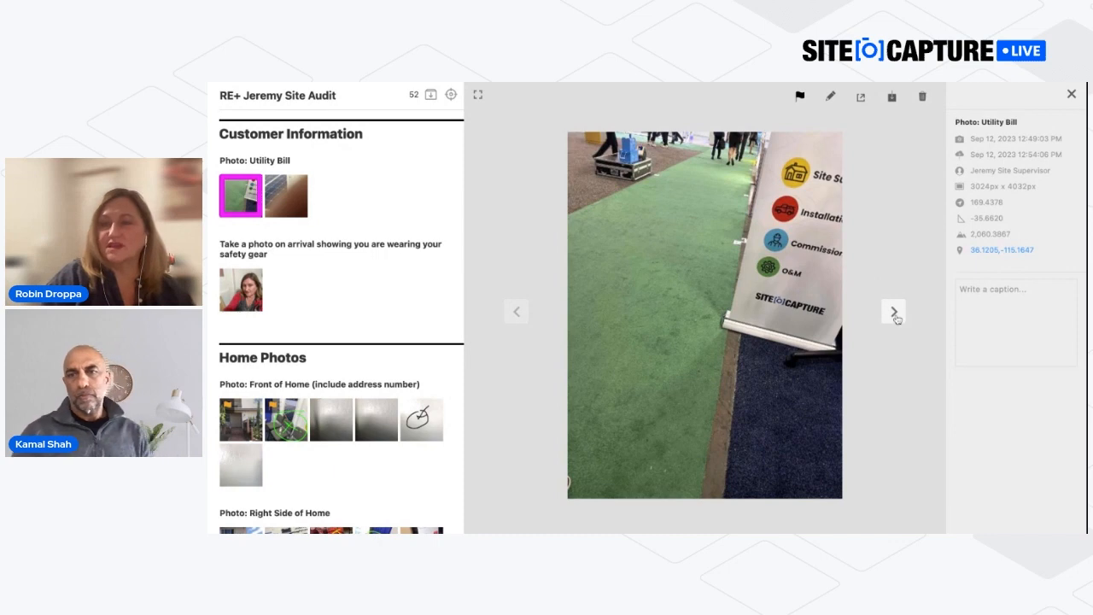
Step: Browse the utility bill photos, view the safety gear arrival photo, then close the viewer
{"action": "left_click", "coordinate": [893, 310]}
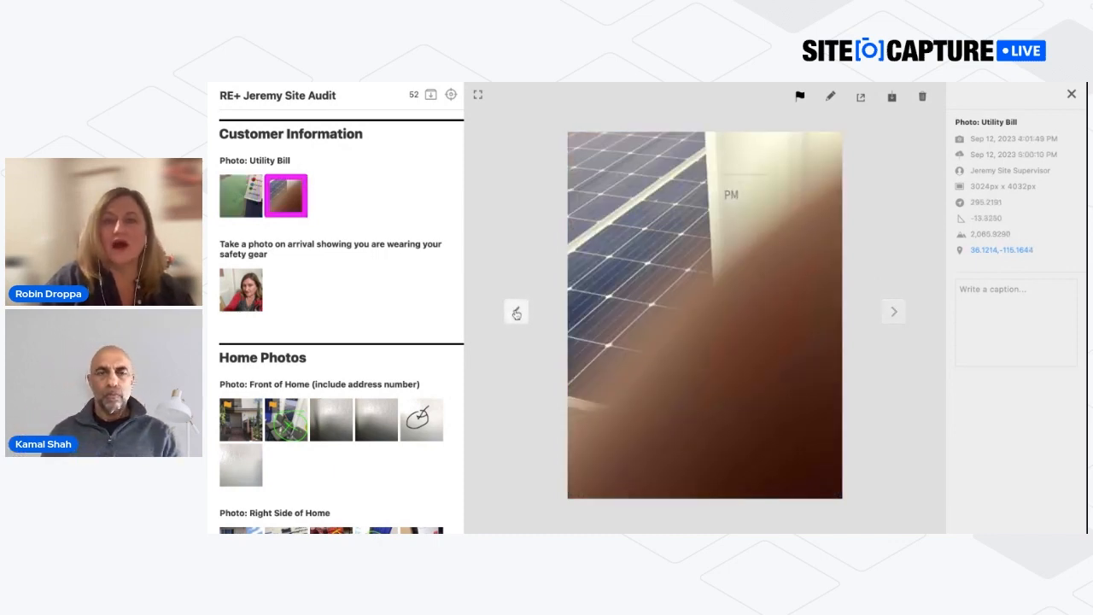
{"action": "left_click", "coordinate": [516, 311]}
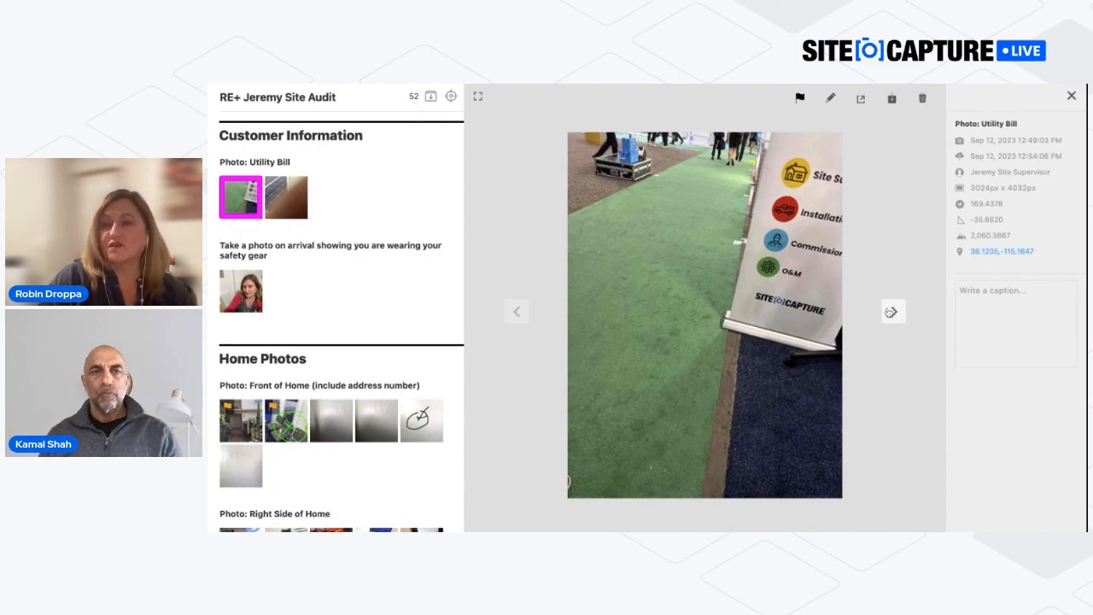
{"action": "left_click", "coordinate": [241, 290]}
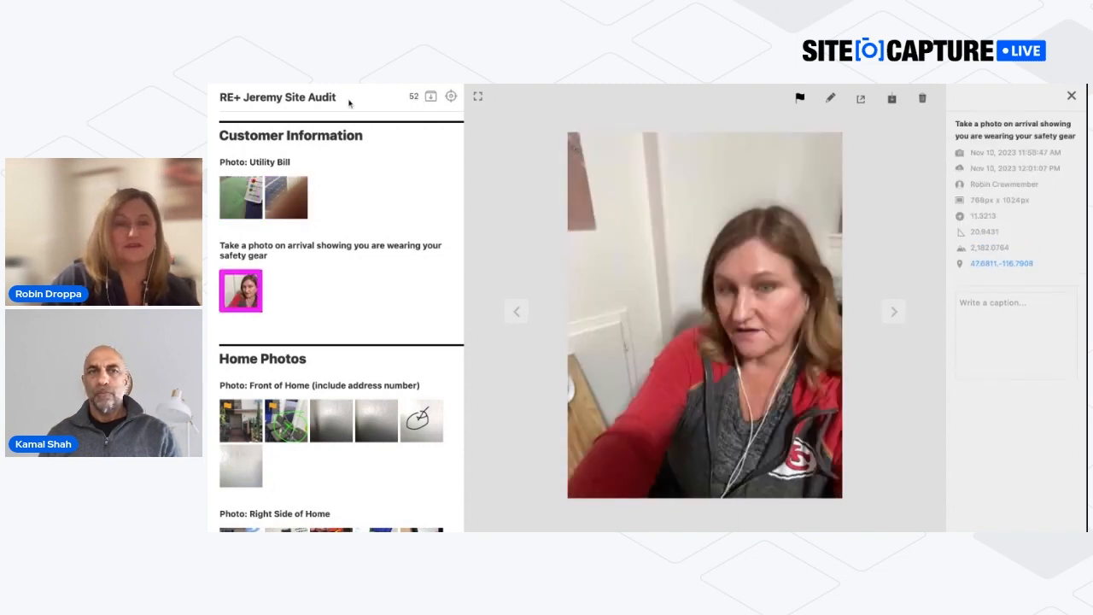
{"action": "left_click", "coordinate": [1072, 95]}
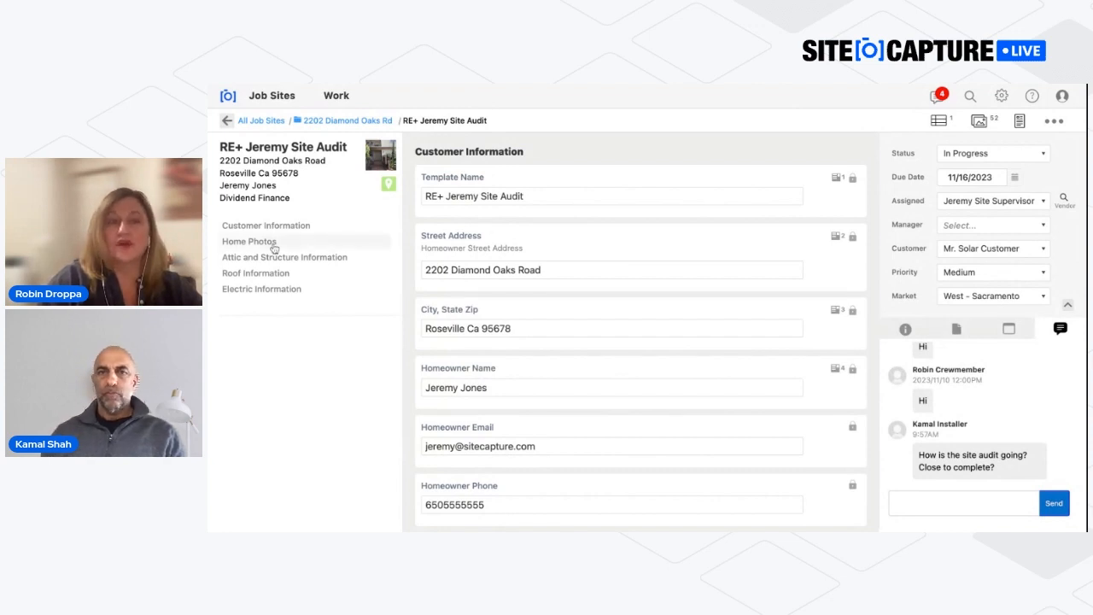
Step: Comment 'adds' on the Right Side of Home photo under Home Photos
{"action": "left_click", "coordinate": [250, 241]}
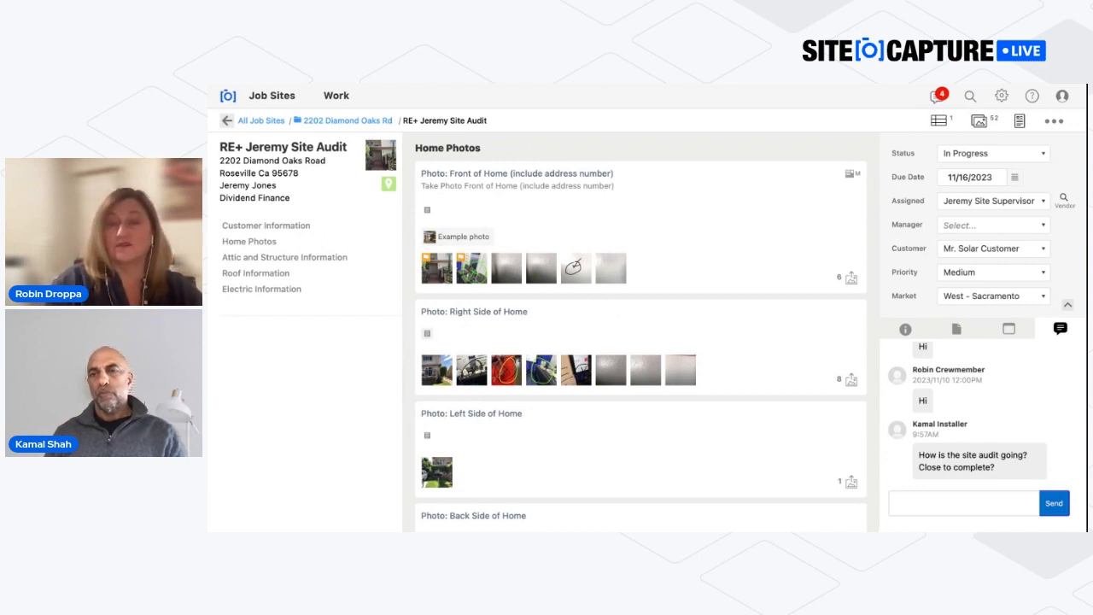
{"action": "mouse_move", "coordinate": [475, 346]}
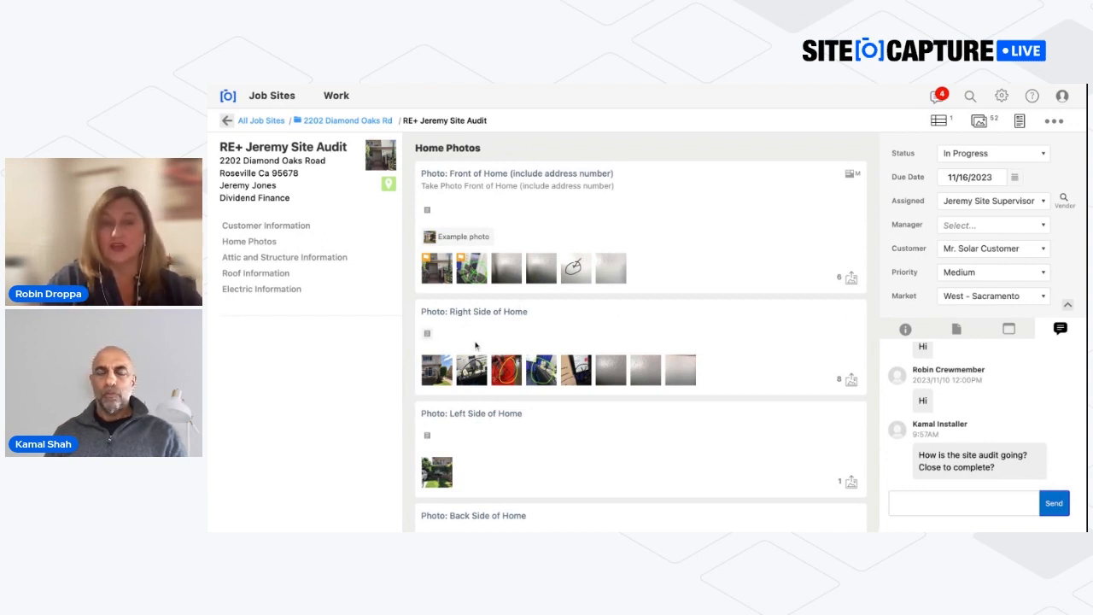
{"action": "left_click", "coordinate": [427, 334]}
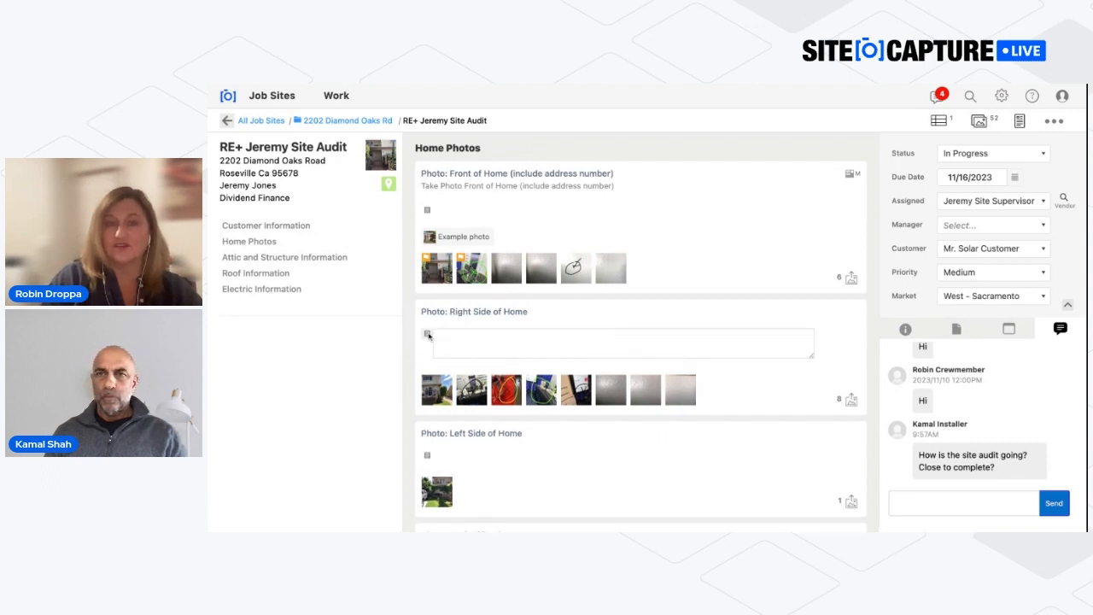
{"action": "type", "text": "add commen"}
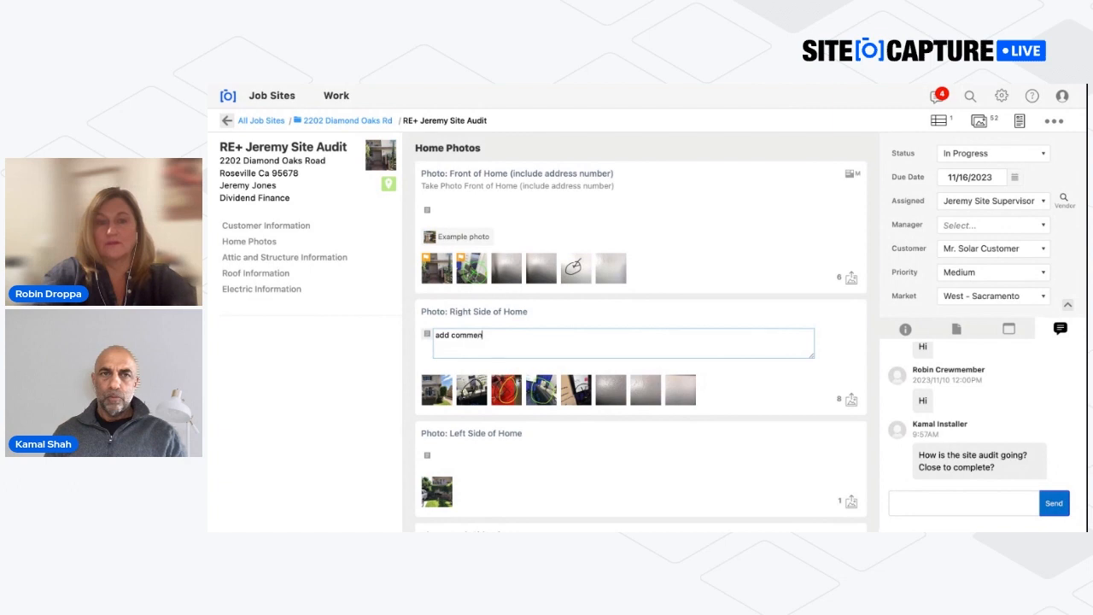
{"action": "type", "text": "s"}
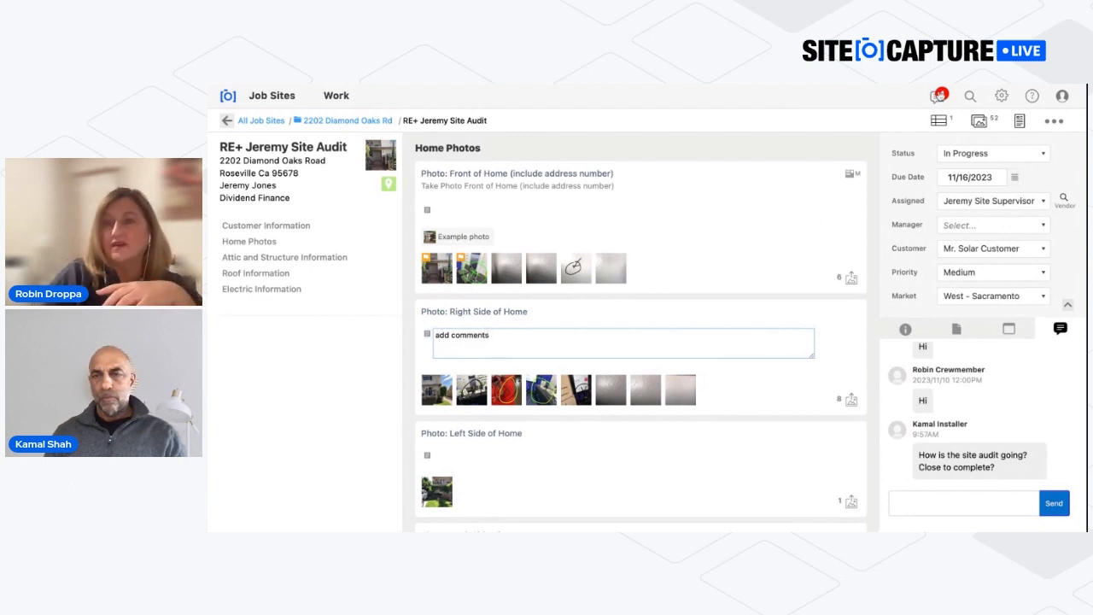
{"action": "mouse_move", "coordinate": [697, 321]}
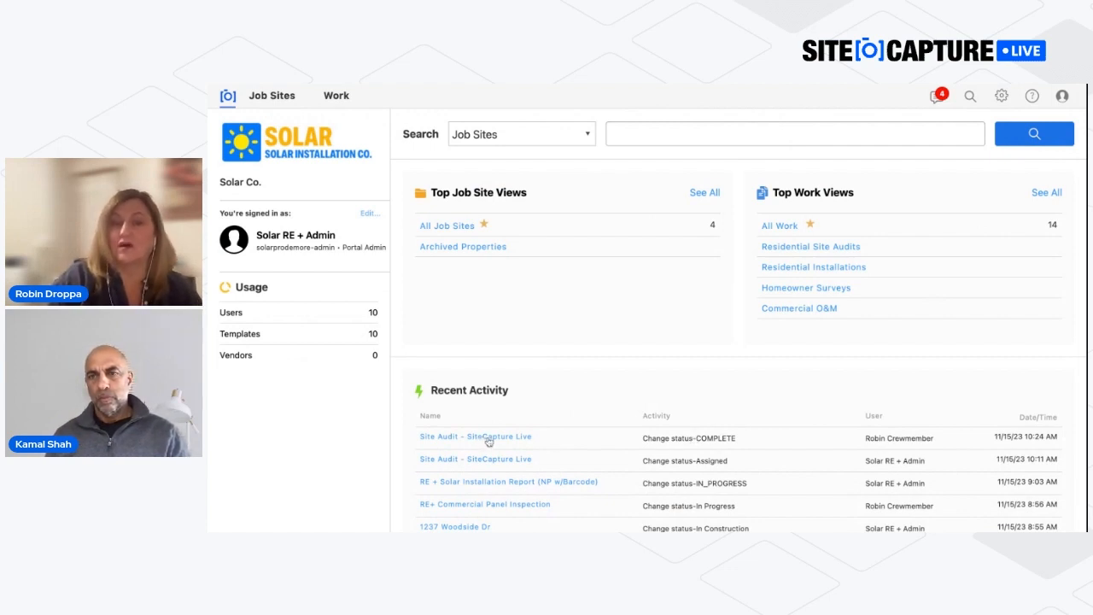
Step: Open Site Audit - SiteCapture Live and enlarge its Front of Home photo
{"action": "left_click", "coordinate": [475, 436]}
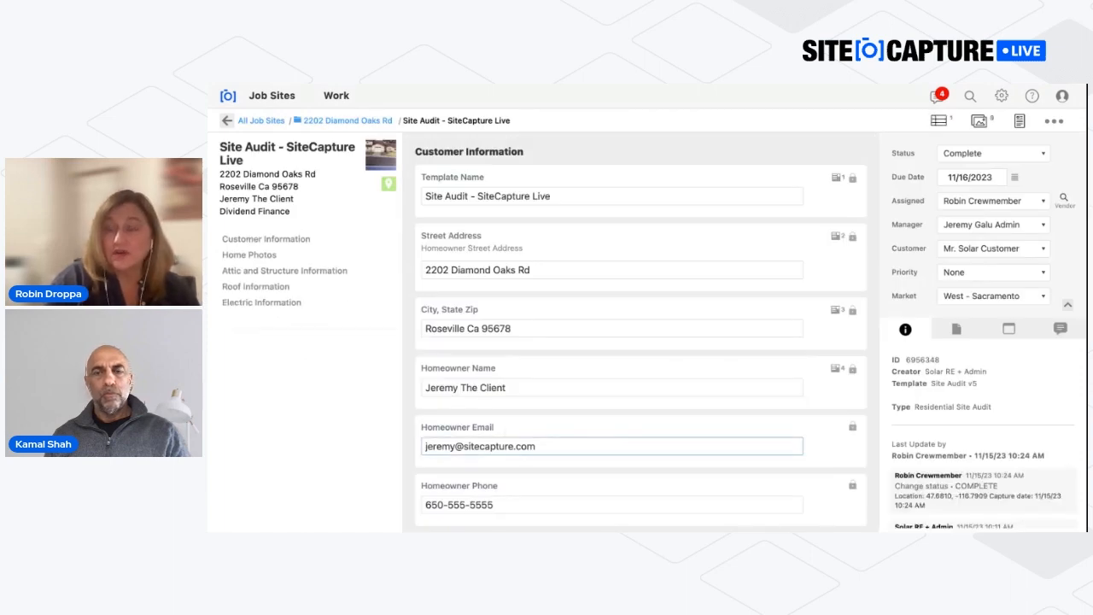
{"action": "scroll", "scroll_direction": "down", "scroll_amount": 3}
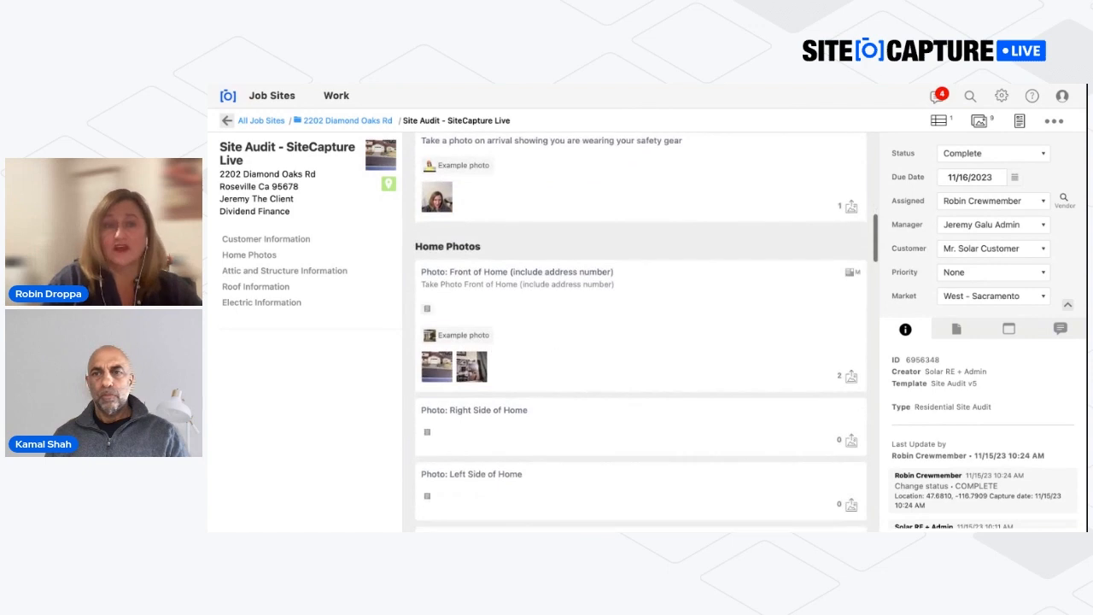
{"action": "left_click", "coordinate": [437, 365]}
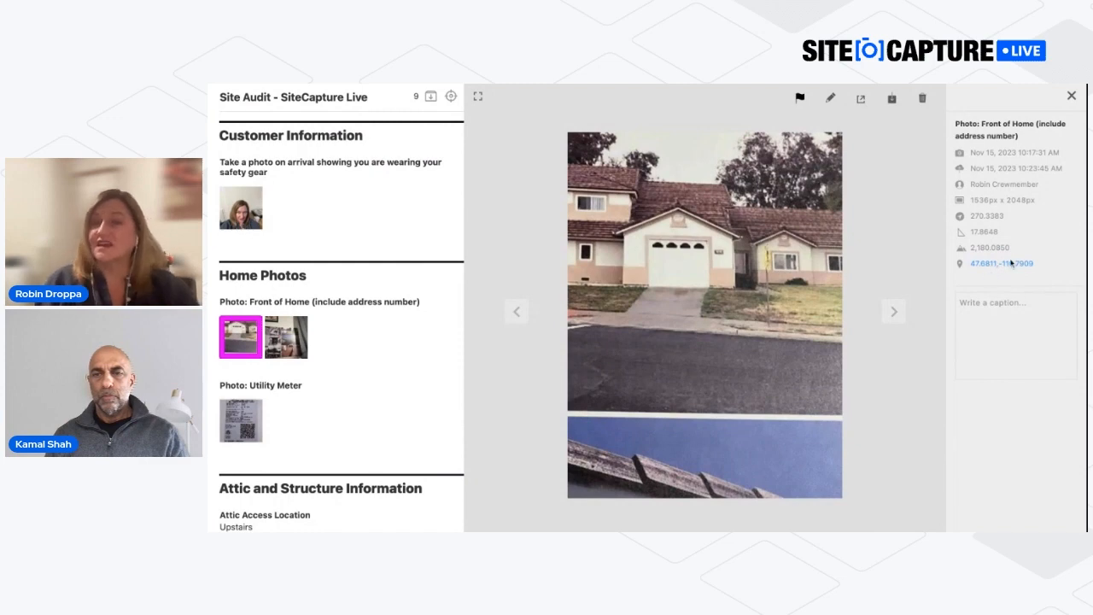
{"action": "mouse_move", "coordinate": [1001, 263]}
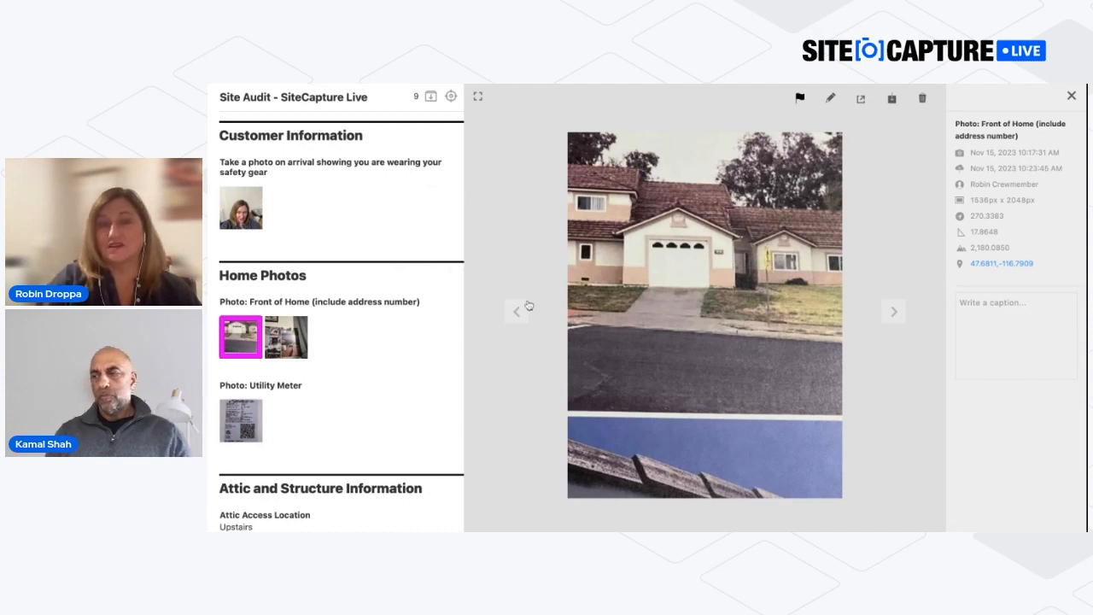
{"action": "mouse_move", "coordinate": [893, 312]}
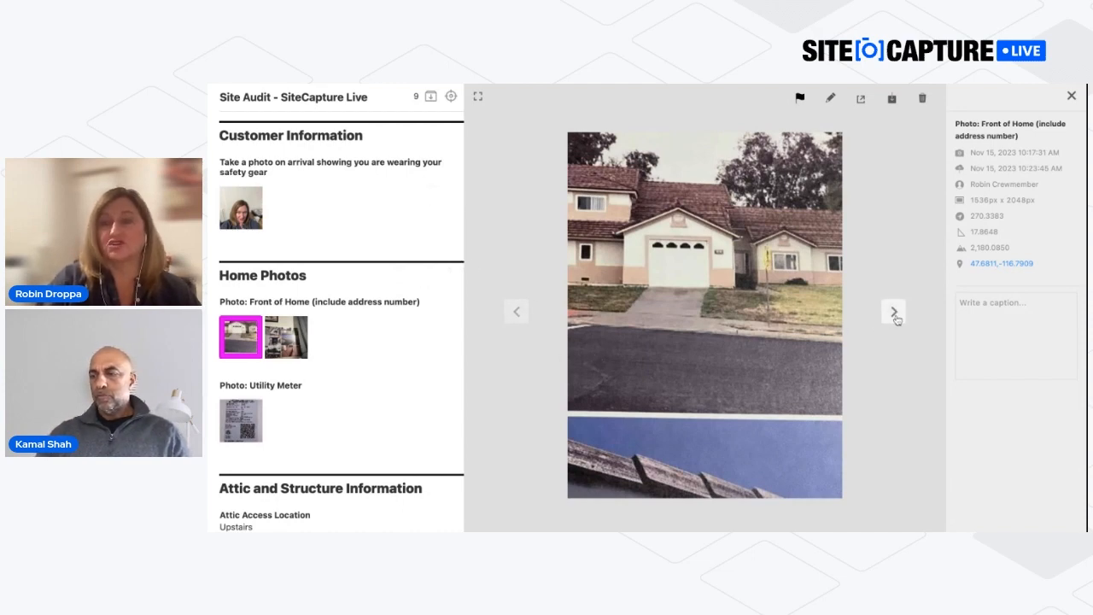
Step: View the next front-of-home photo and the Array Location photo, then close the viewer
{"action": "left_click", "coordinate": [893, 311]}
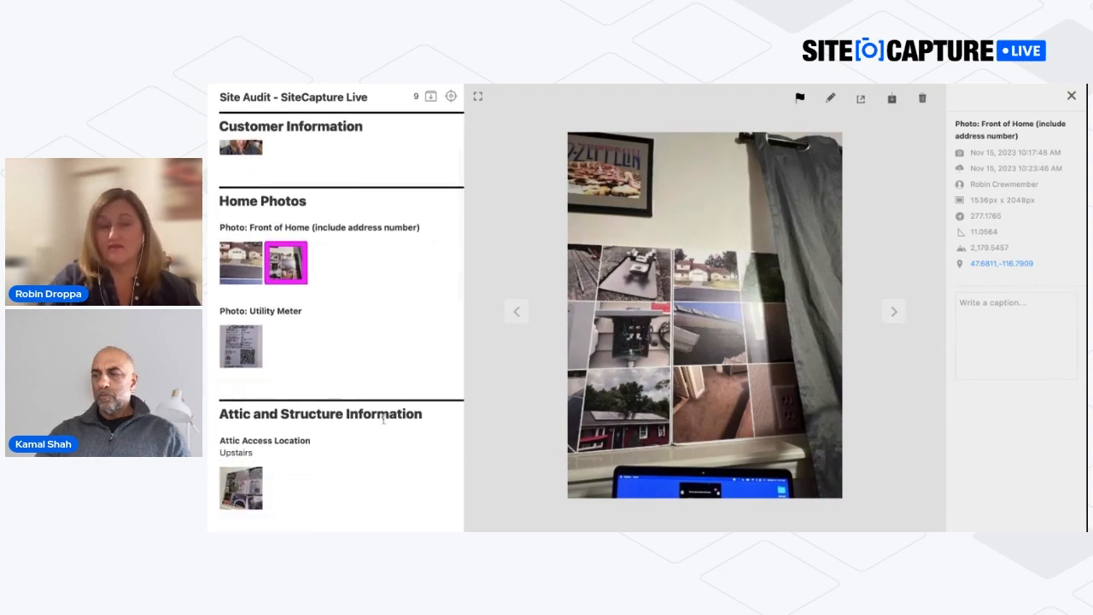
{"action": "scroll", "scroll_direction": "down", "scroll_amount": 3}
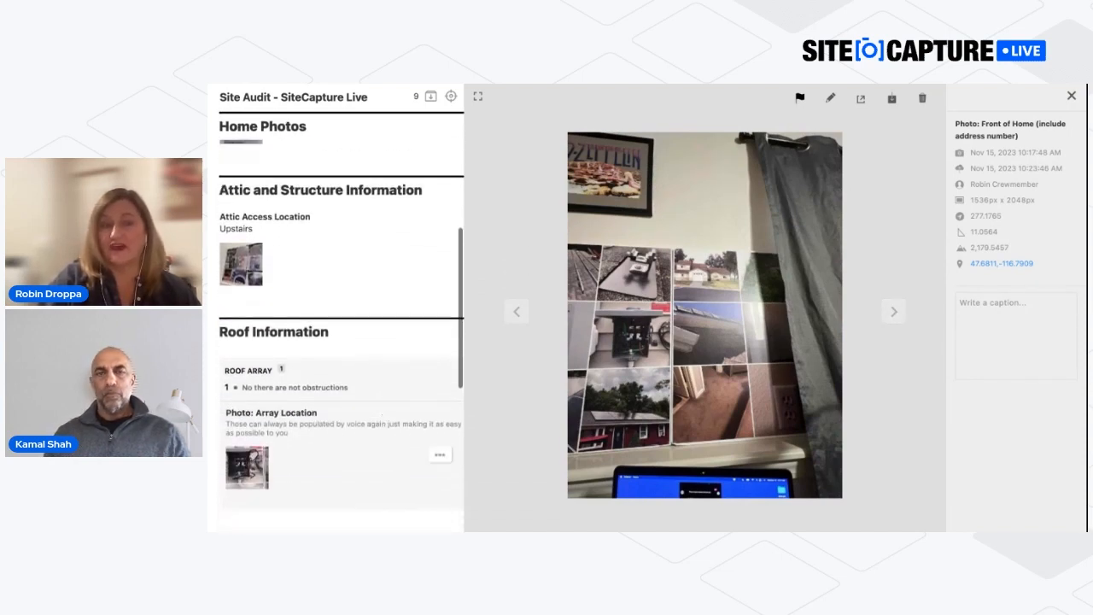
{"action": "scroll", "scroll_direction": "down", "scroll_amount": 3}
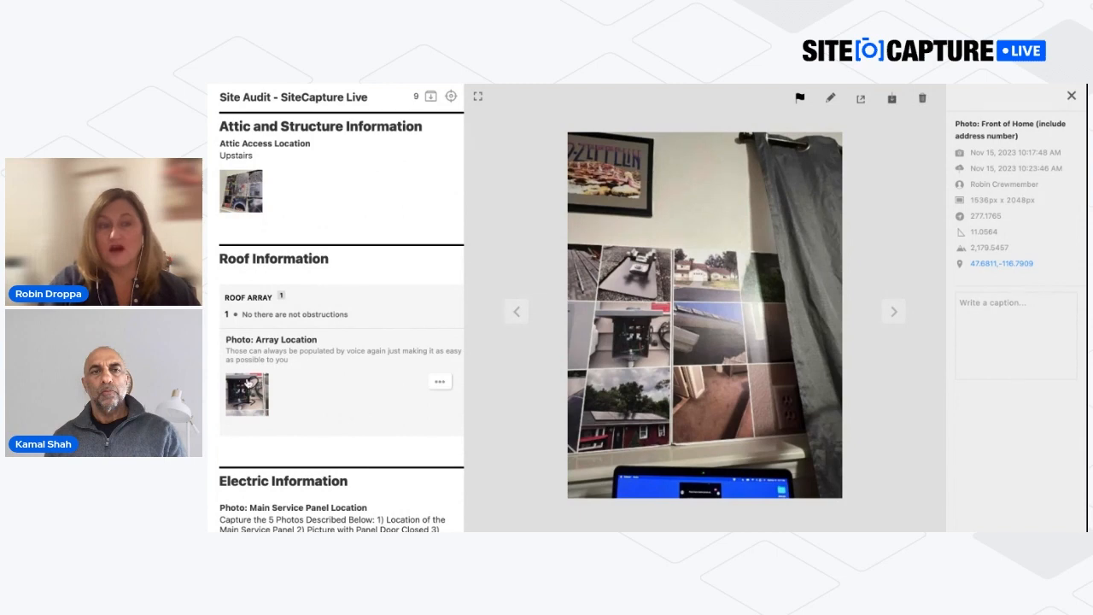
{"action": "left_click", "coordinate": [246, 395]}
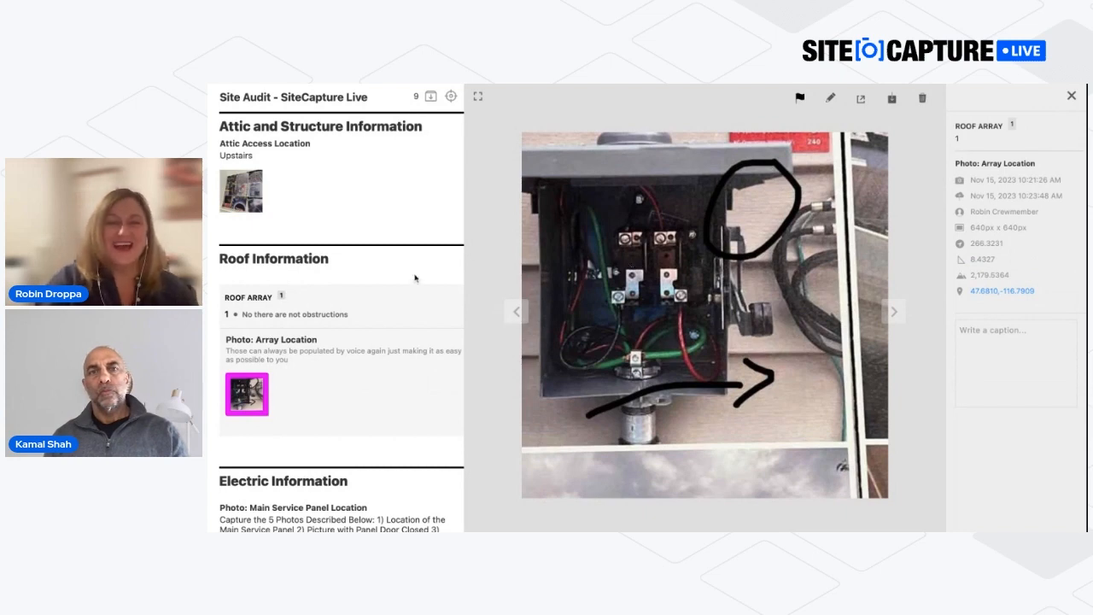
{"action": "scroll", "scroll_direction": "down", "scroll_amount": 3}
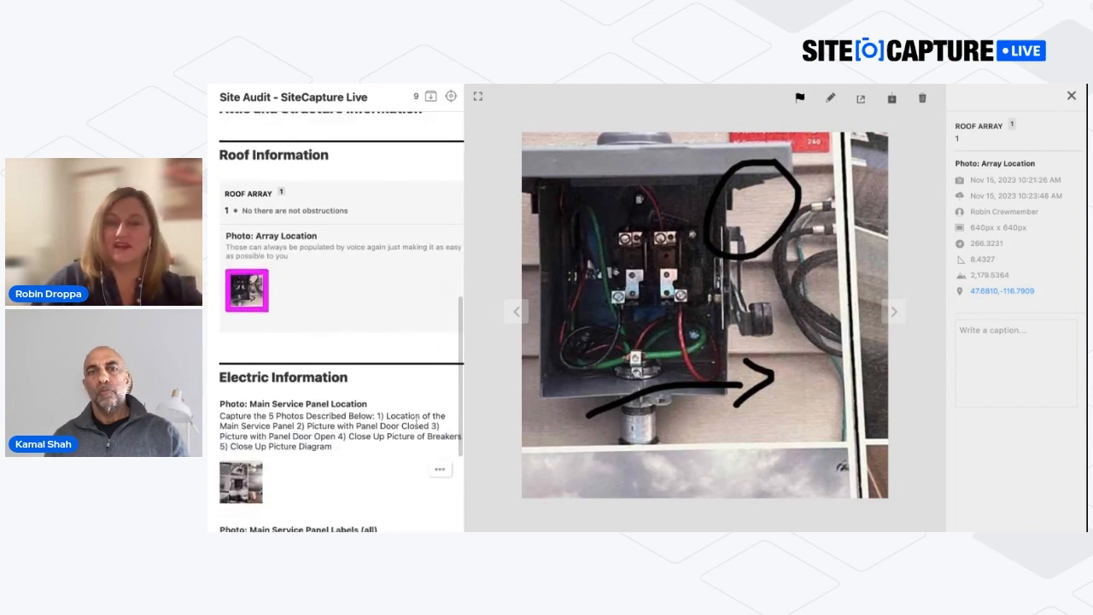
{"action": "mouse_move", "coordinate": [778, 327]}
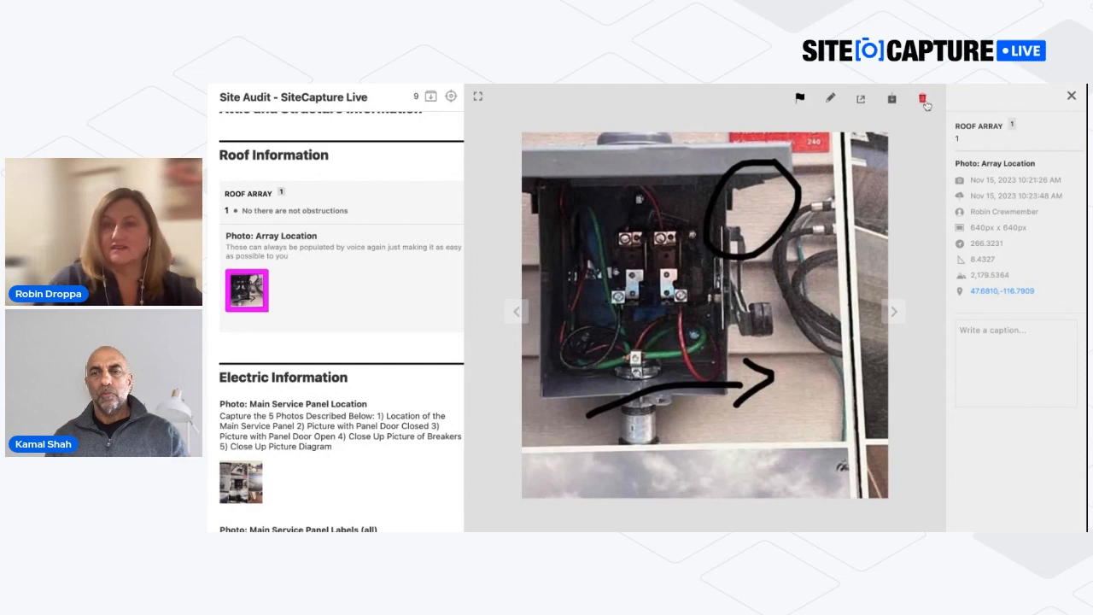
{"action": "mouse_move", "coordinate": [923, 98]}
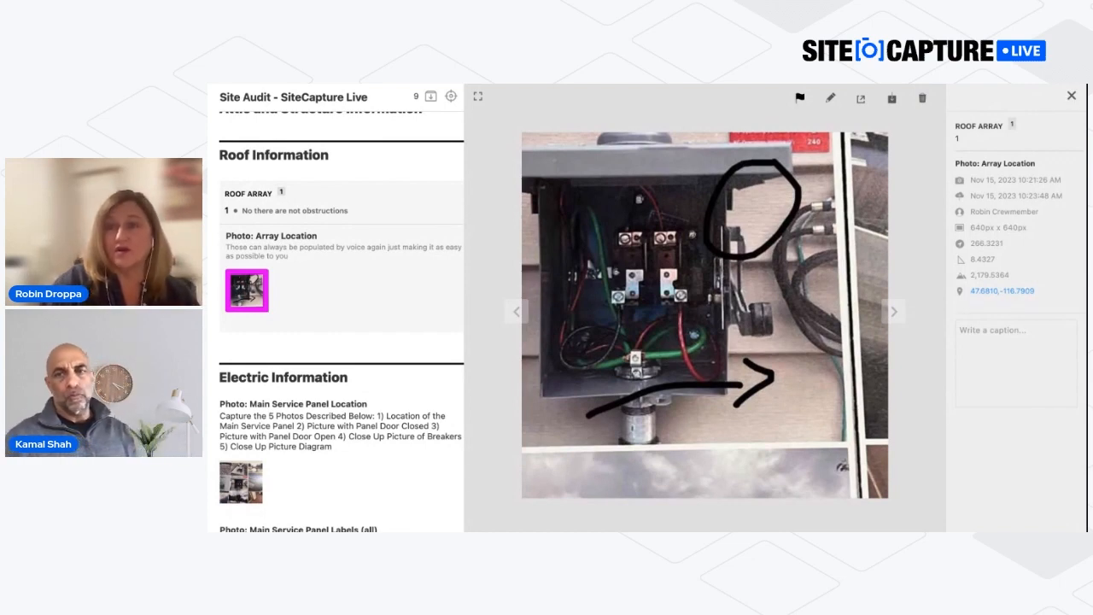
{"action": "left_click", "coordinate": [1071, 95]}
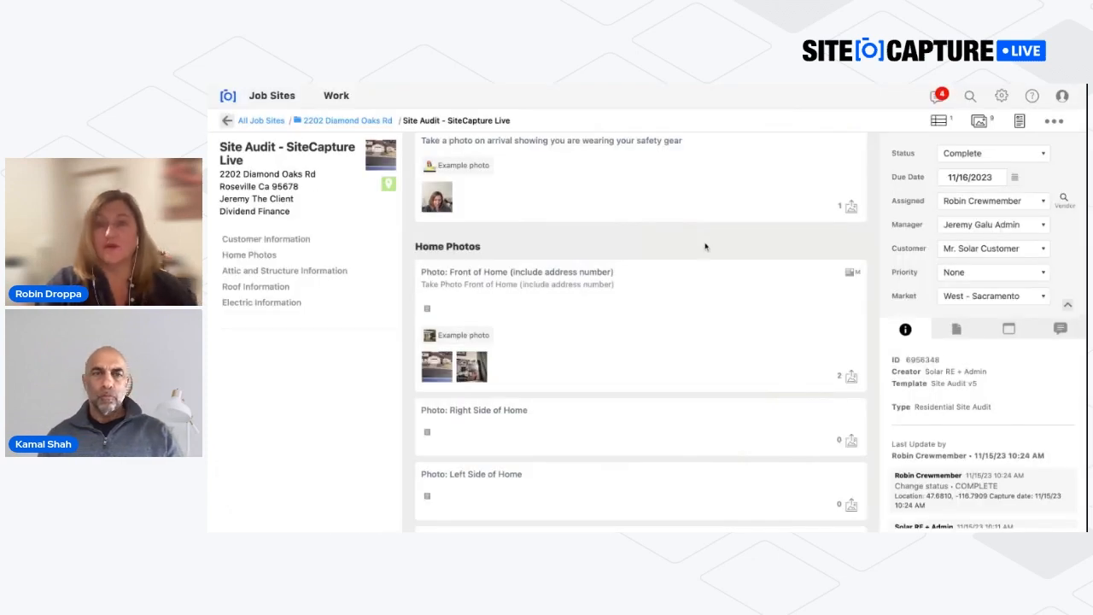
Step: Scroll back up to the audit's Customer Information fields
{"action": "scroll", "scroll_direction": "up", "scroll_amount": 3}
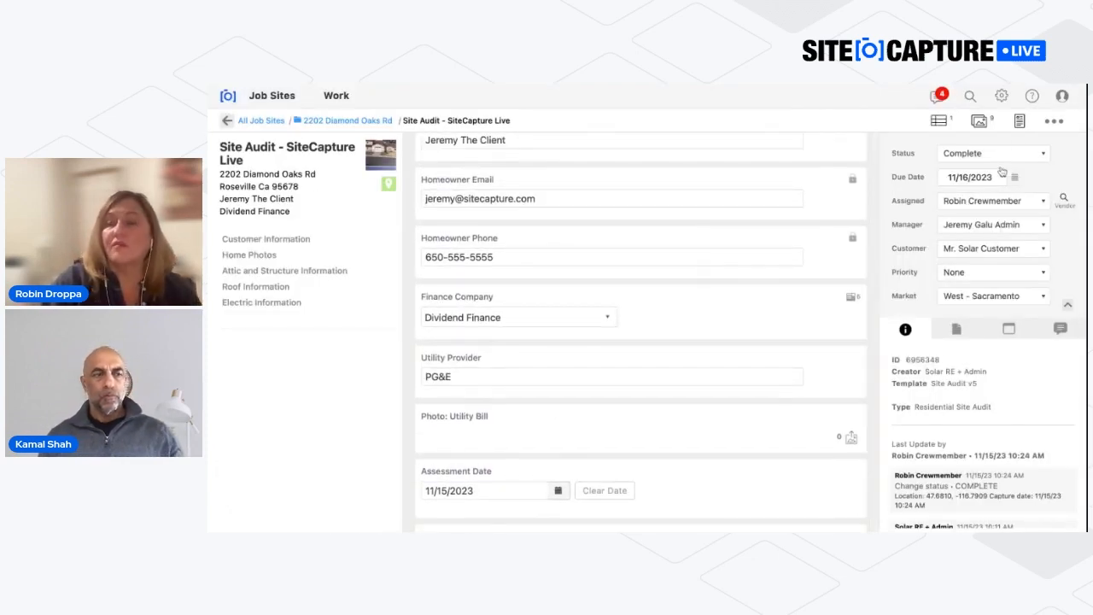
{"action": "mouse_move", "coordinate": [1019, 121]}
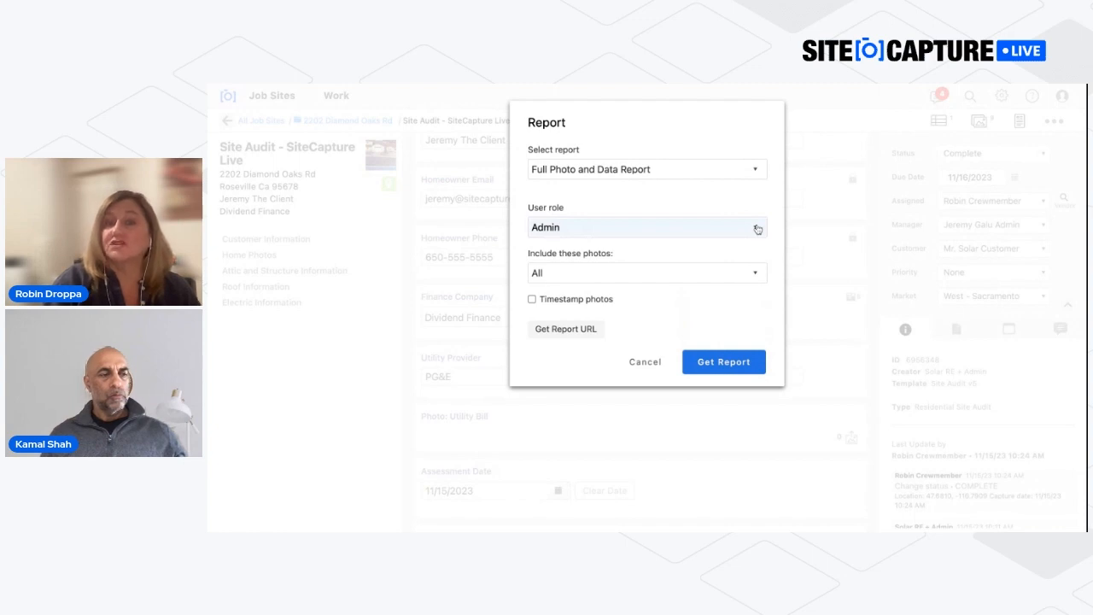
Step: Generate the Full Photo and Data Report with the Customer user role
{"action": "left_click", "coordinate": [645, 226]}
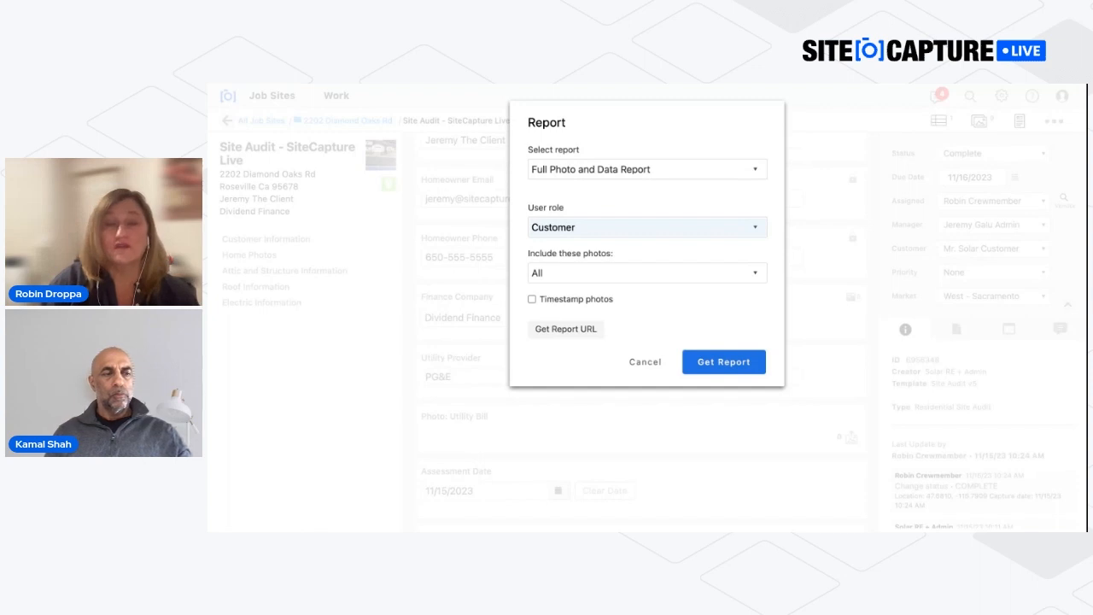
{"action": "mouse_move", "coordinate": [757, 232]}
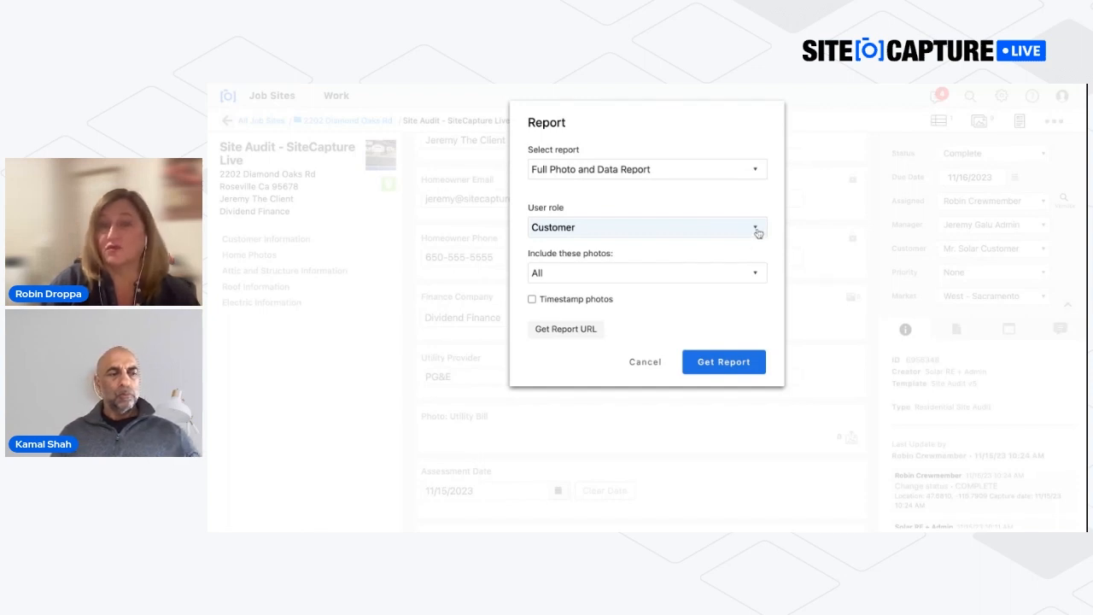
{"action": "mouse_move", "coordinate": [724, 361]}
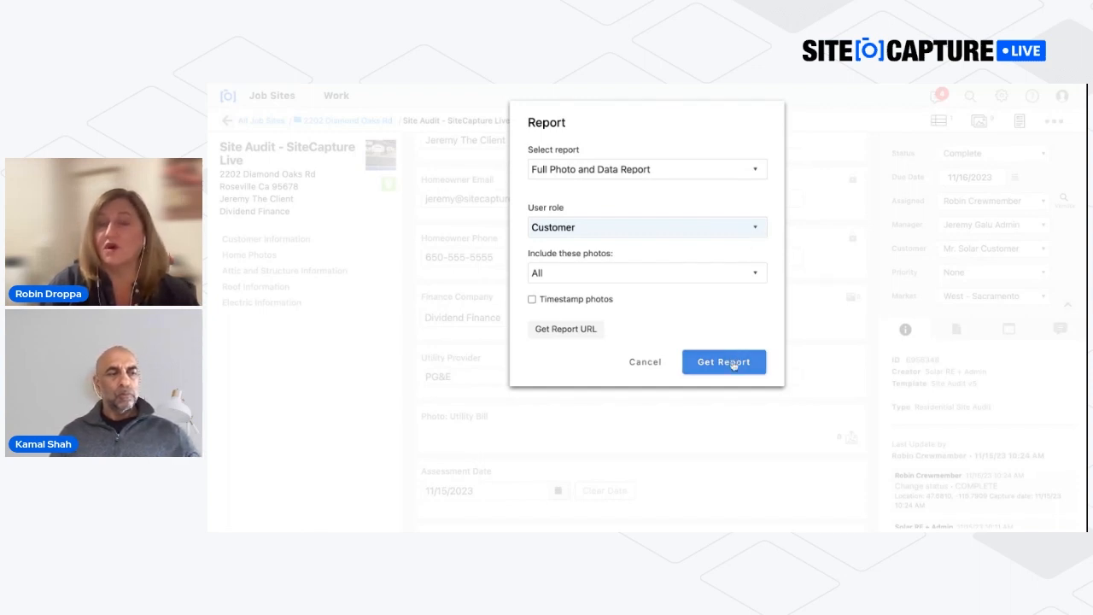
{"action": "mouse_move", "coordinate": [561, 335]}
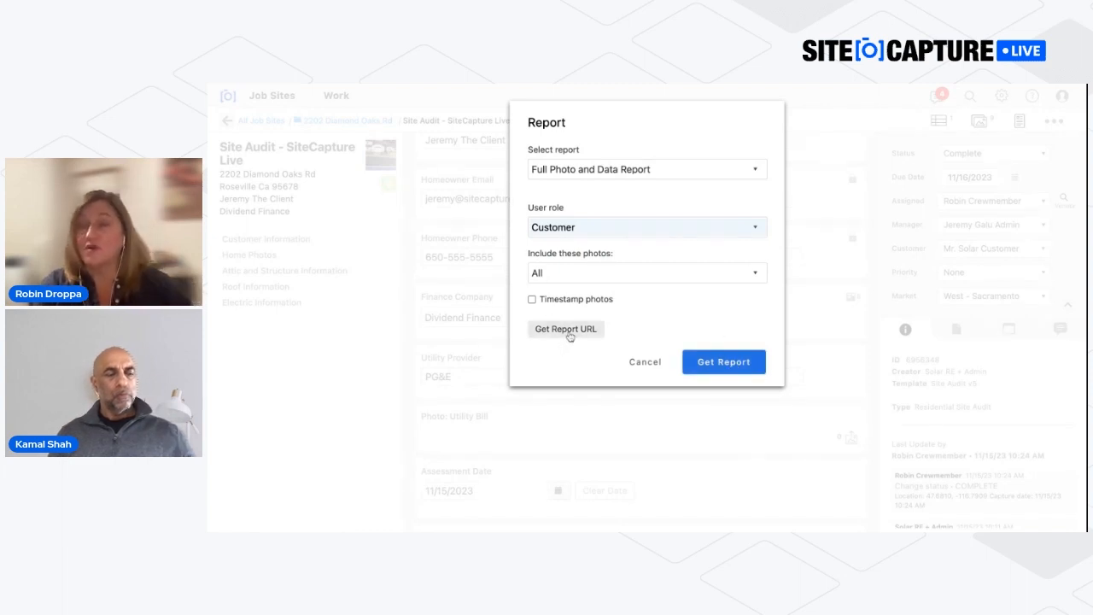
{"action": "mouse_move", "coordinate": [724, 361]}
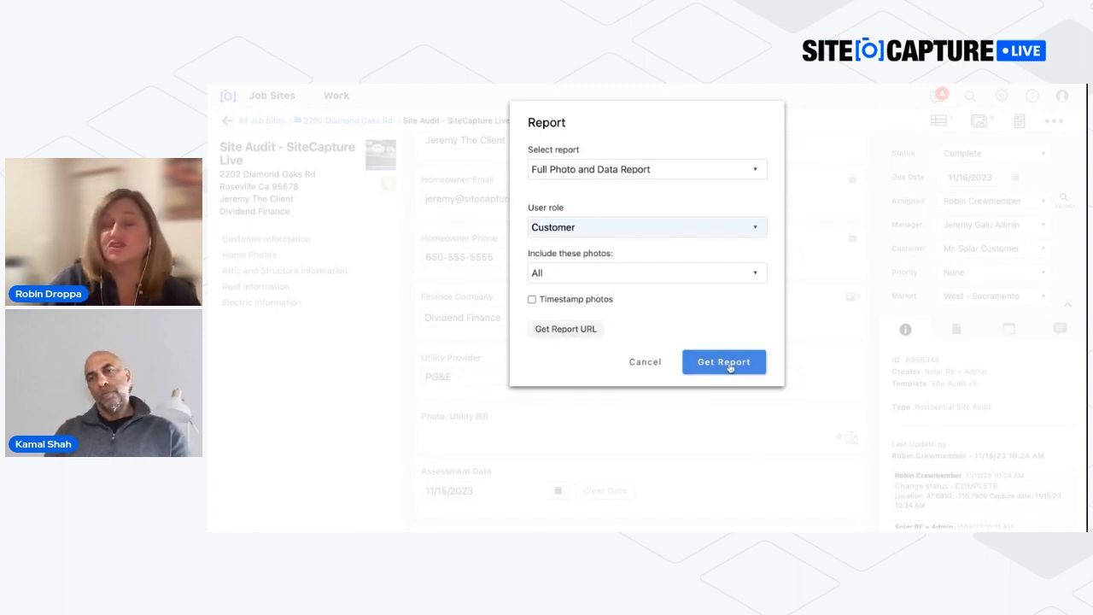
{"action": "left_click", "coordinate": [723, 361]}
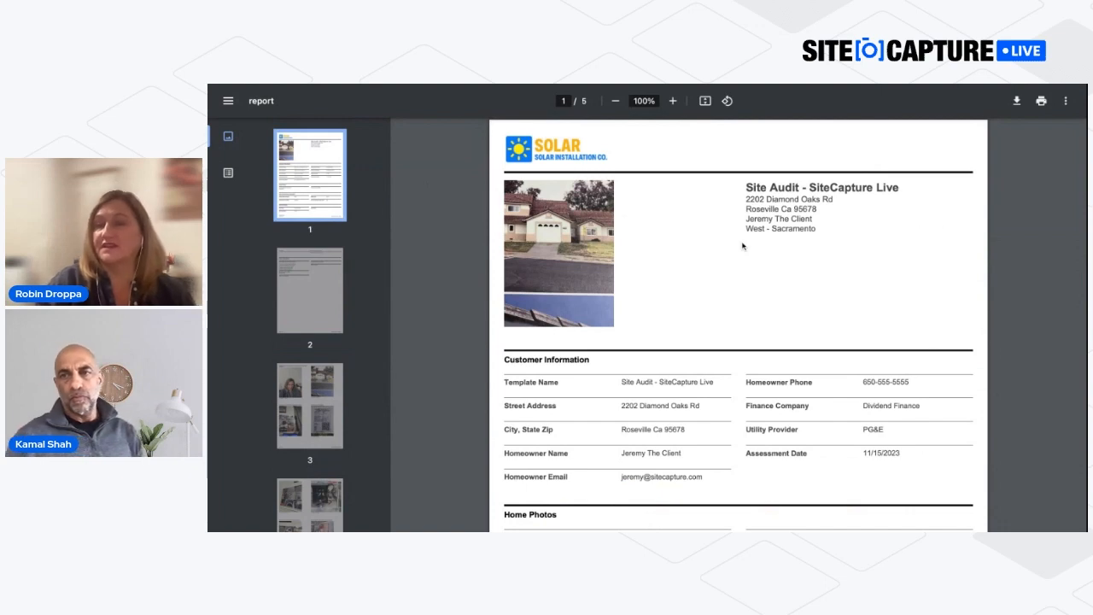
Step: Scroll through the 5-page customer PDF report pages
{"action": "scroll", "scroll_direction": "down", "scroll_amount": 3}
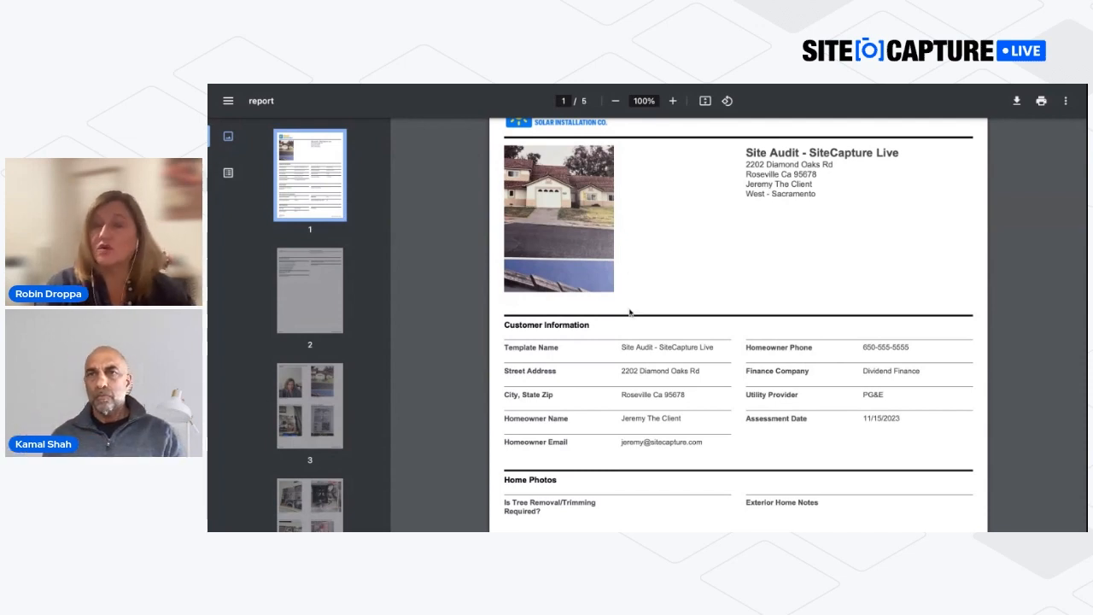
{"action": "scroll", "scroll_direction": "down", "scroll_amount": 3}
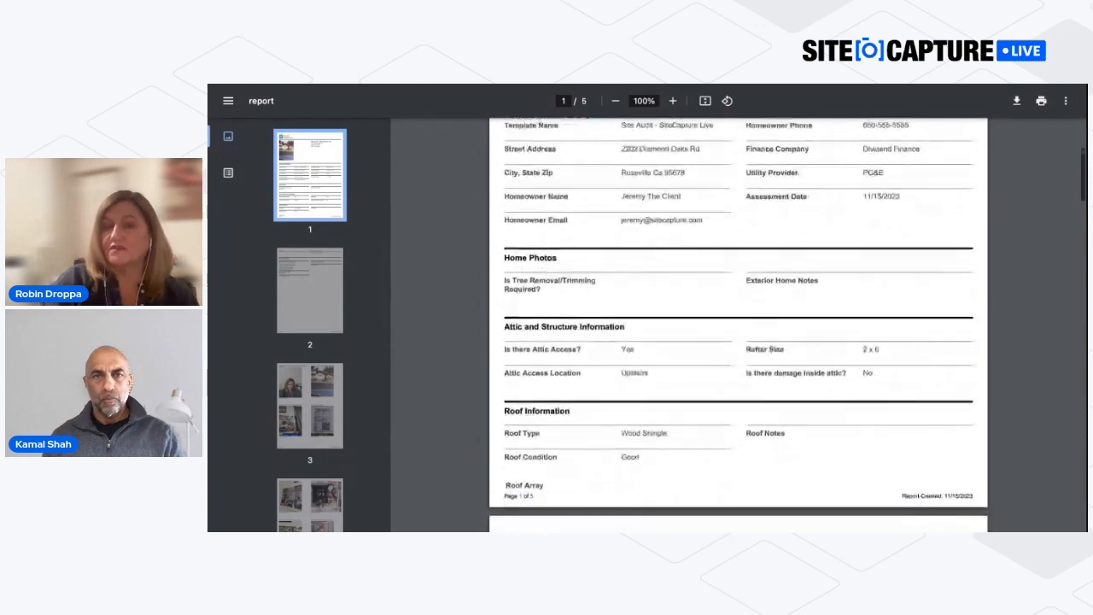
{"action": "scroll", "scroll_direction": "down", "scroll_amount": 3}
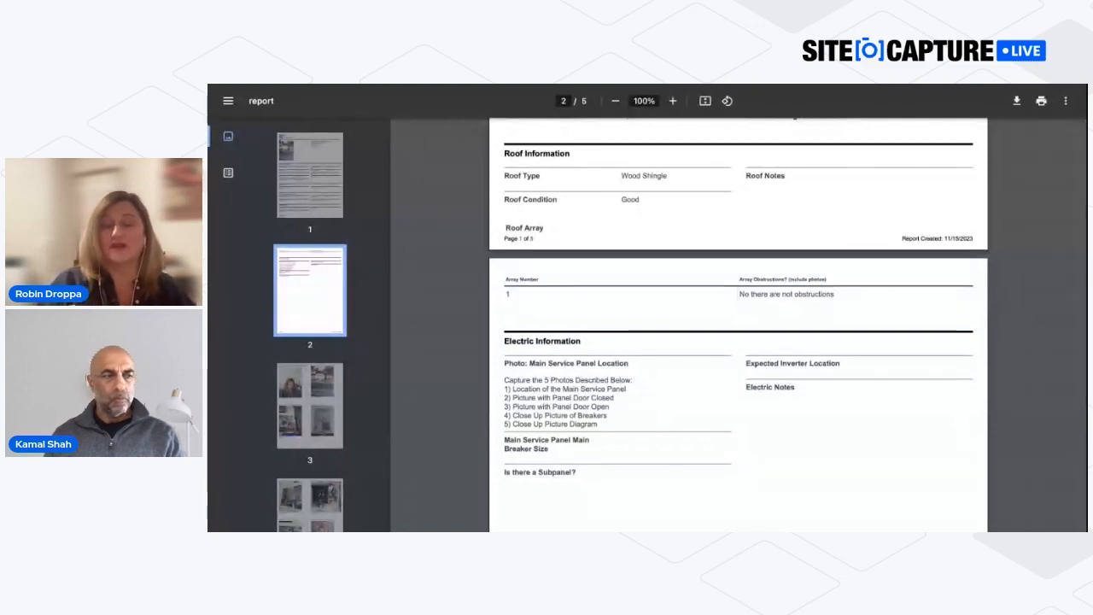
{"action": "scroll", "scroll_direction": "down", "scroll_amount": 3}
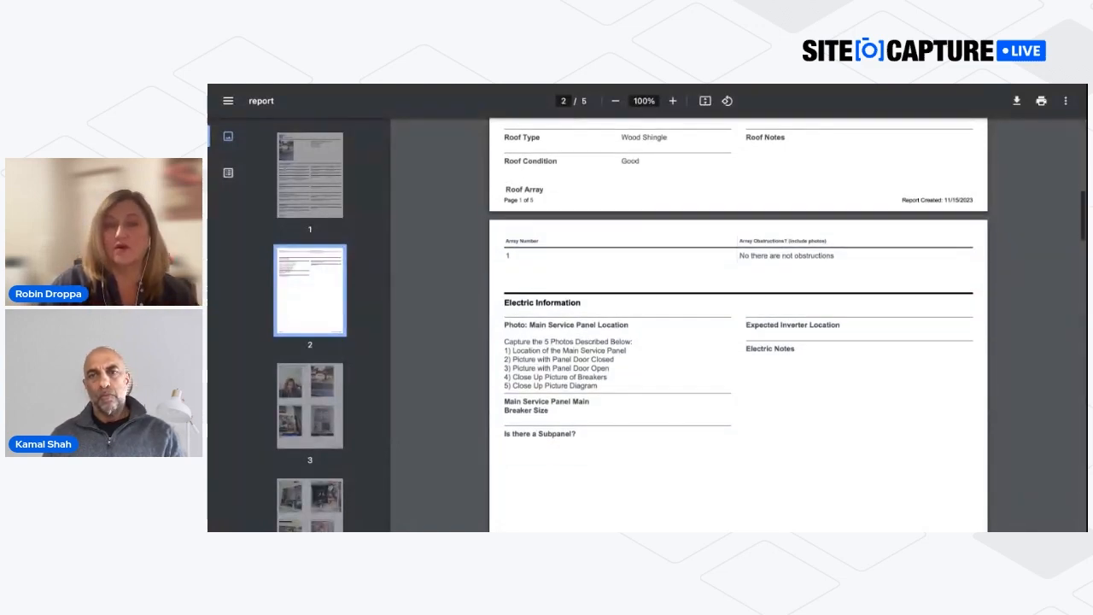
{"action": "left_click", "coordinate": [310, 404]}
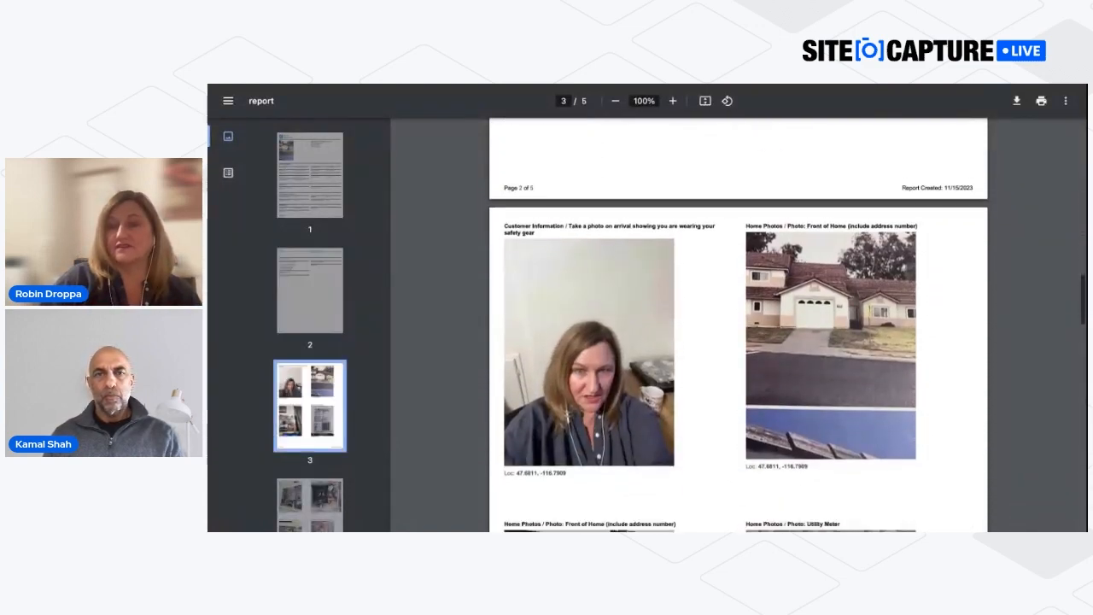
{"action": "scroll", "scroll_direction": "down", "scroll_amount": 3}
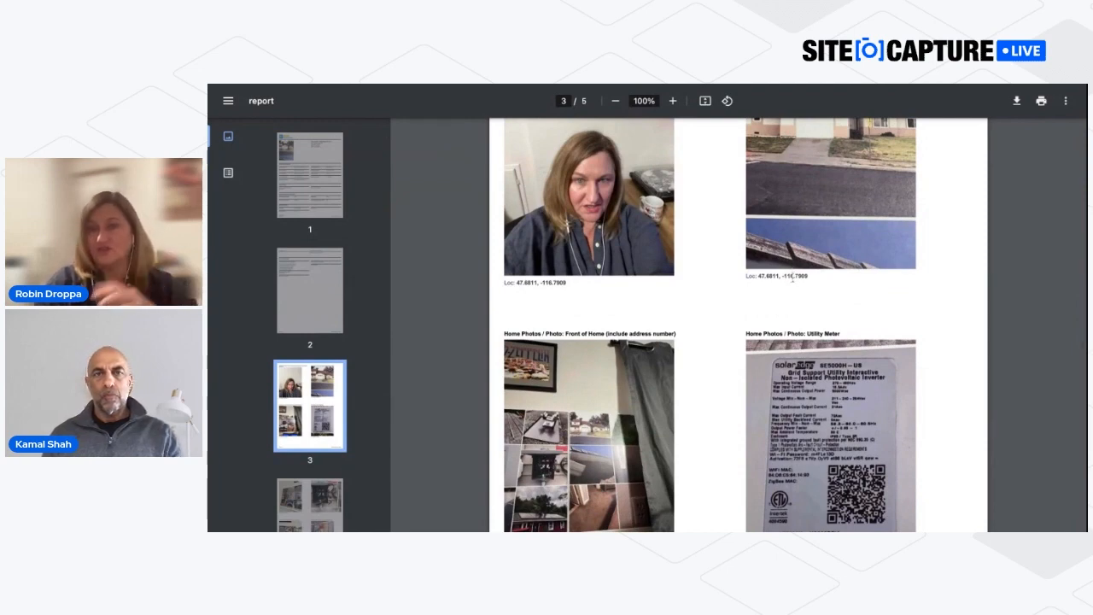
{"action": "scroll", "scroll_direction": "down", "scroll_amount": 3}
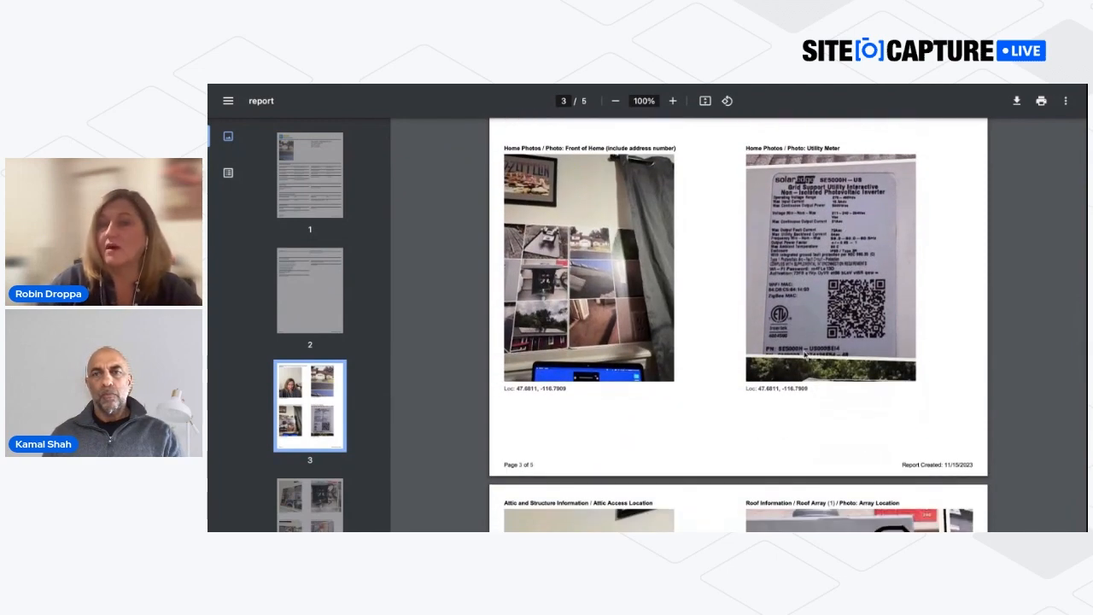
{"action": "scroll", "scroll_direction": "down", "scroll_amount": 3}
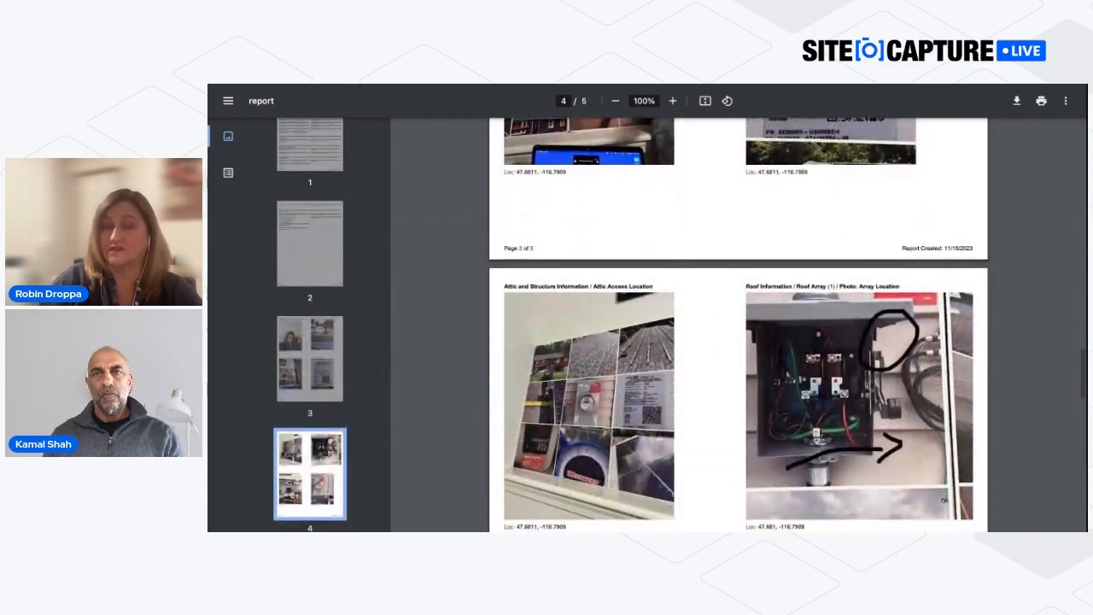
{"action": "scroll", "scroll_direction": "up", "scroll_amount": 3}
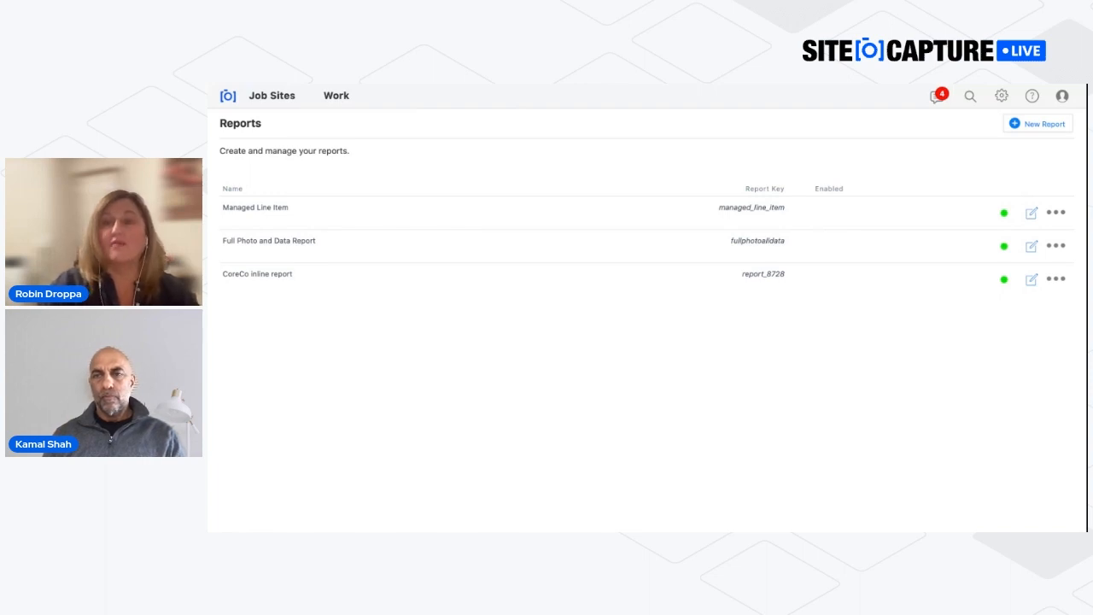
{"action": "mouse_move", "coordinate": [836, 180]}
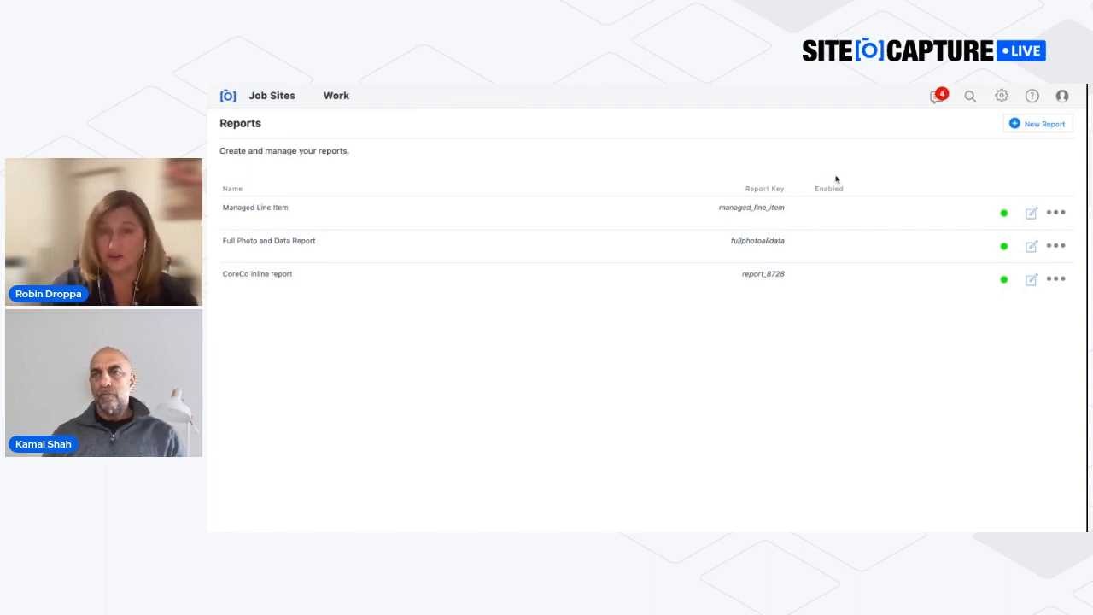
{"action": "mouse_move", "coordinate": [816, 126]}
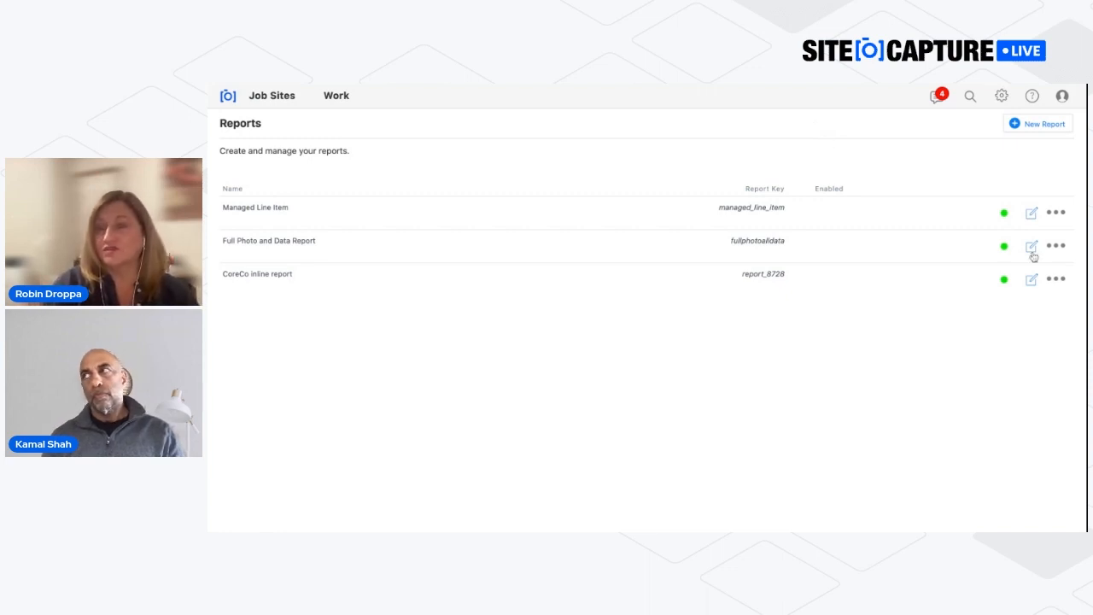
{"action": "left_click", "coordinate": [1031, 208]}
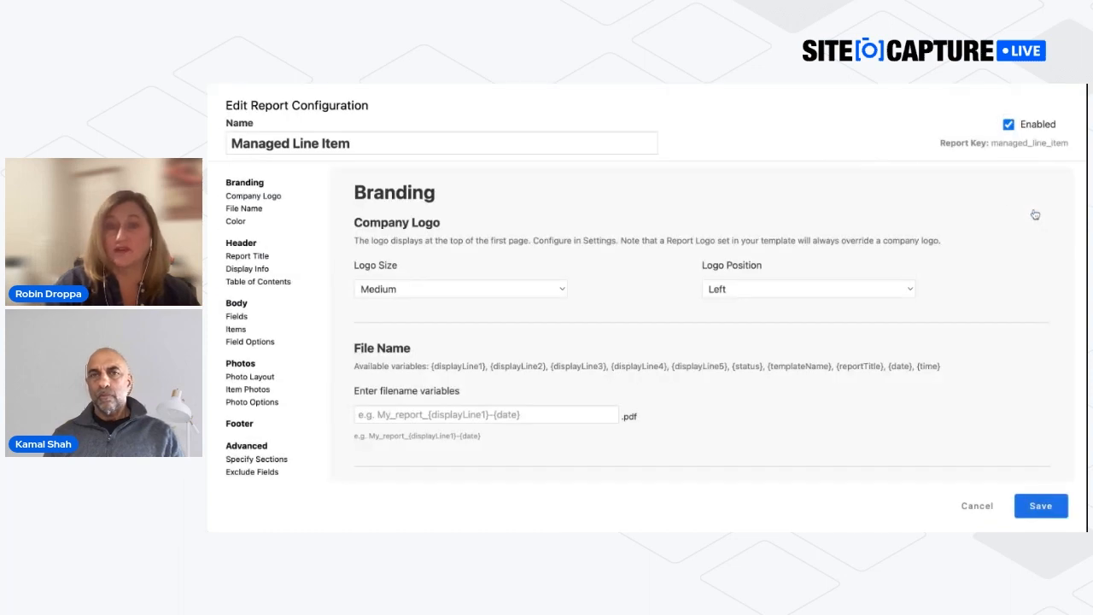
{"action": "mouse_move", "coordinate": [278, 221]}
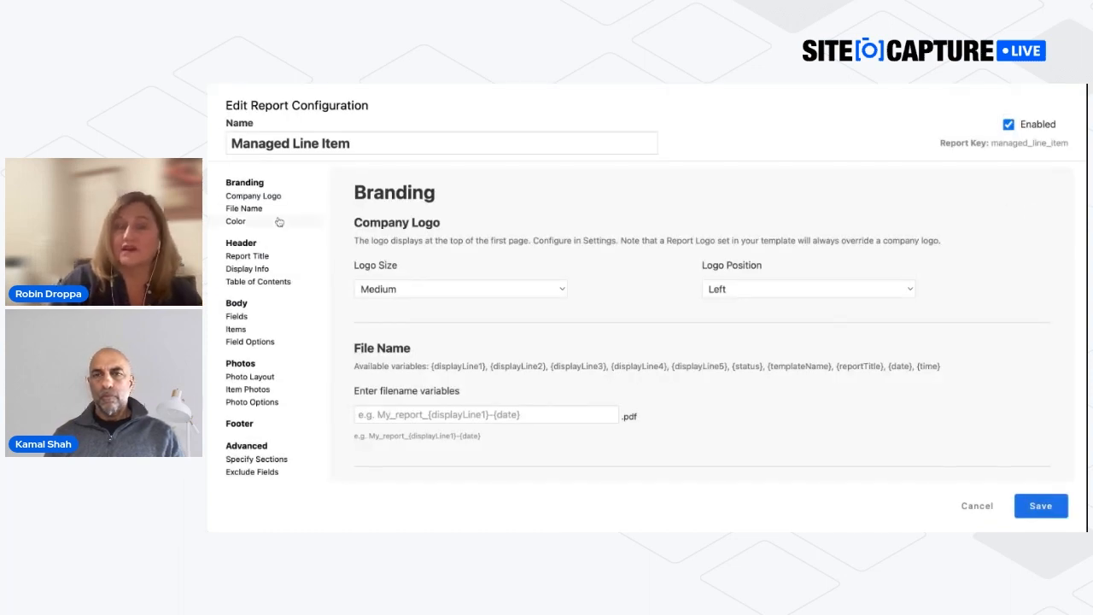
{"action": "scroll", "scroll_direction": "down", "scroll_amount": 3}
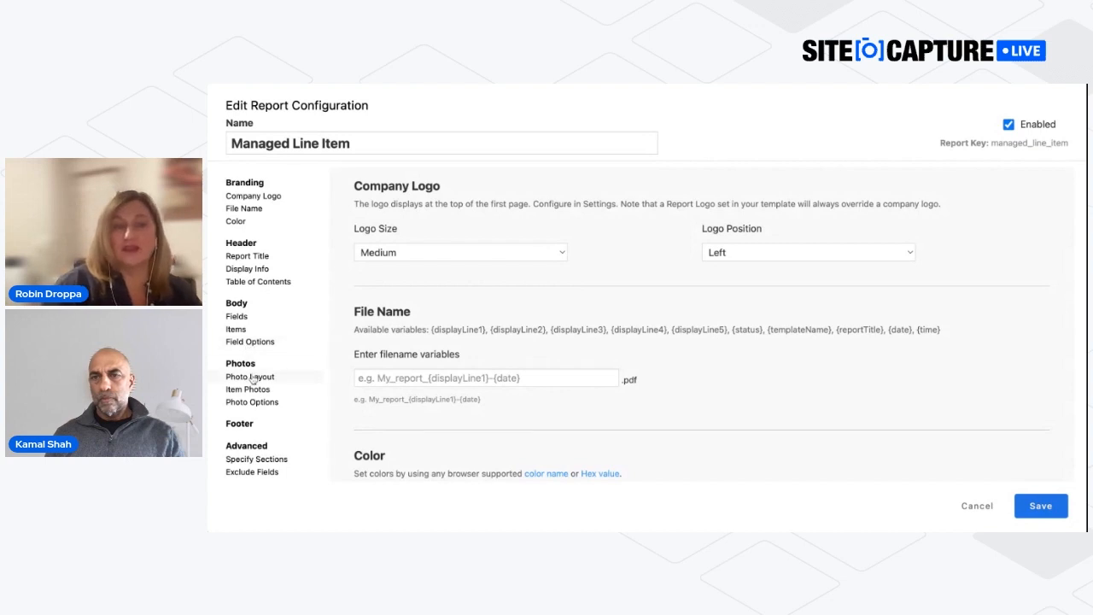
{"action": "left_click", "coordinate": [250, 377]}
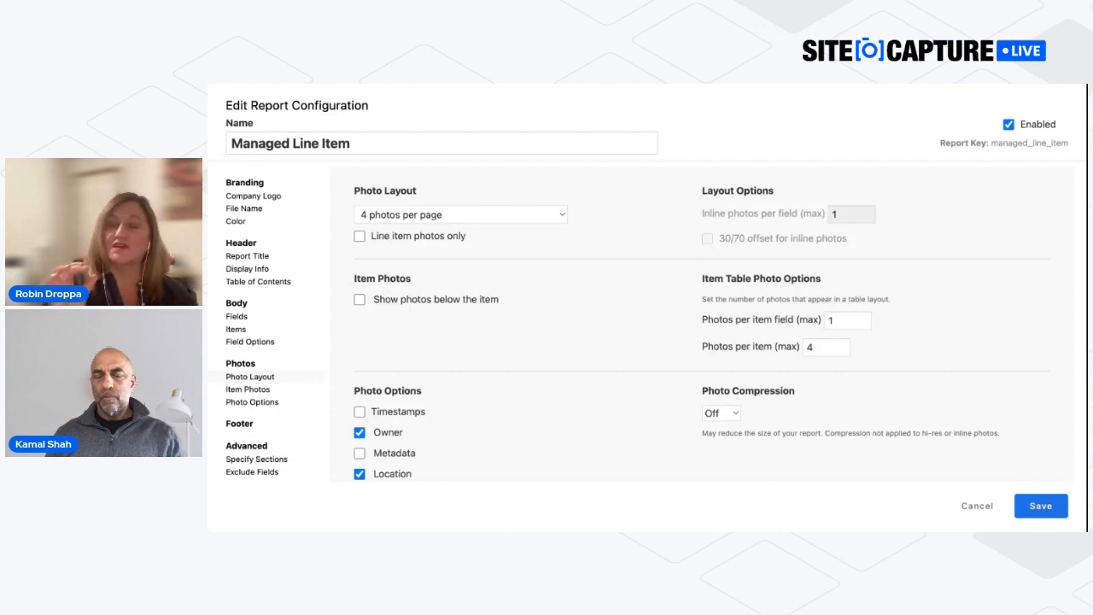
{"action": "mouse_move", "coordinate": [307, 344]}
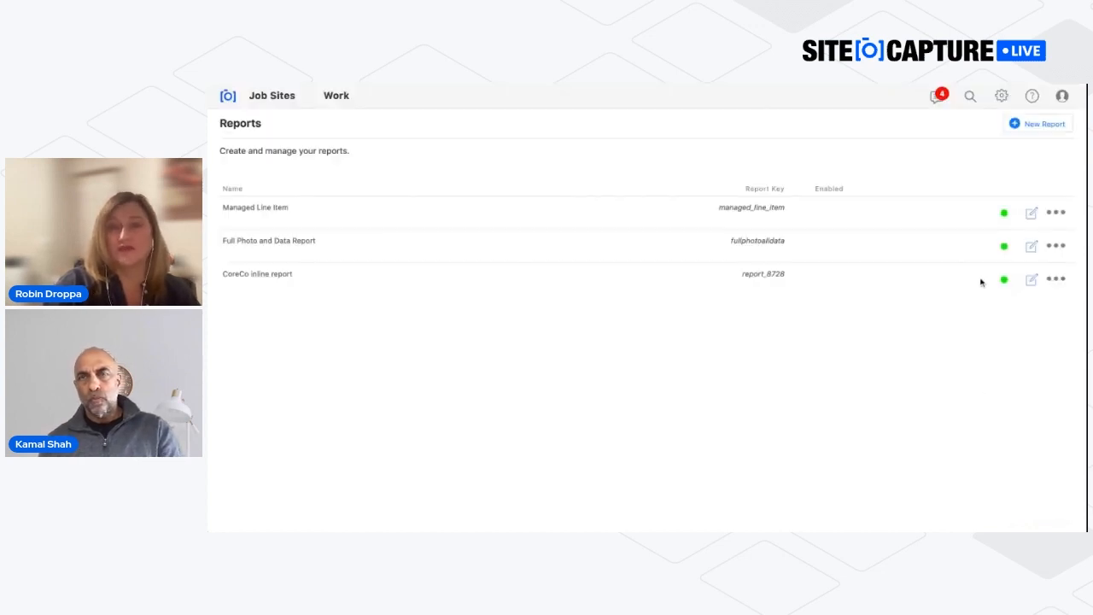
{"action": "mouse_move", "coordinate": [397, 131]}
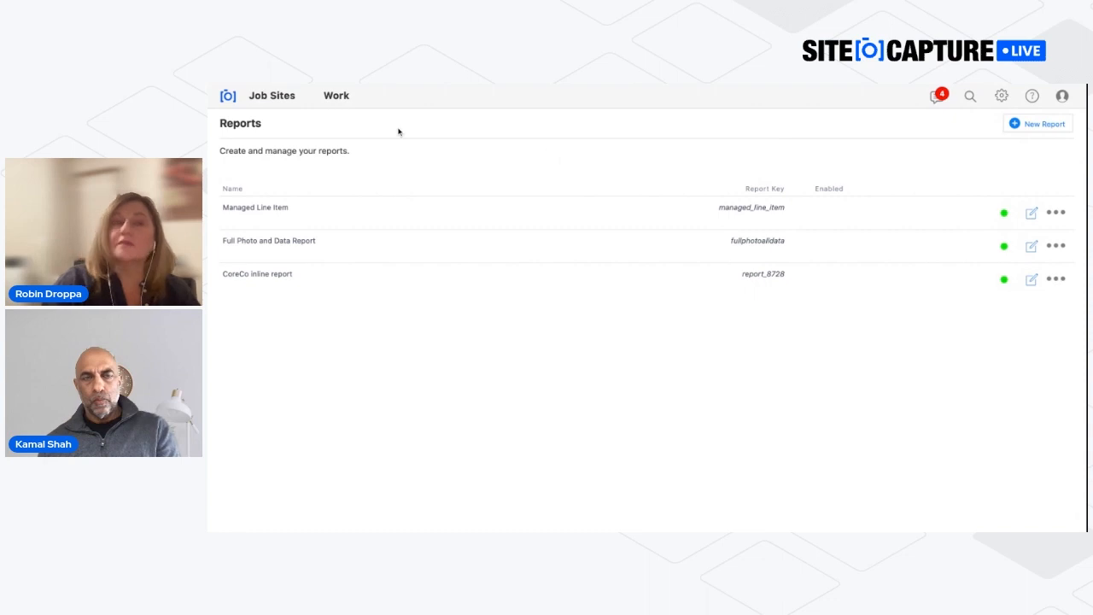
{"action": "mouse_move", "coordinate": [336, 96]}
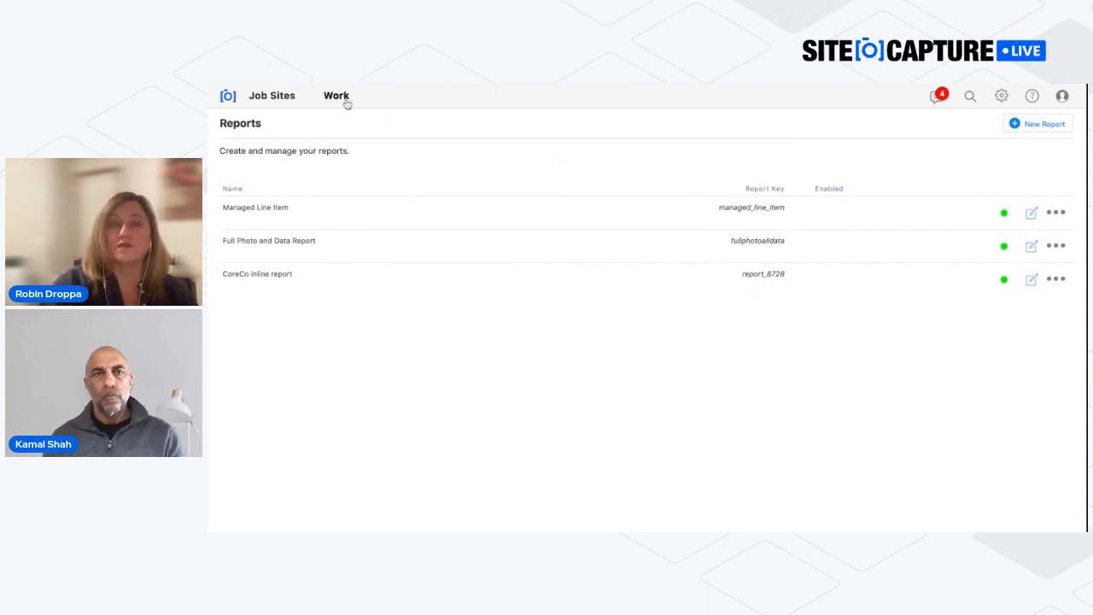
Step: Switch from the Reports list back to the Work list of jobs
{"action": "left_click", "coordinate": [336, 96]}
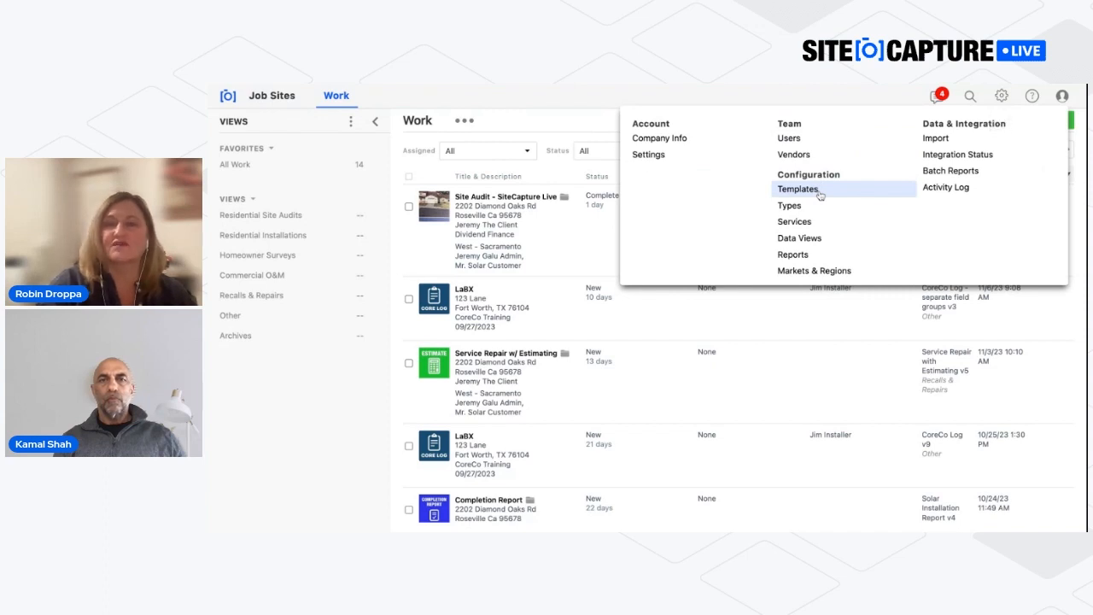
Step: Open Templates and edit the Commercial Panel Inspection v4 draft
{"action": "left_click", "coordinate": [797, 189]}
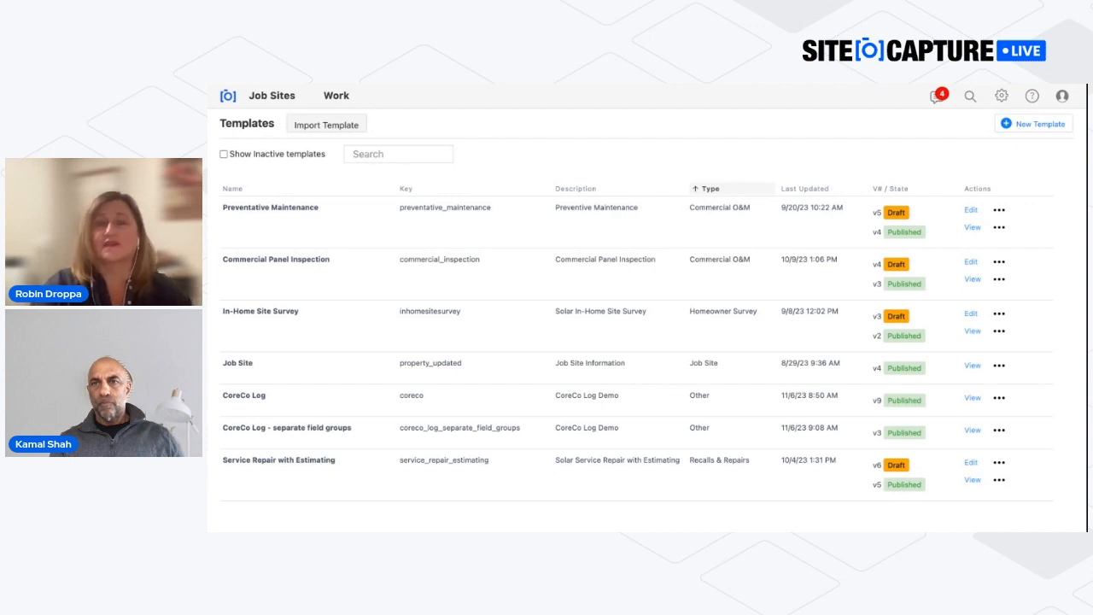
{"action": "mouse_move", "coordinate": [484, 141]}
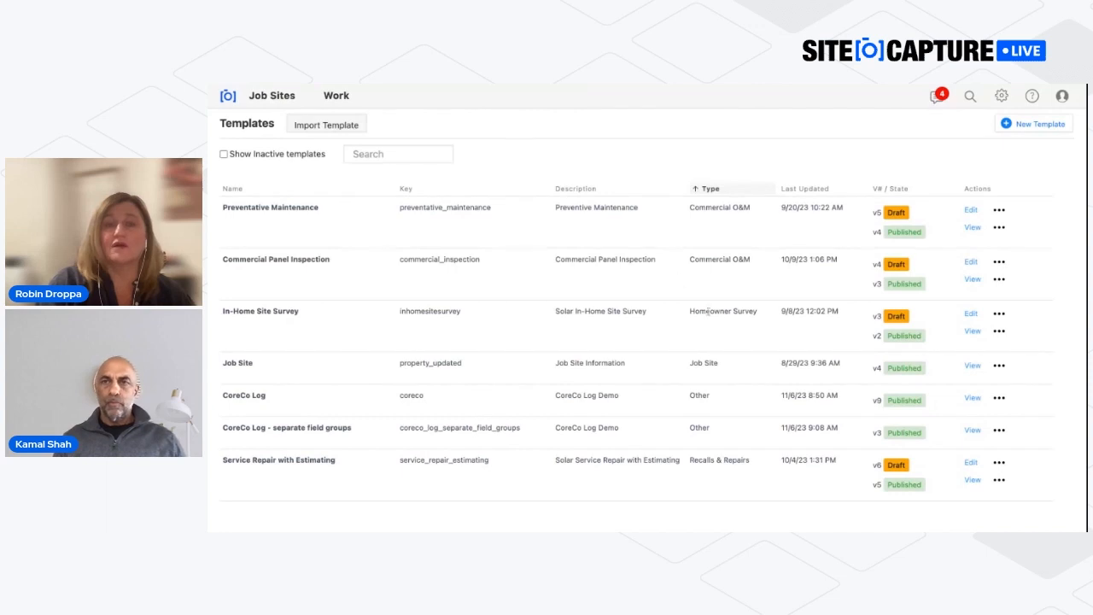
{"action": "mouse_move", "coordinate": [748, 383]}
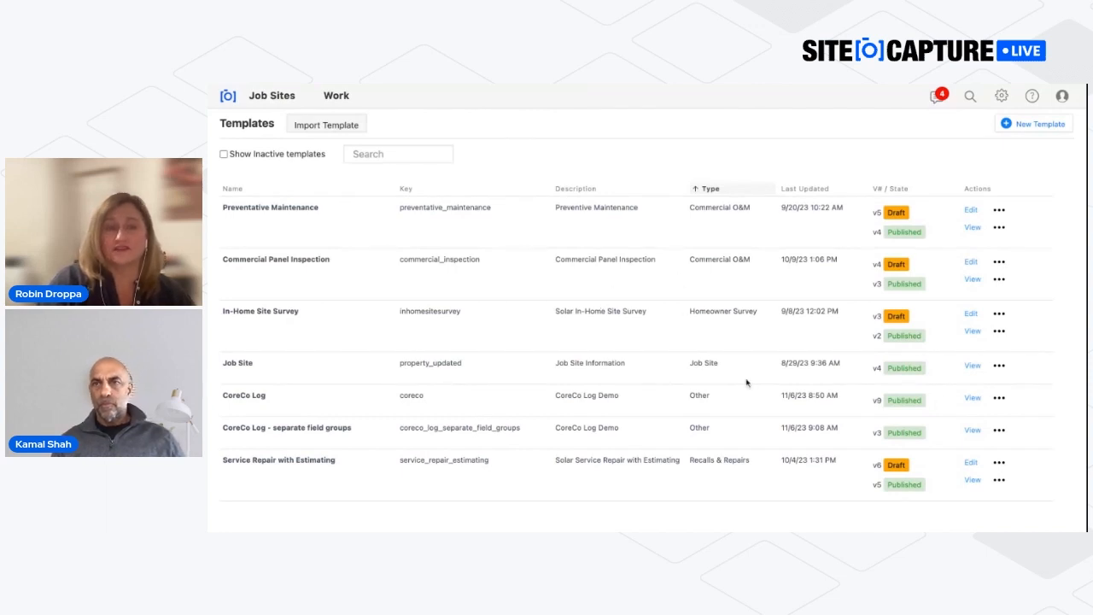
{"action": "mouse_move", "coordinate": [899, 278]}
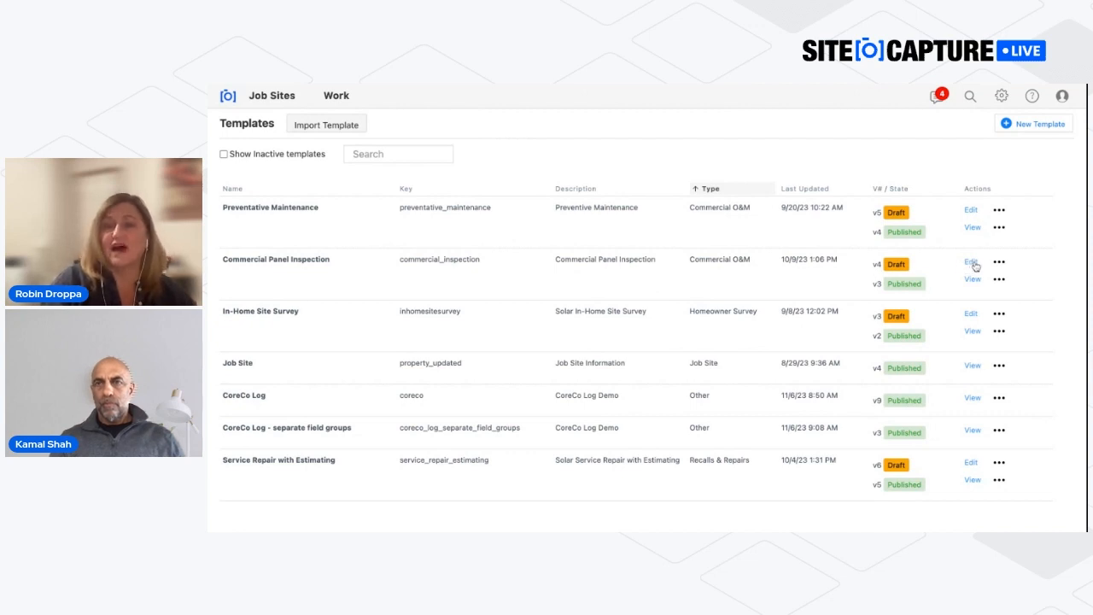
{"action": "left_click", "coordinate": [970, 262]}
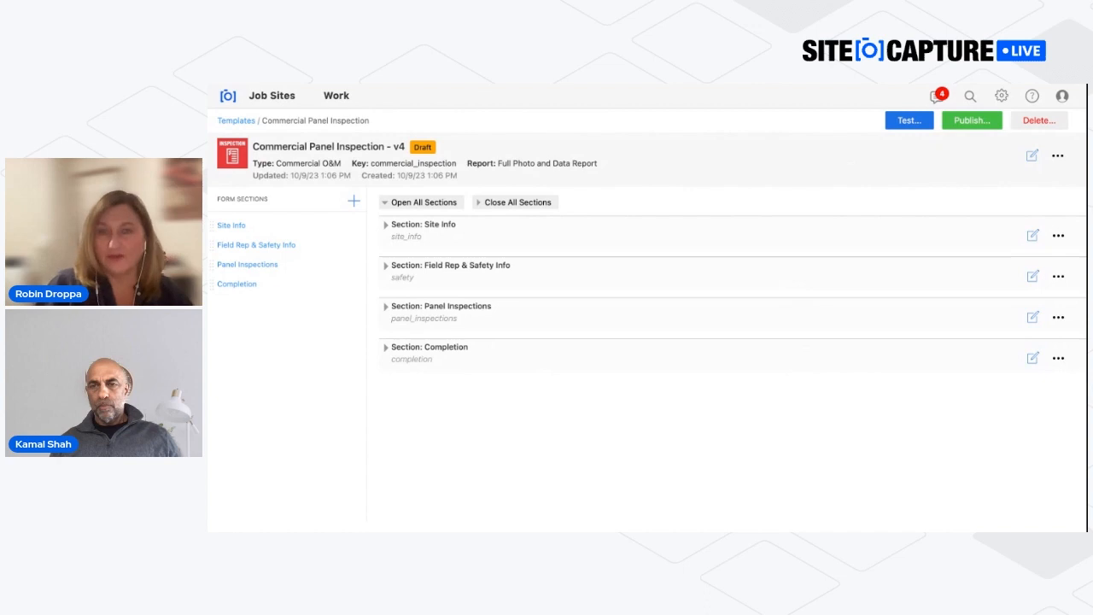
{"action": "mouse_move", "coordinate": [1034, 159]}
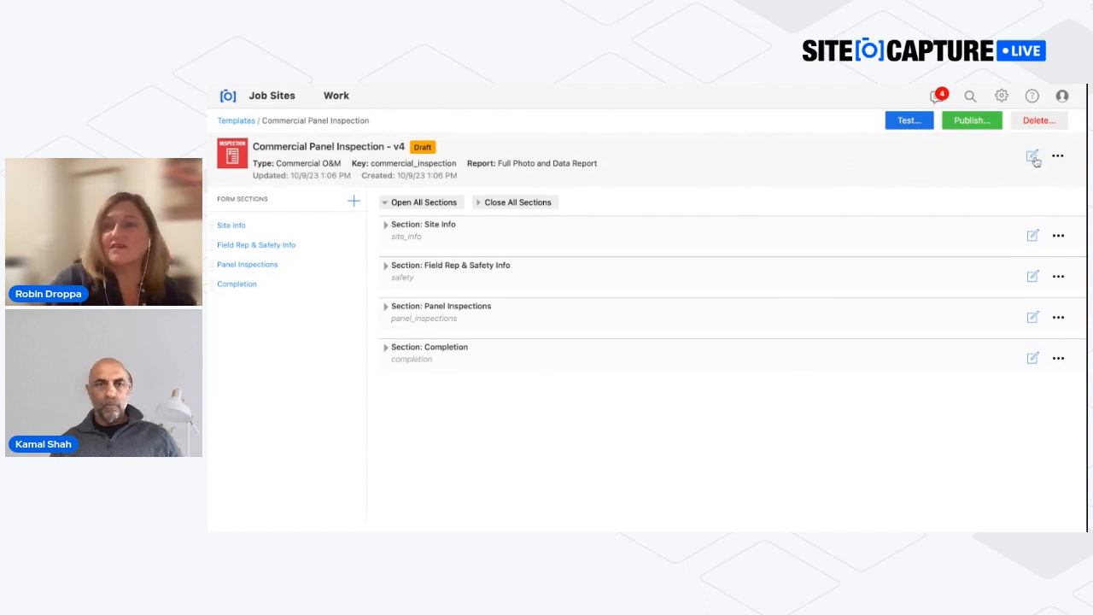
{"action": "left_click", "coordinate": [1033, 156]}
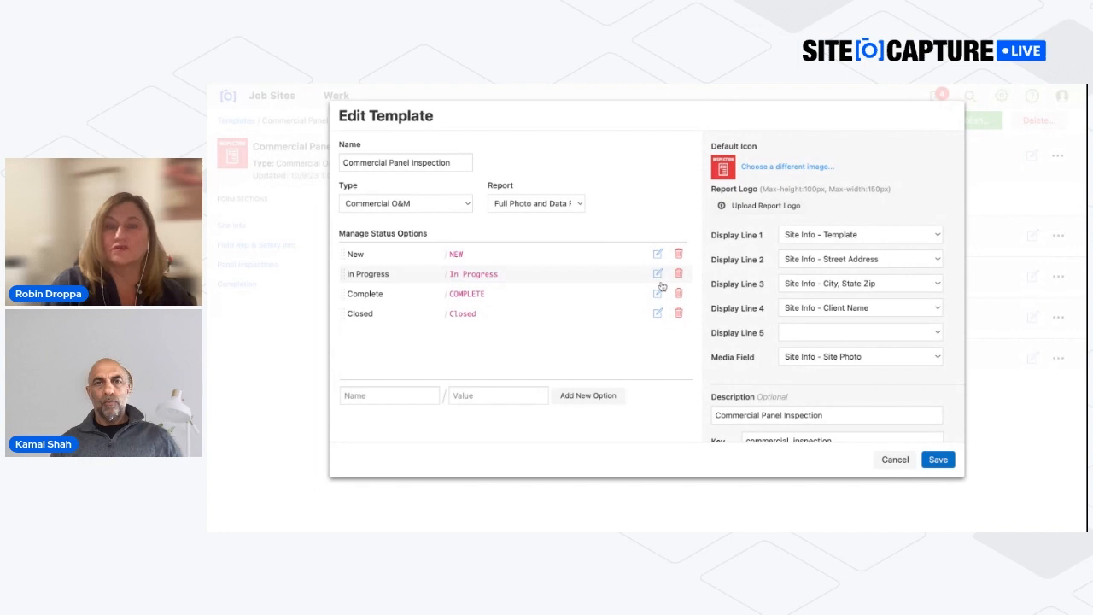
{"action": "left_click", "coordinate": [658, 293]}
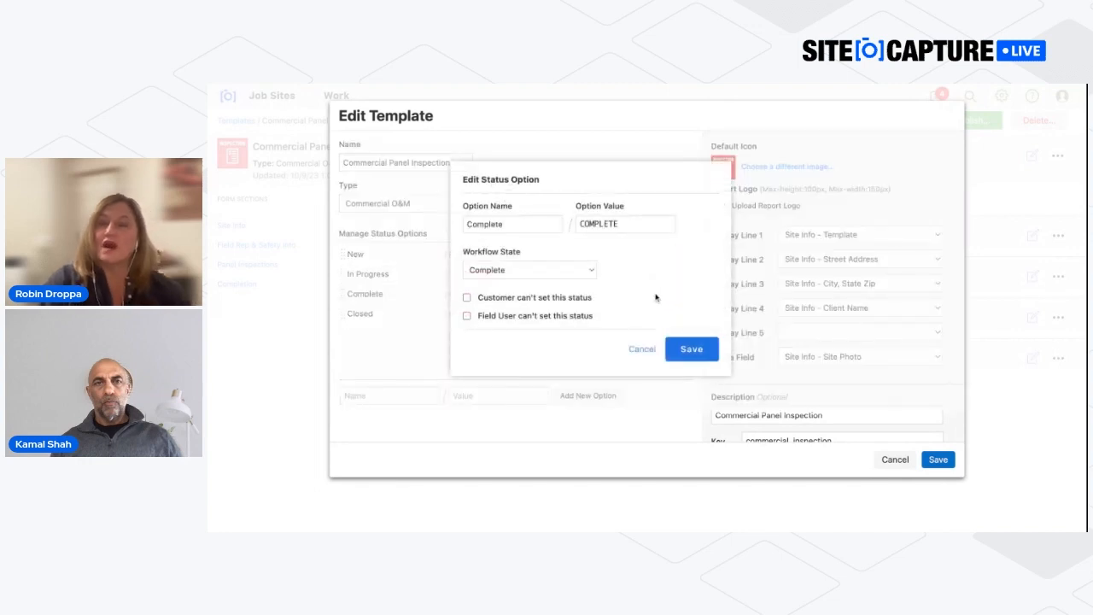
{"action": "mouse_move", "coordinate": [649, 289]}
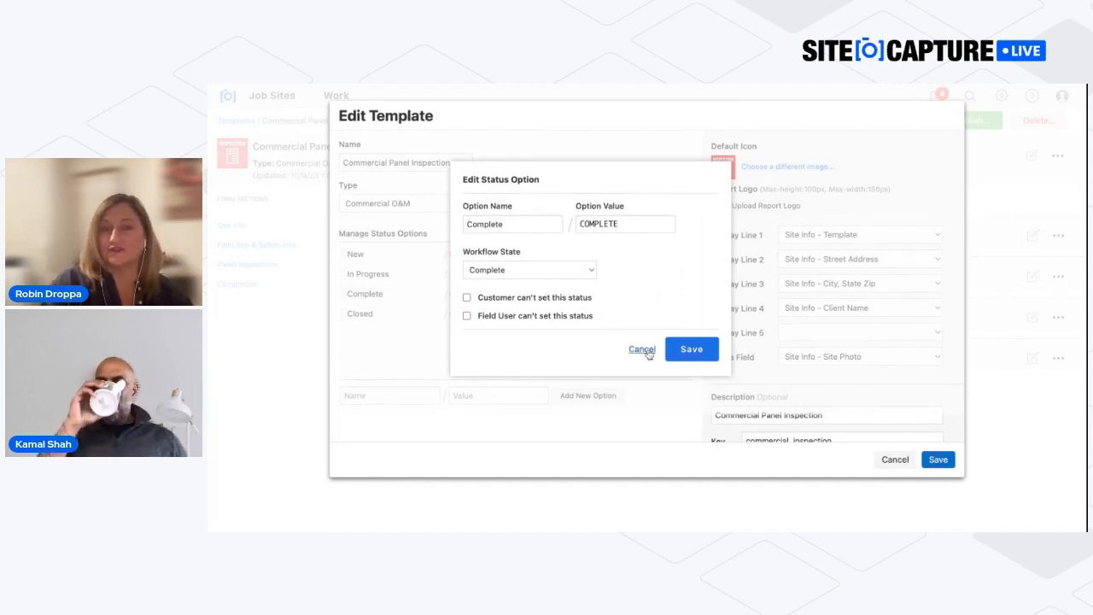
{"action": "left_click", "coordinate": [642, 349]}
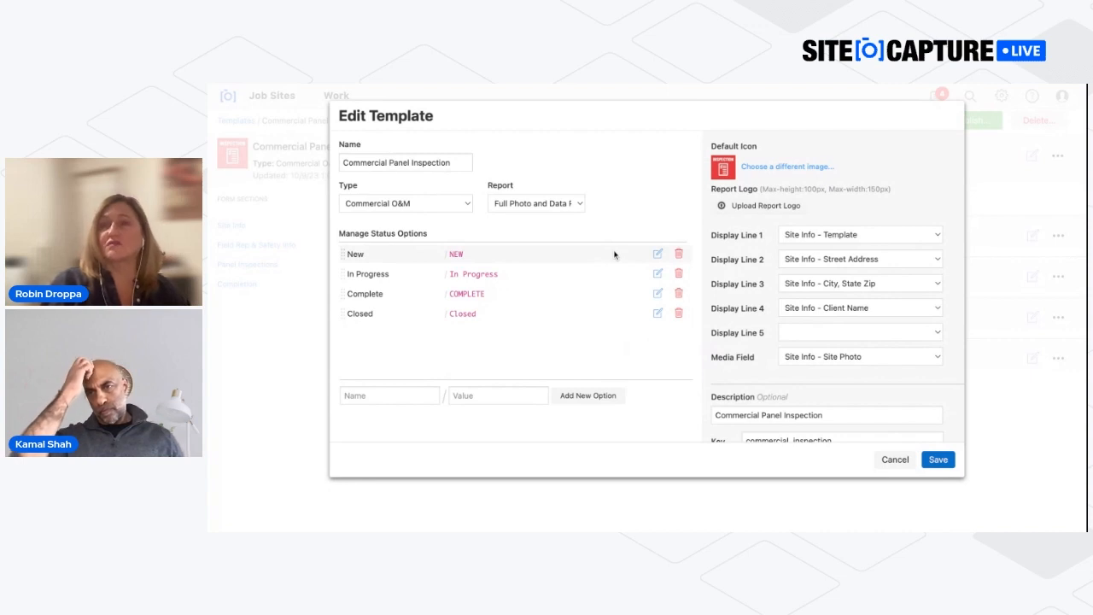
{"action": "scroll", "scroll_direction": "down", "scroll_amount": 3}
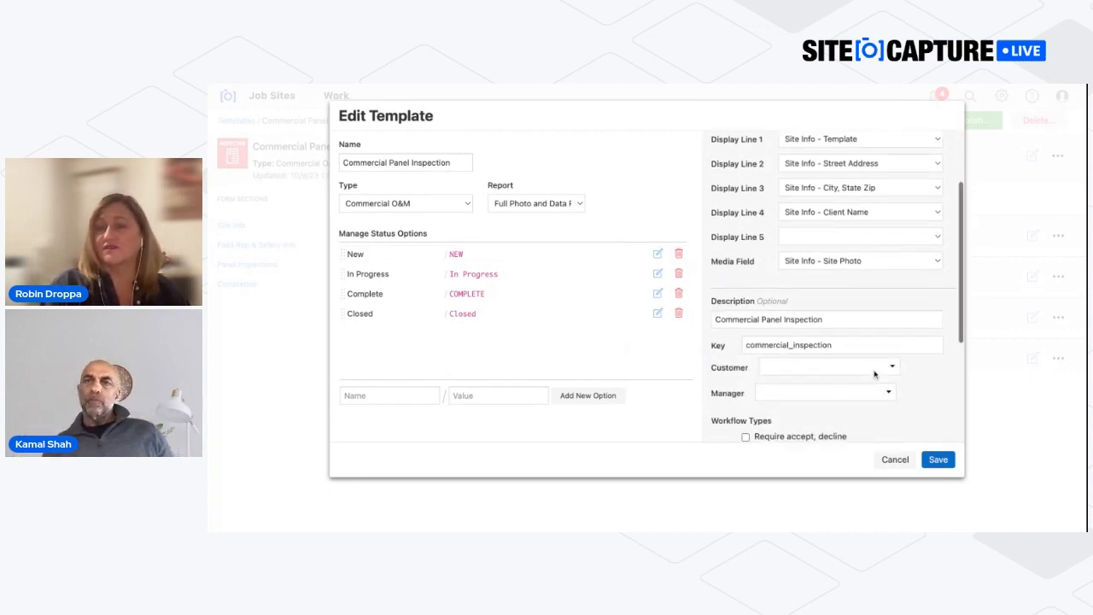
{"action": "scroll", "scroll_direction": "down", "scroll_amount": 3}
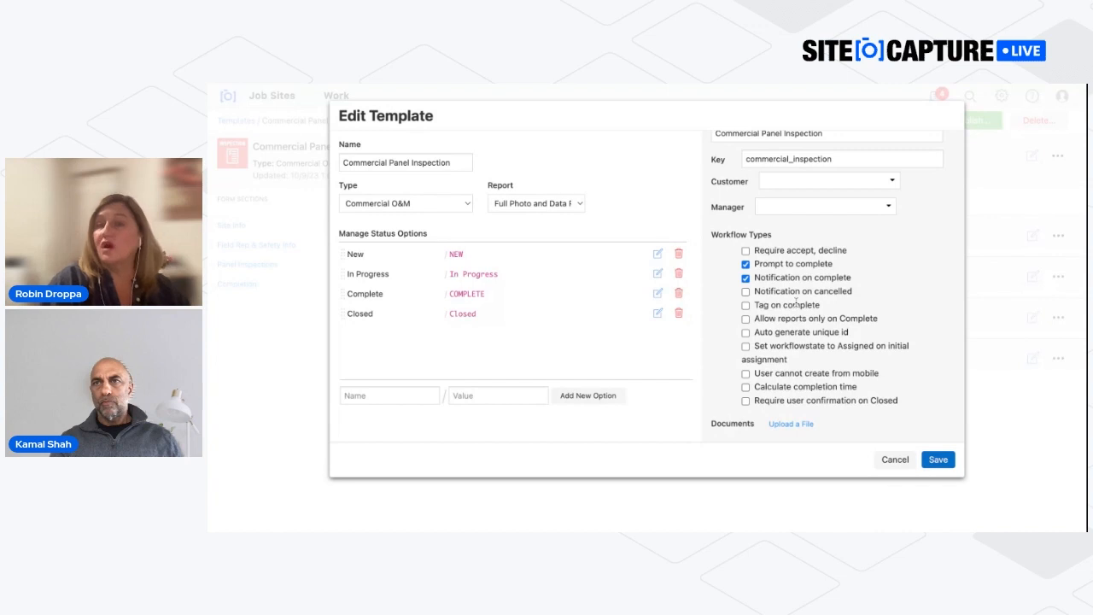
{"action": "left_click", "coordinate": [894, 460]}
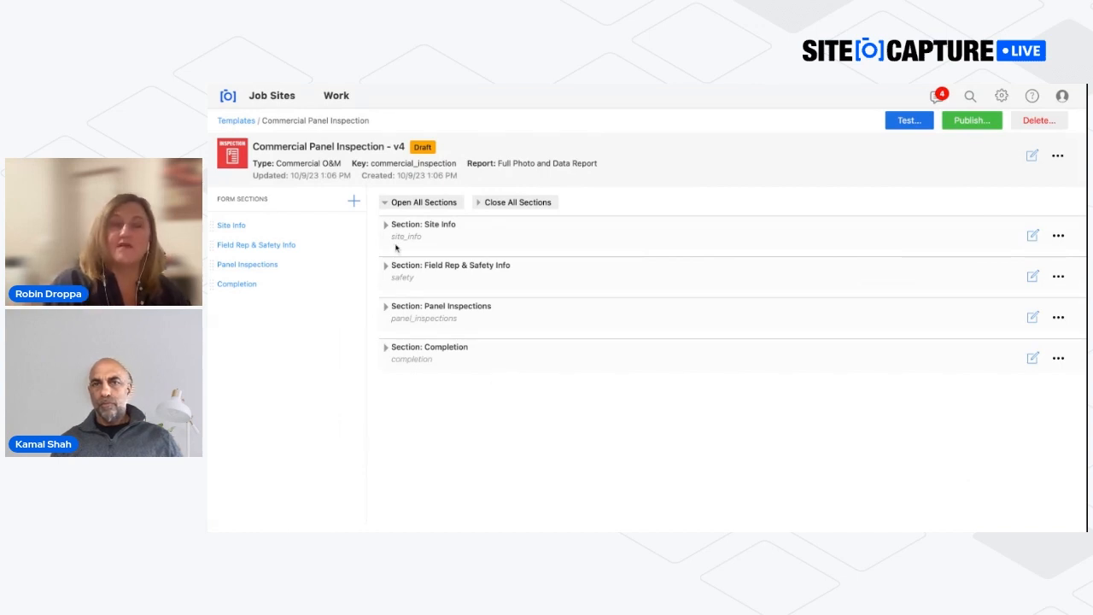
Step: Rename the Site Info 'Template' field to 'Form Name' and save the template edit
{"action": "left_click", "coordinate": [385, 223]}
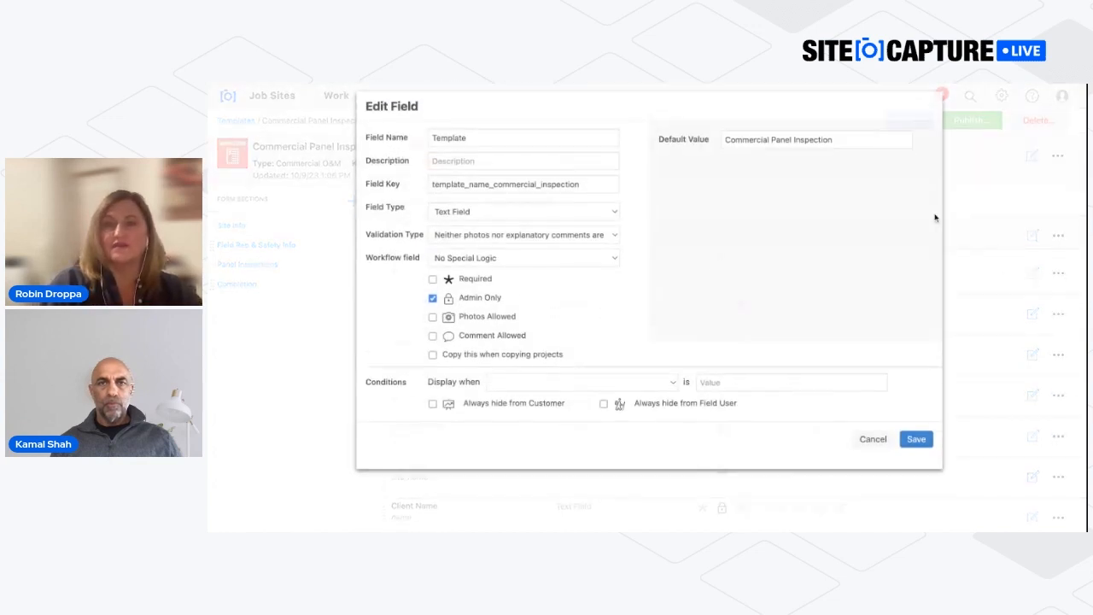
{"action": "left_click", "coordinate": [522, 147]}
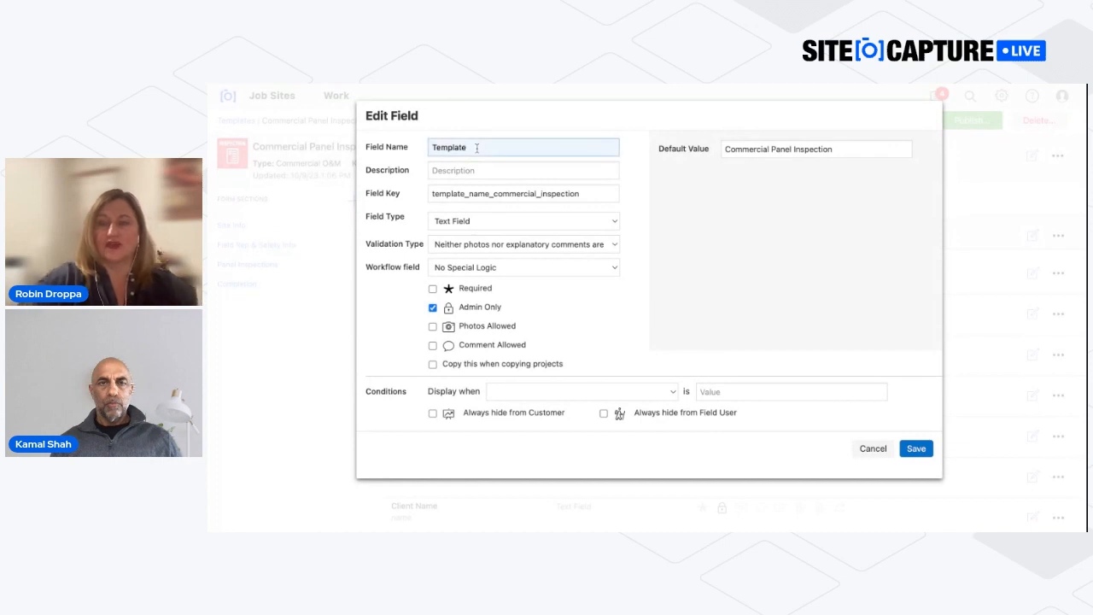
{"action": "key", "text": "Backspace"}
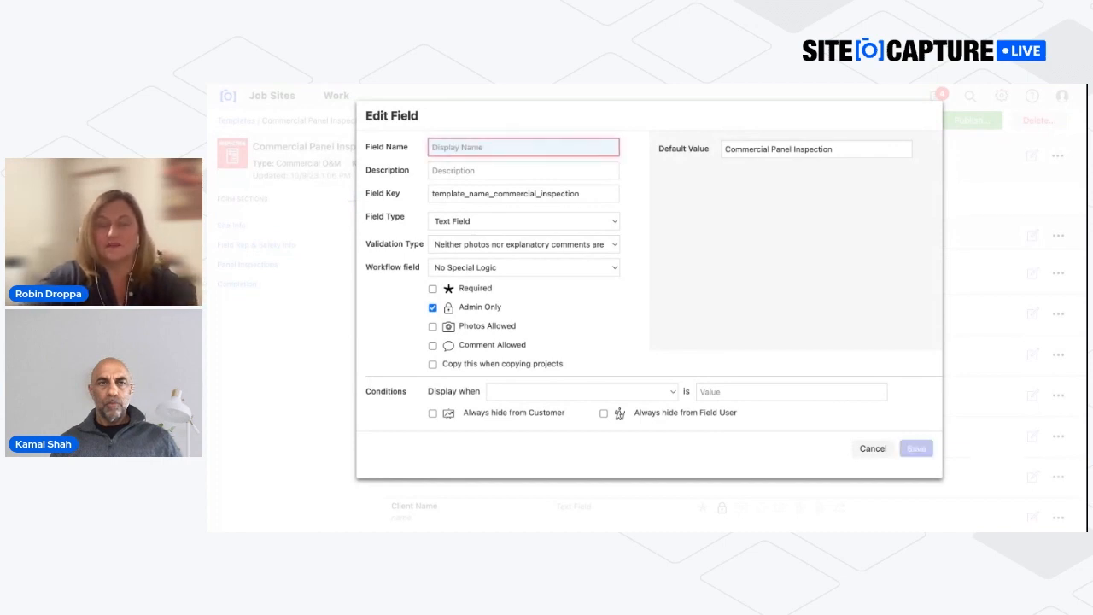
{"action": "type", "text": "Form Name"}
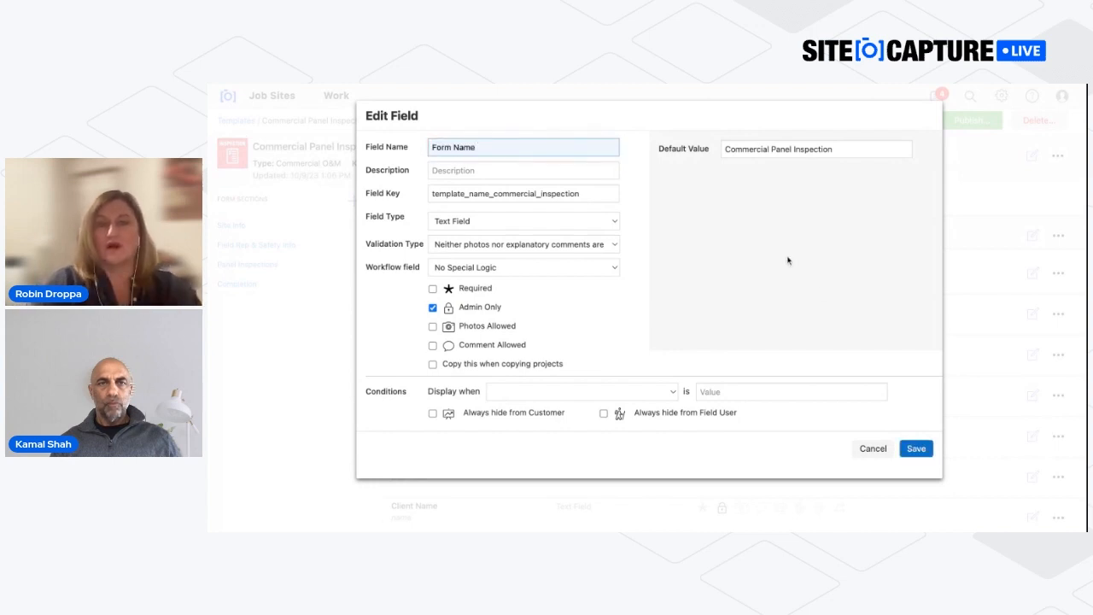
{"action": "mouse_move", "coordinate": [799, 201]}
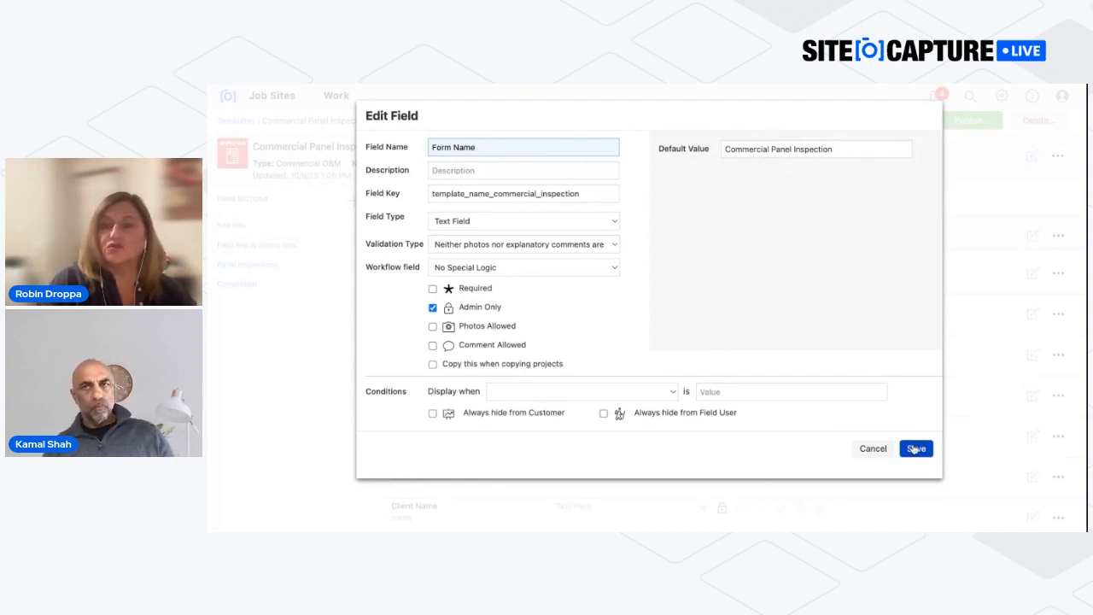
{"action": "left_click", "coordinate": [916, 448]}
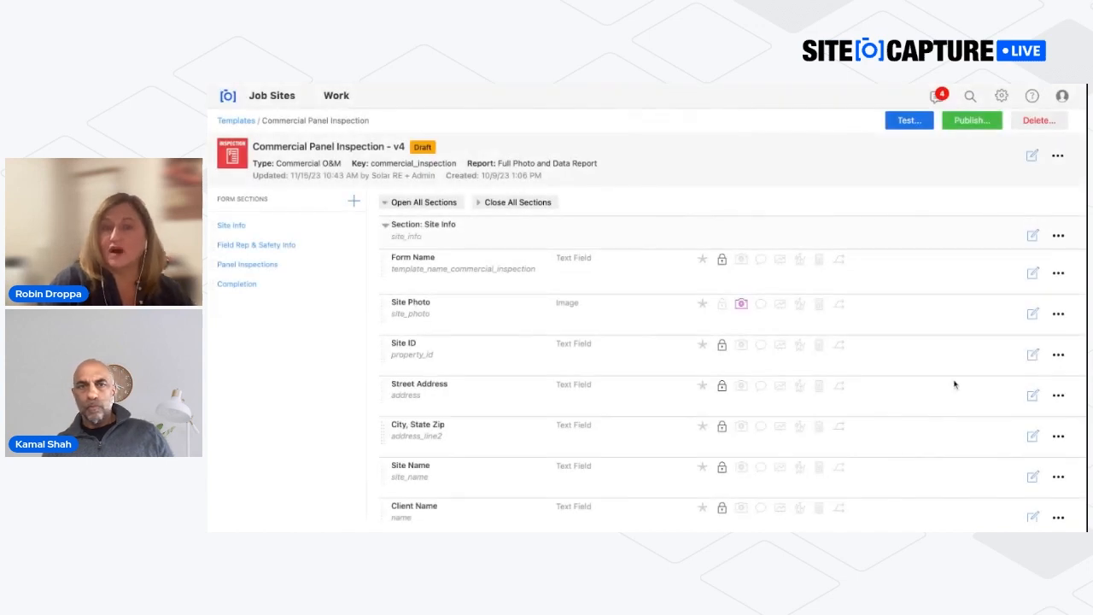
Step: Test Site Photo's Required and Admin Only toggles, cancel unchanged, and begin a new form section
{"action": "left_click", "coordinate": [1033, 313]}
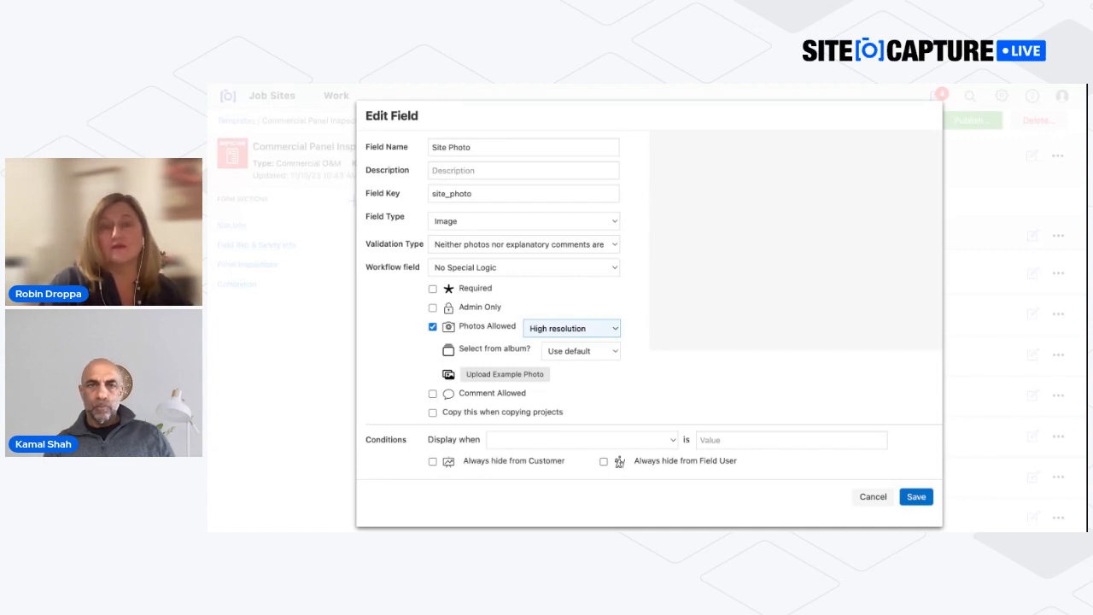
{"action": "left_click", "coordinate": [433, 289]}
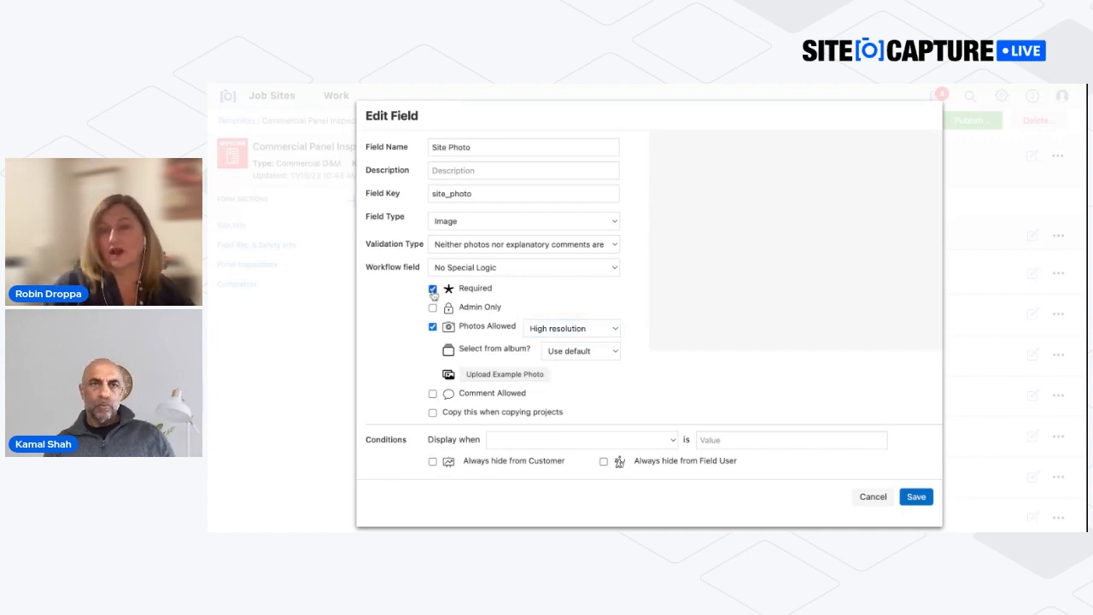
{"action": "left_click", "coordinate": [433, 288]}
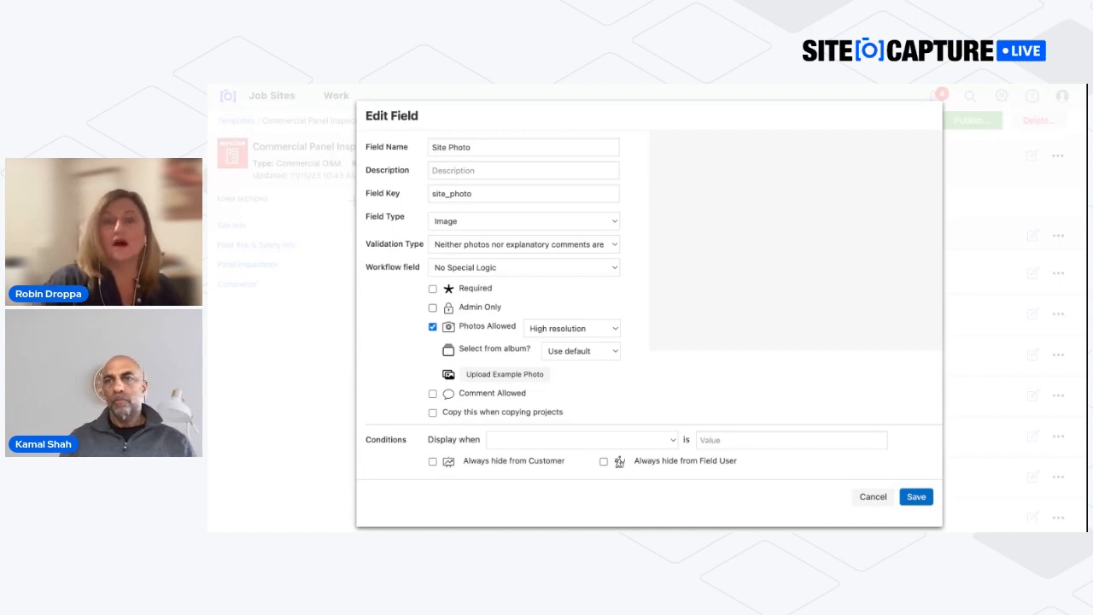
{"action": "left_click", "coordinate": [433, 307]}
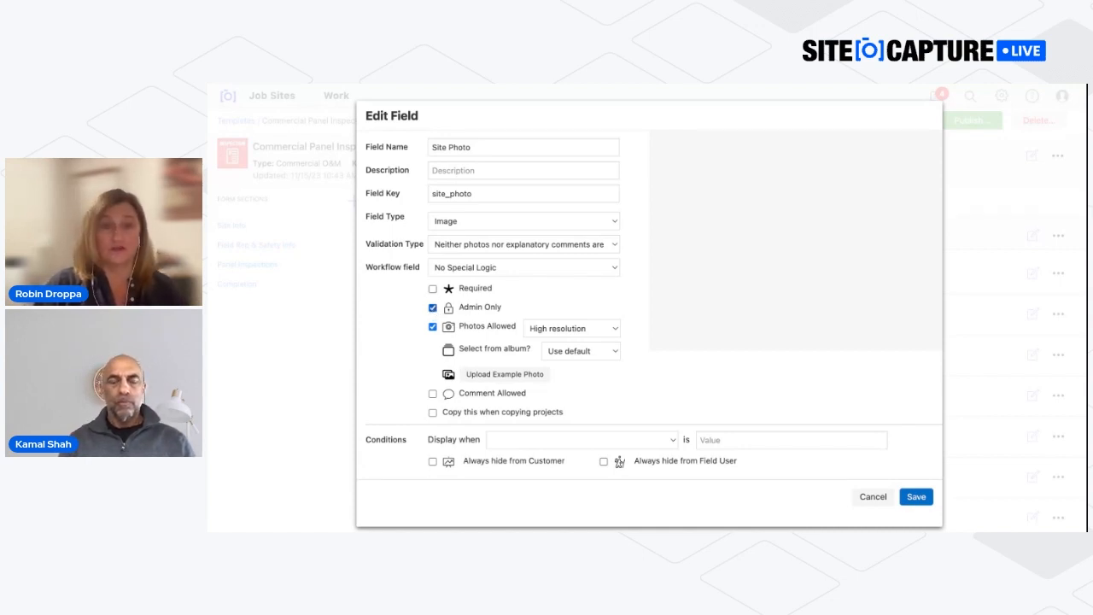
{"action": "left_click", "coordinate": [433, 307]}
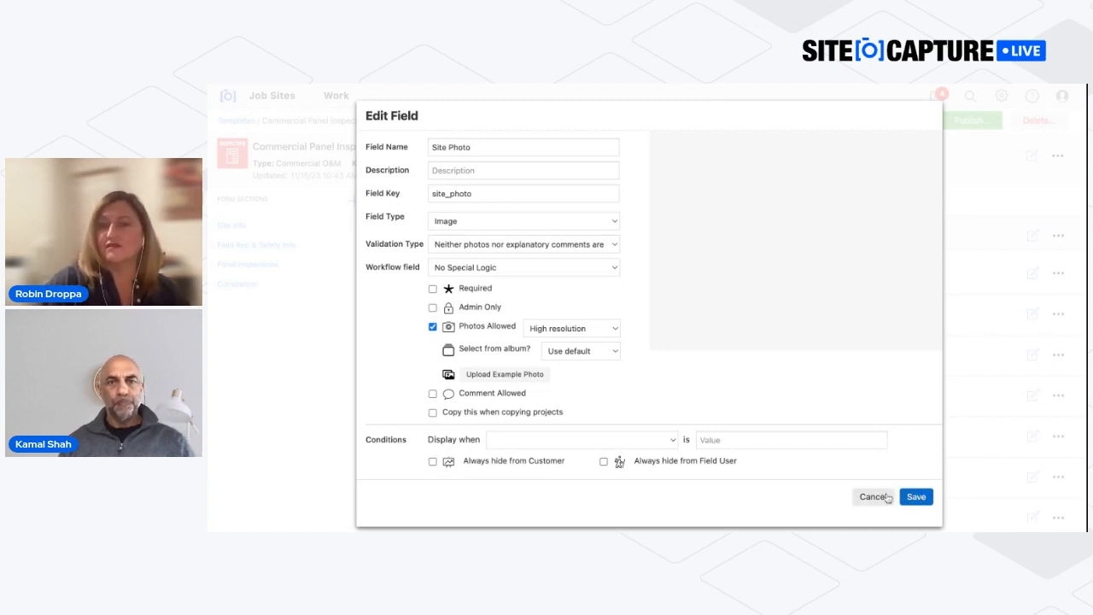
{"action": "left_click", "coordinate": [873, 496]}
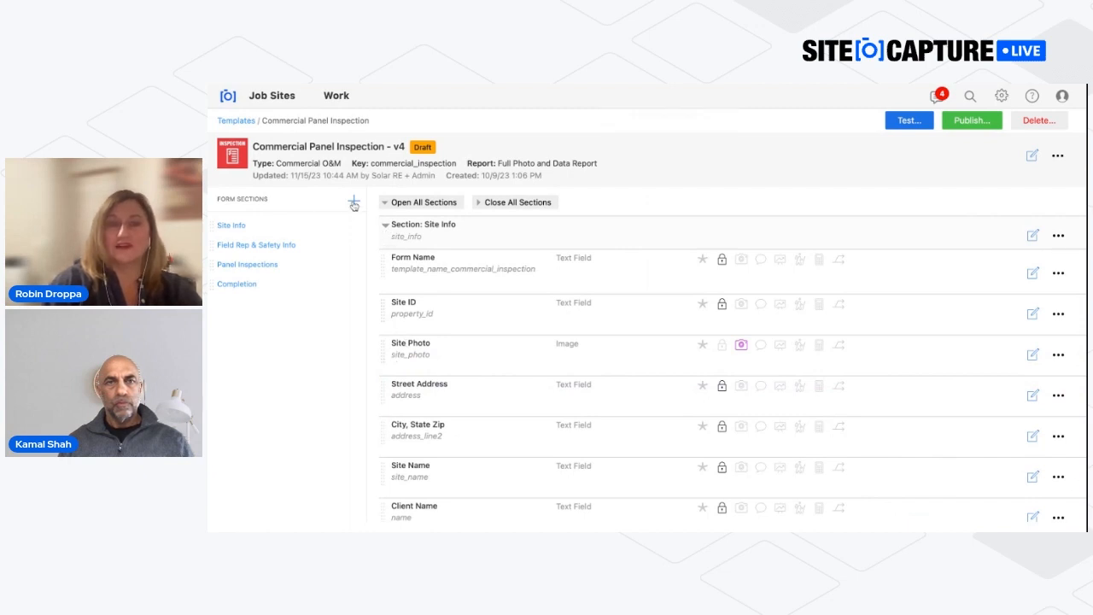
{"action": "left_click", "coordinate": [354, 203]}
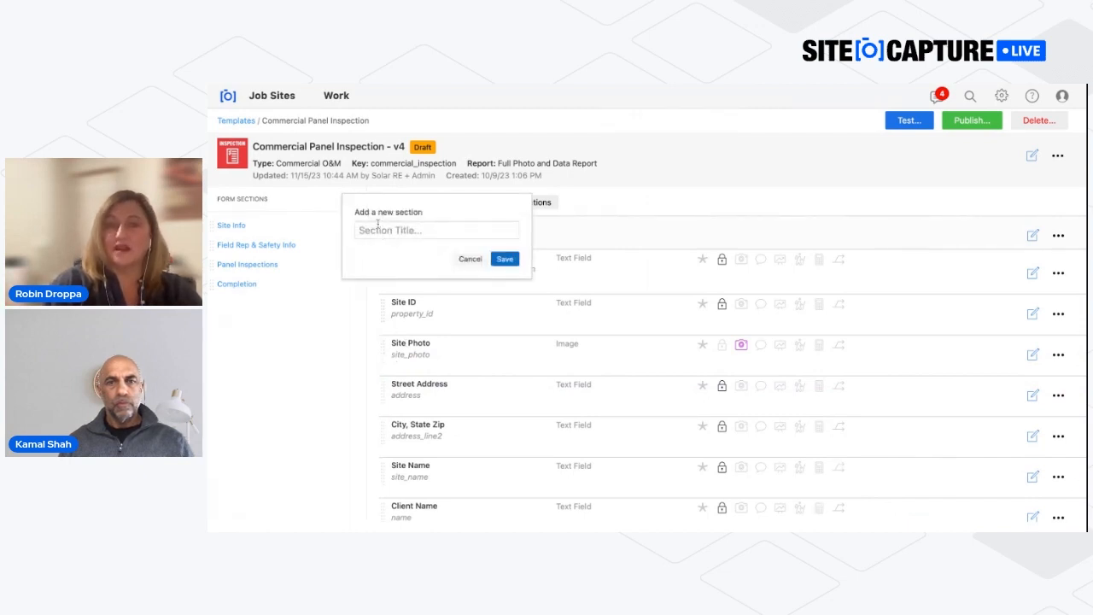